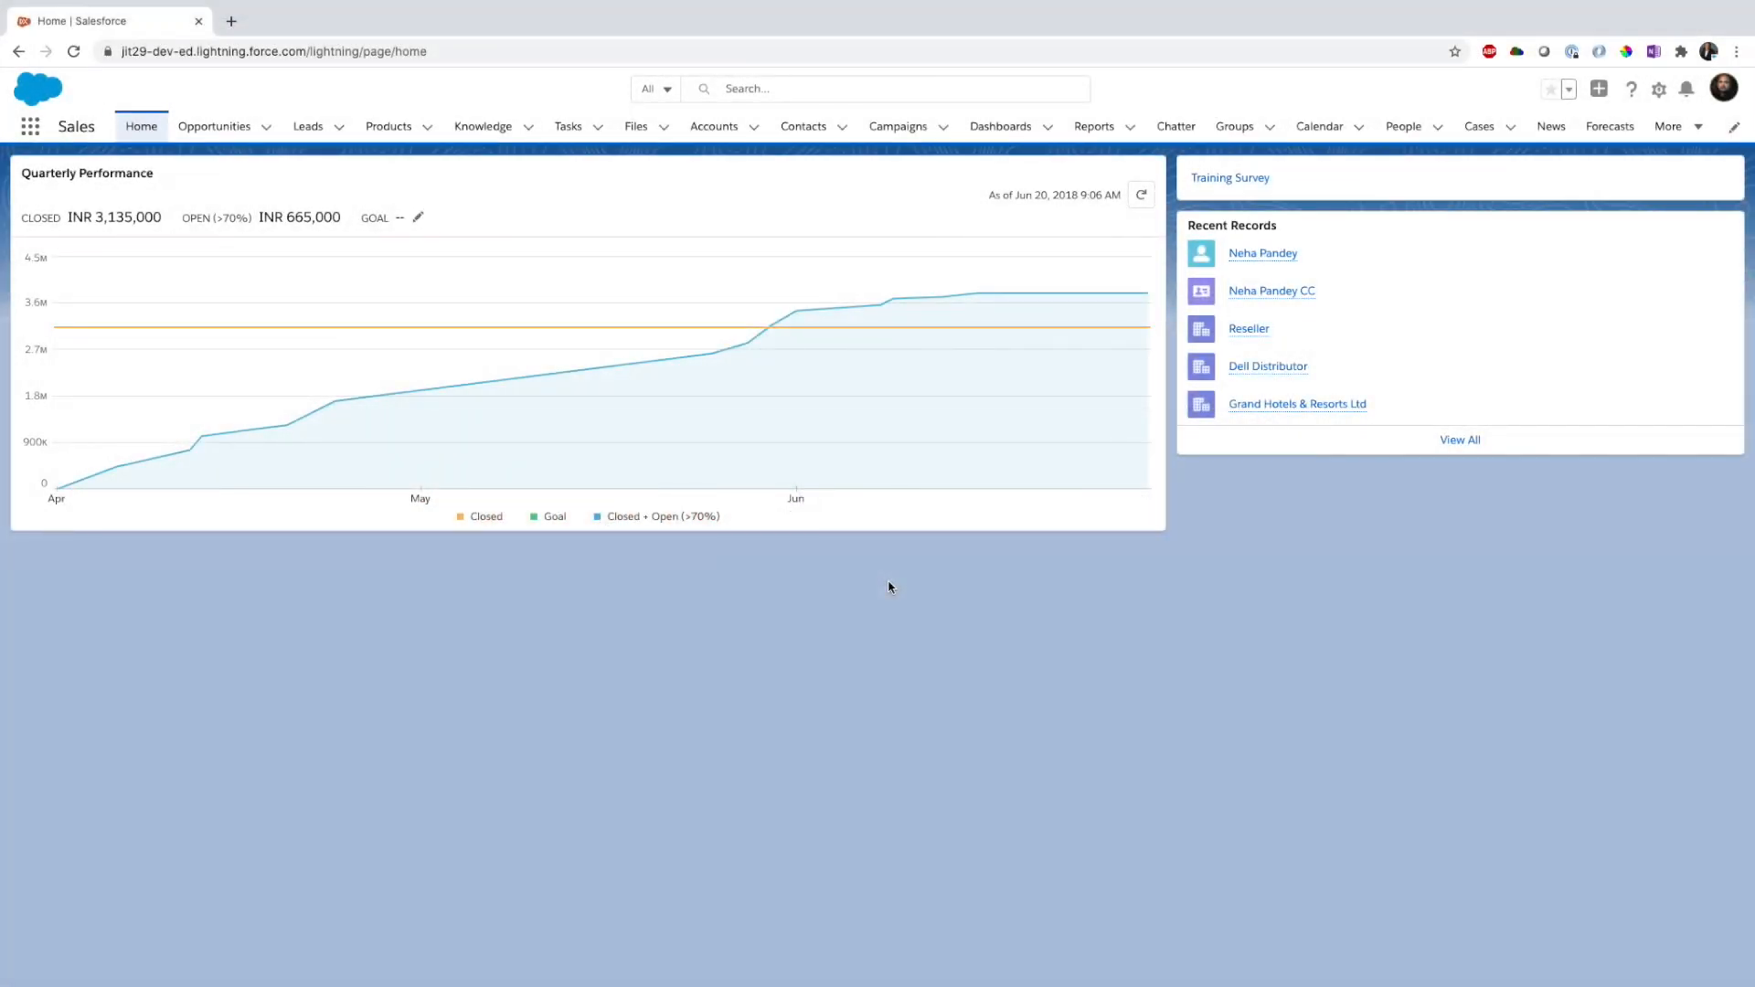
mouse_move(794, 314)
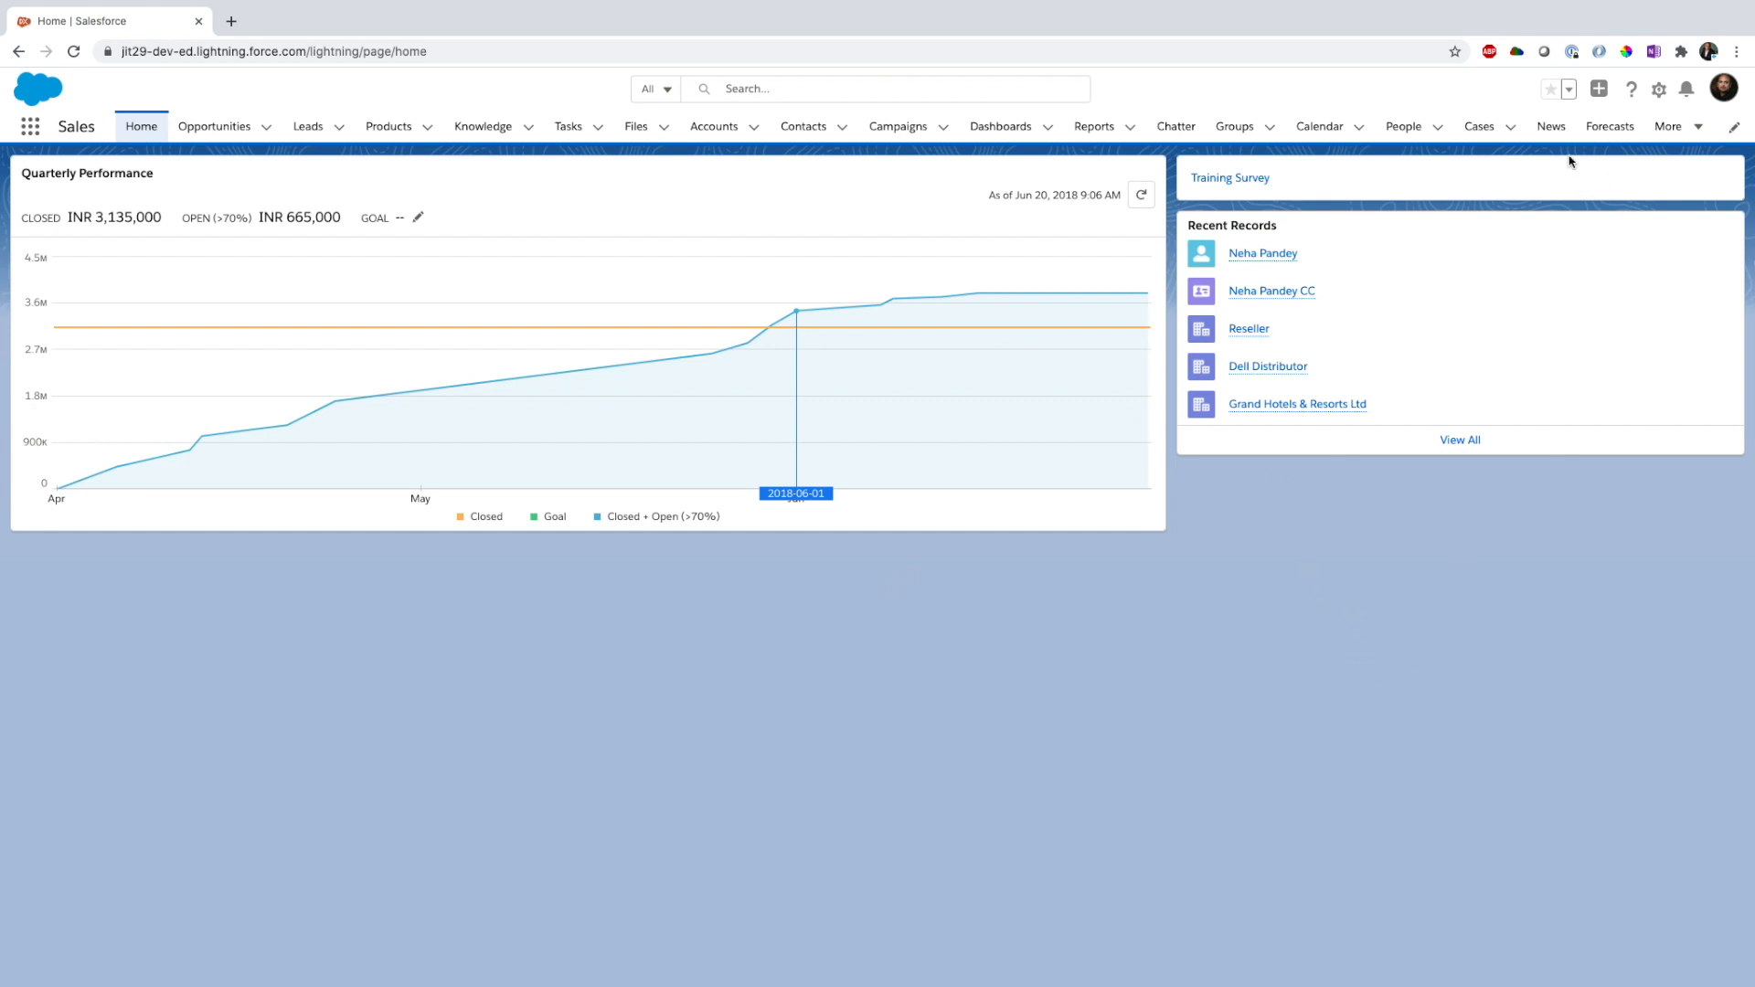
- Open Setup, find Flows, and open Flow for Login Welcome Text in Flow Builder
left_click(1660, 89)
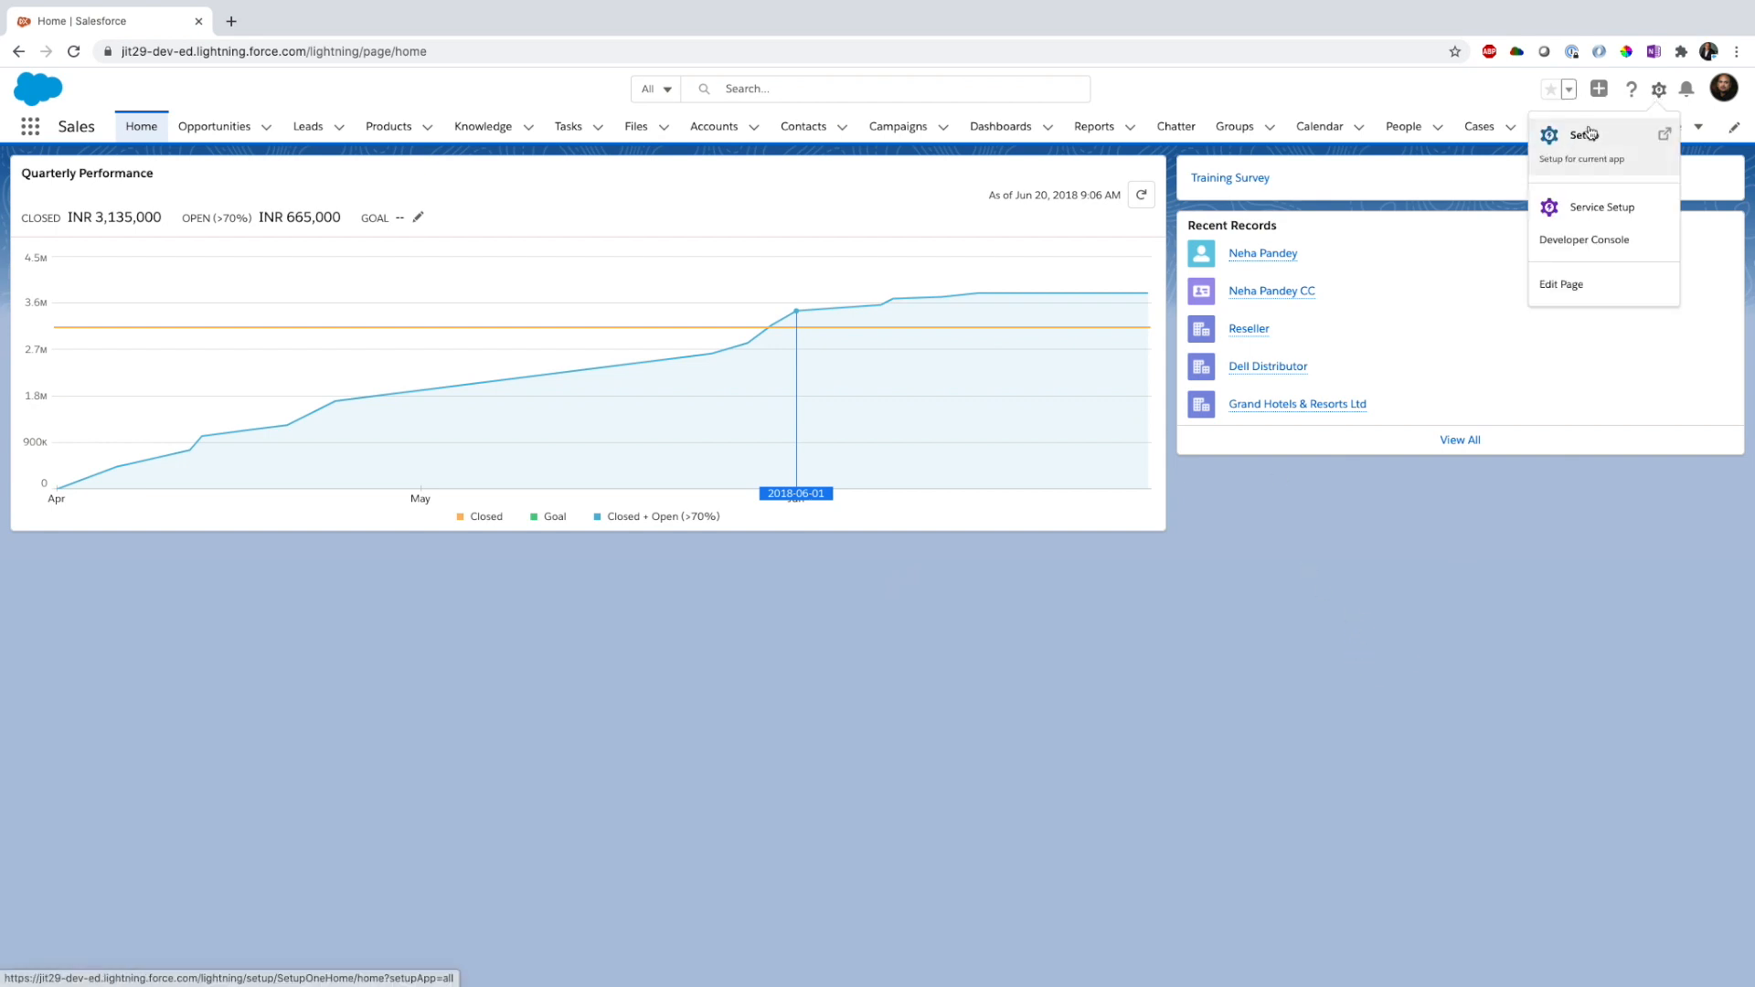
left_click(1585, 135)
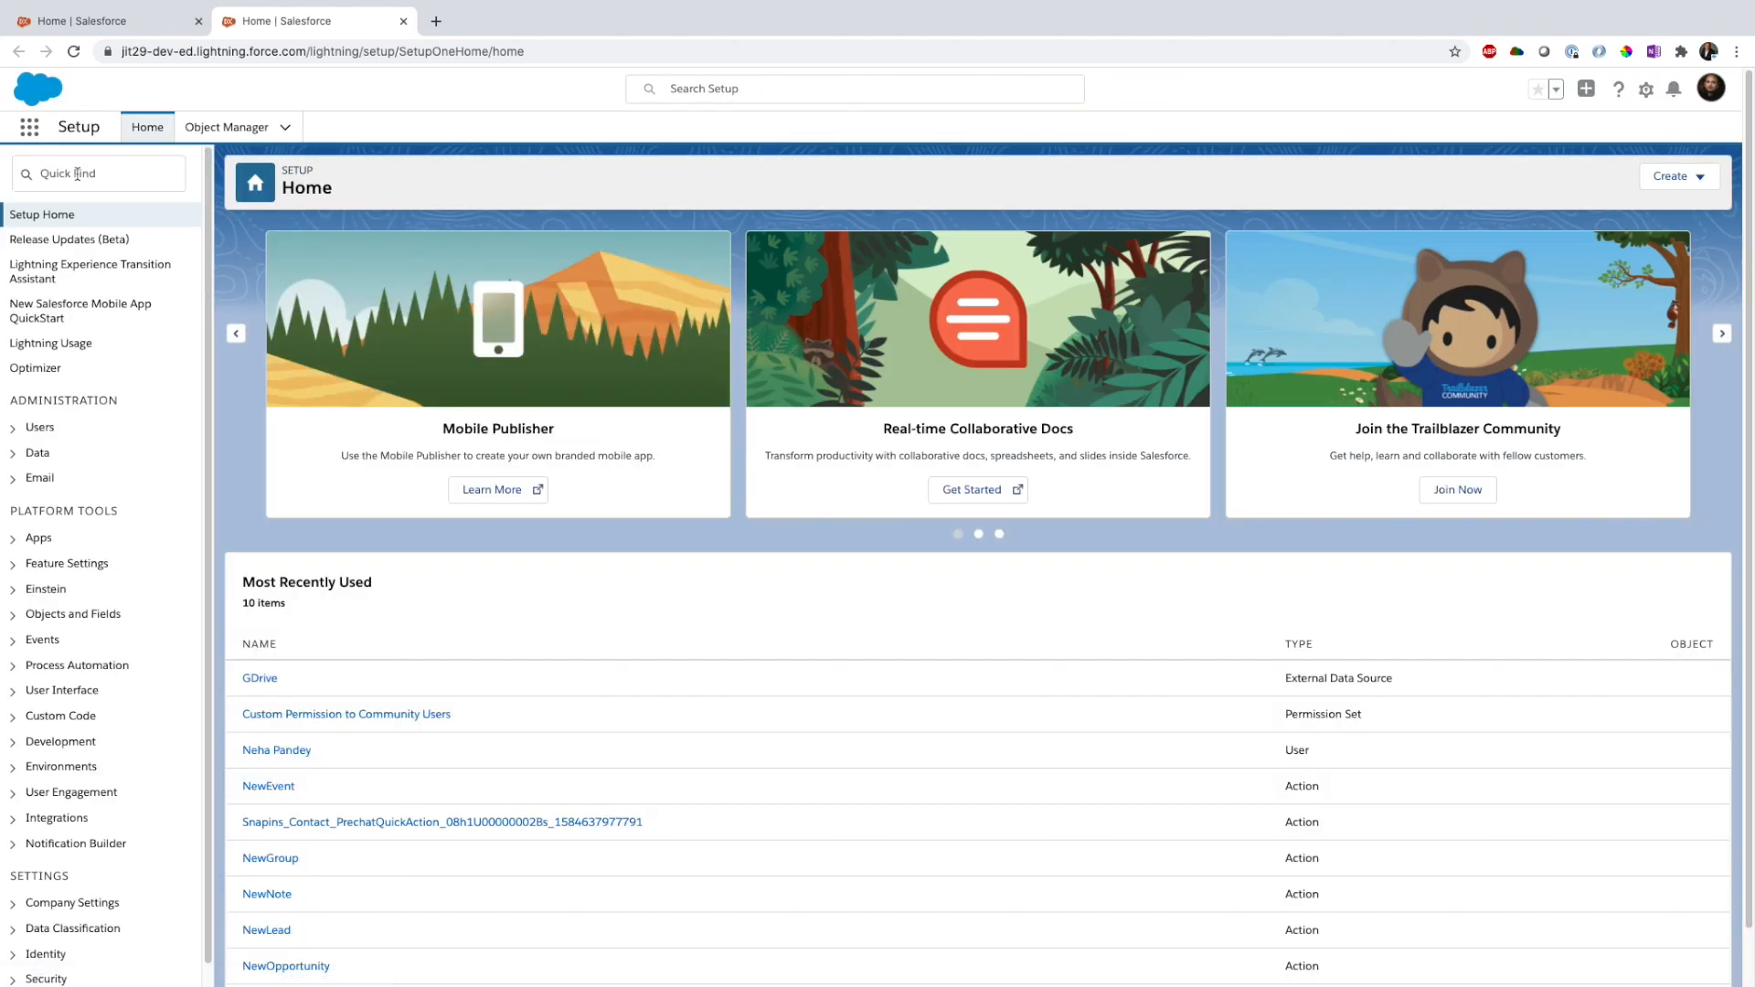
type("flow")
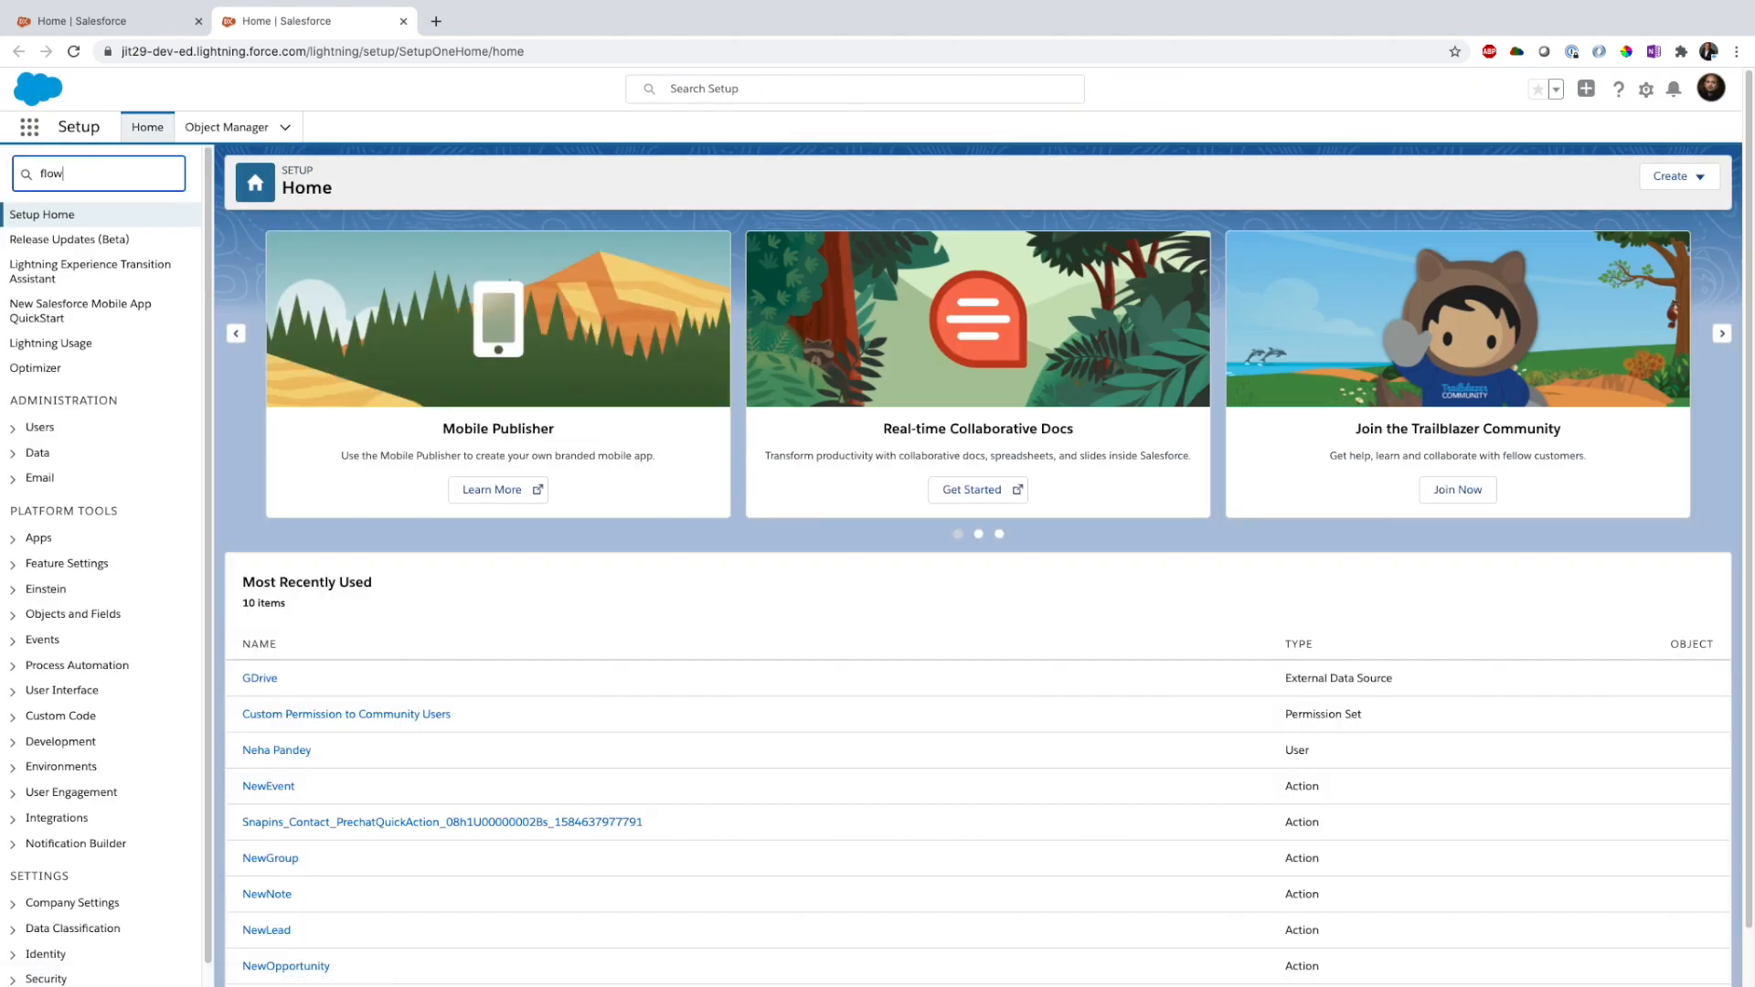
left_click(62, 344)
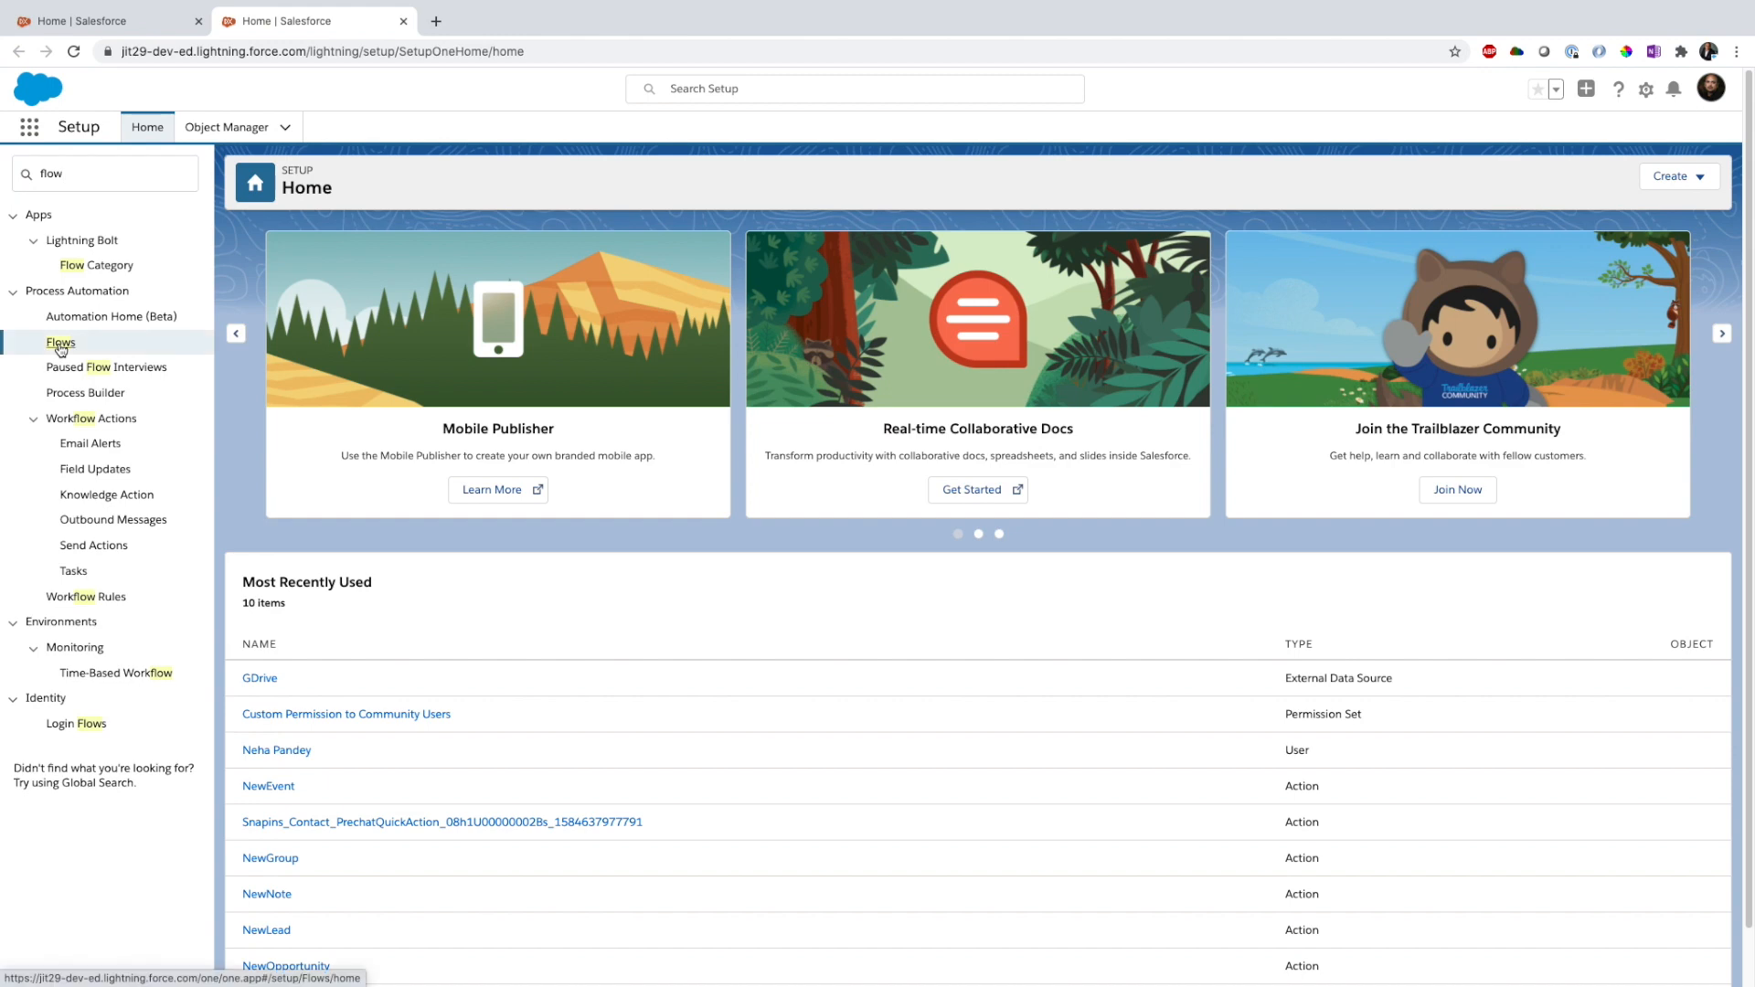
left_click(60, 342)
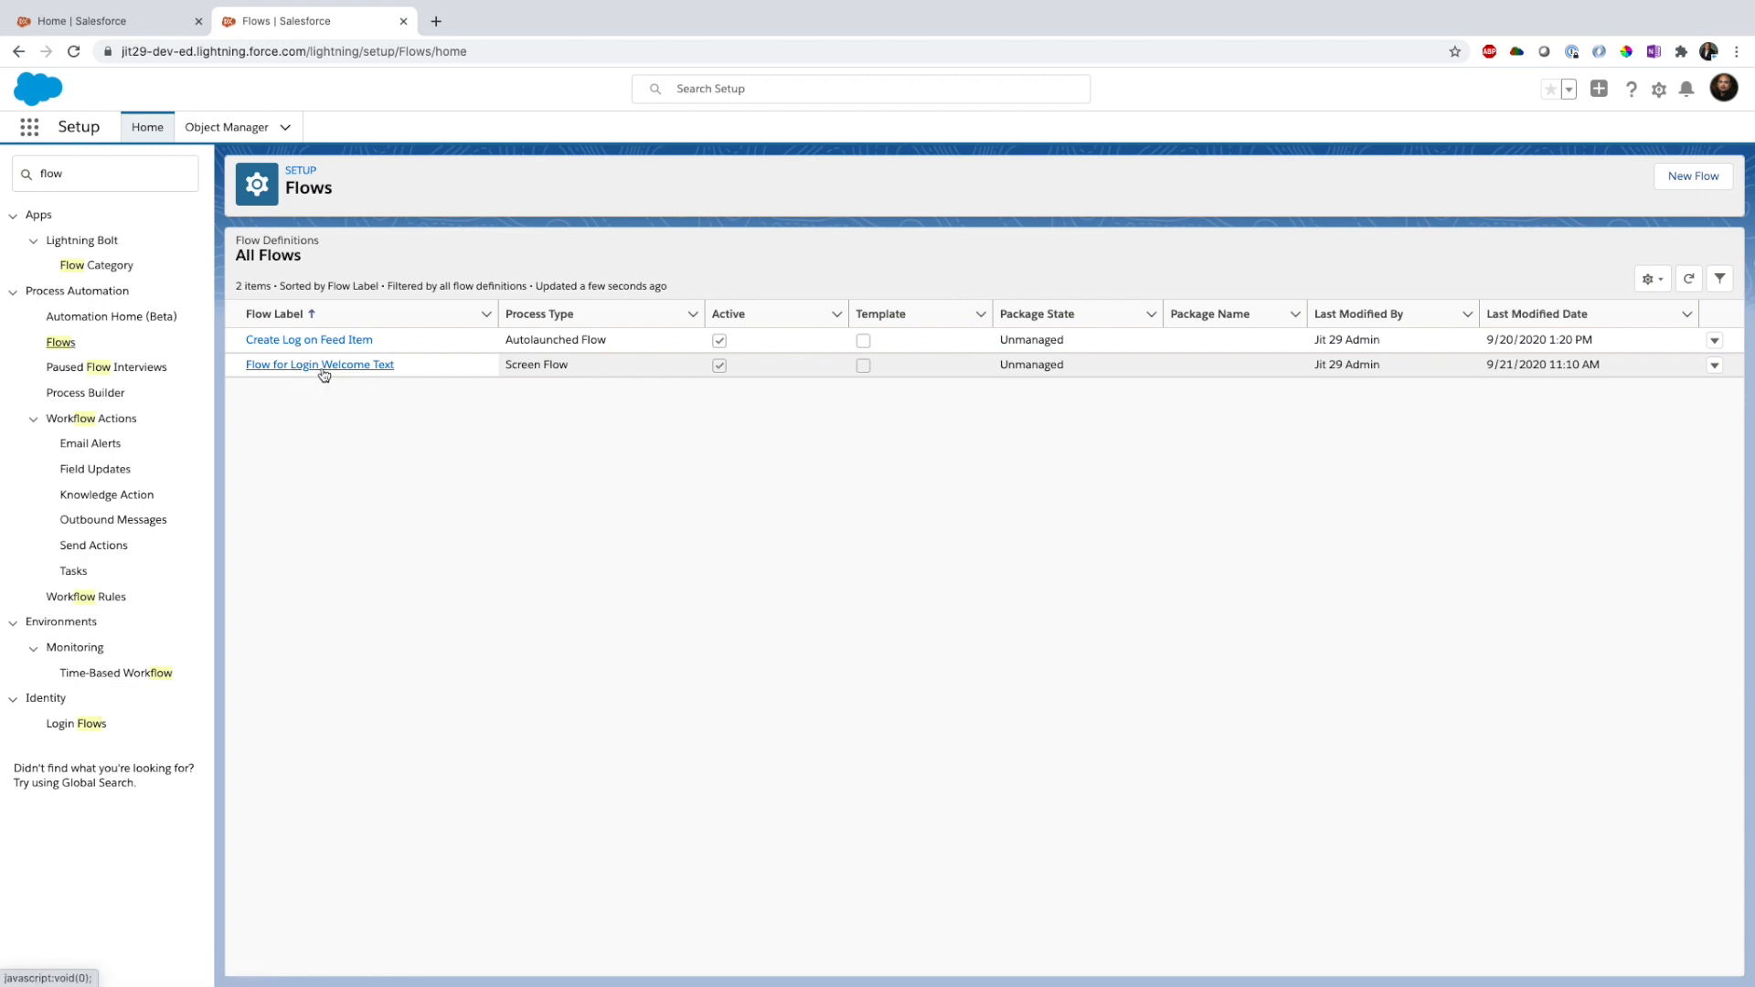
left_click(319, 363)
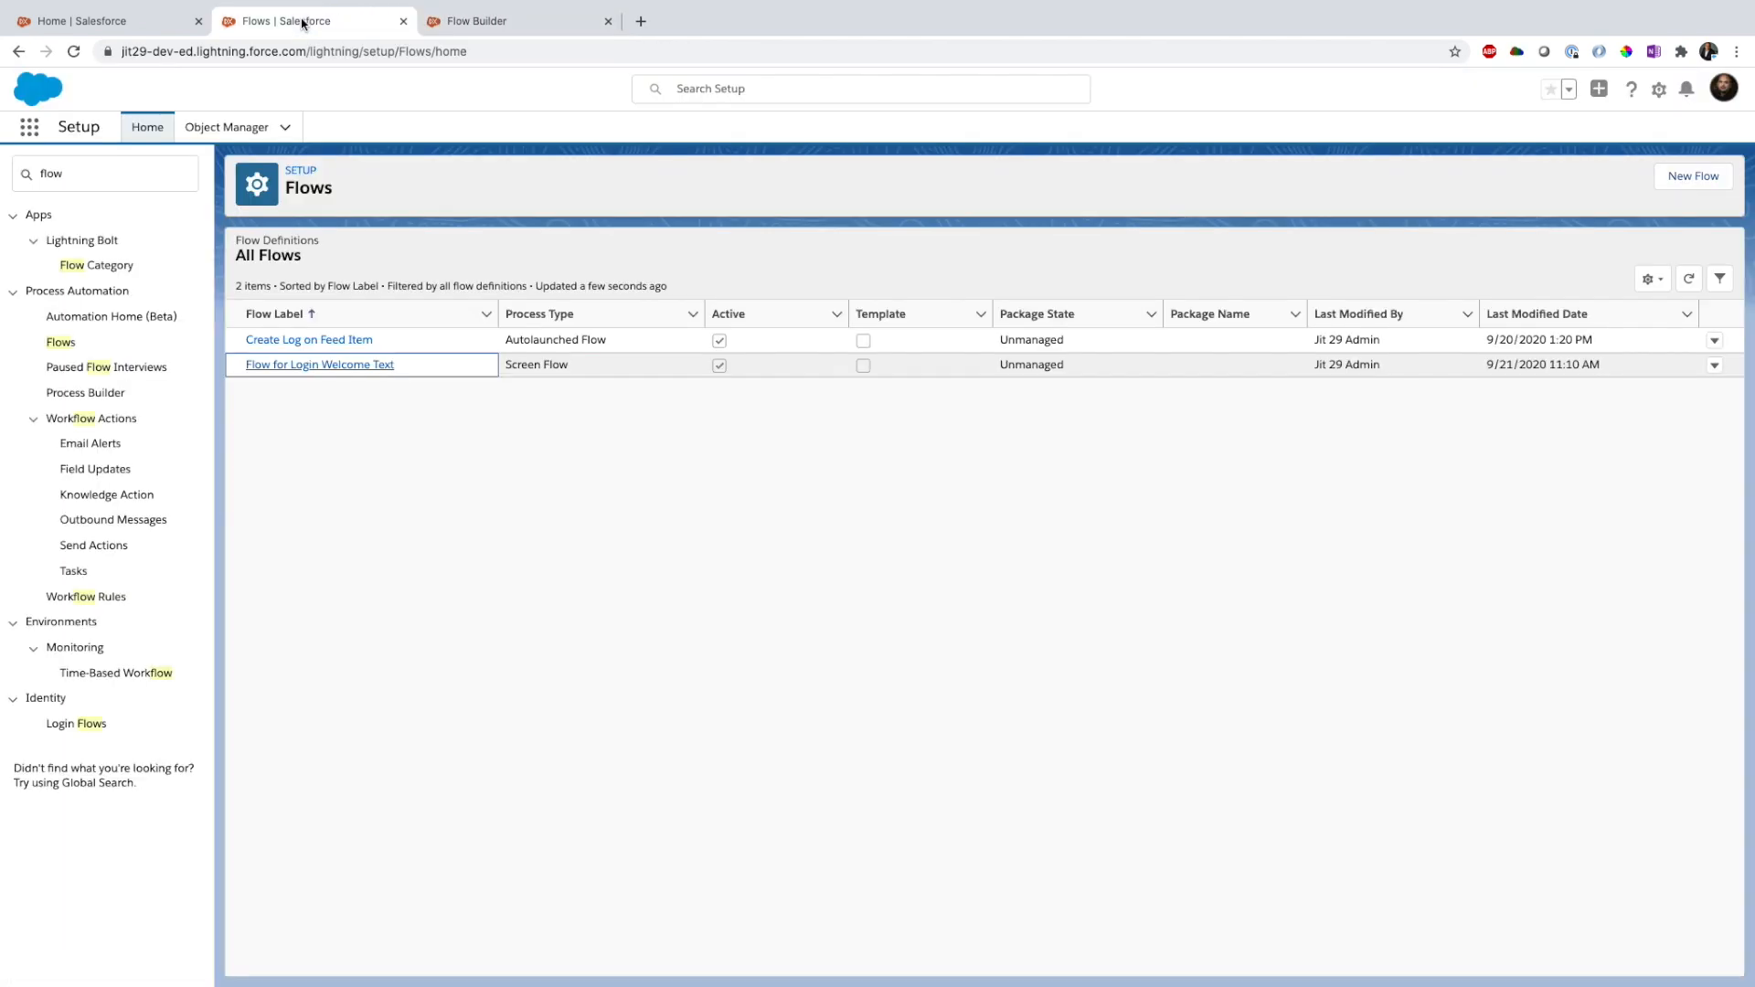
- Search Setup for 'user' and open the Active Users list
type("user")
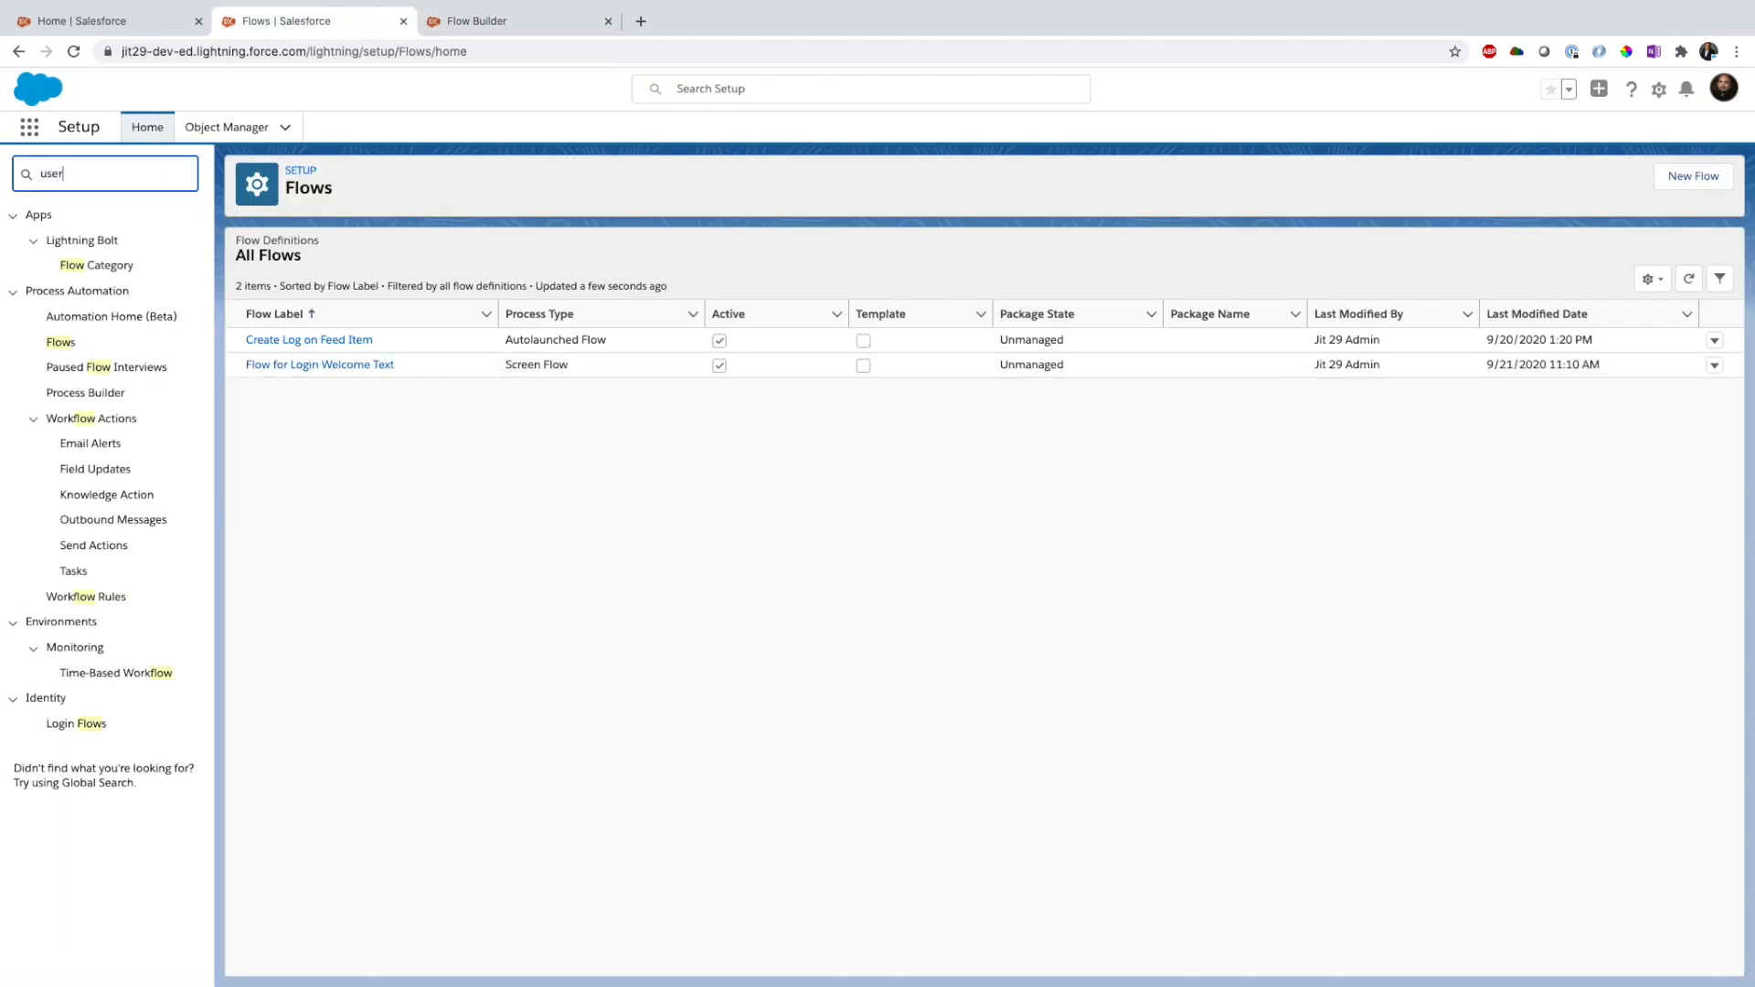
left_click(60, 419)
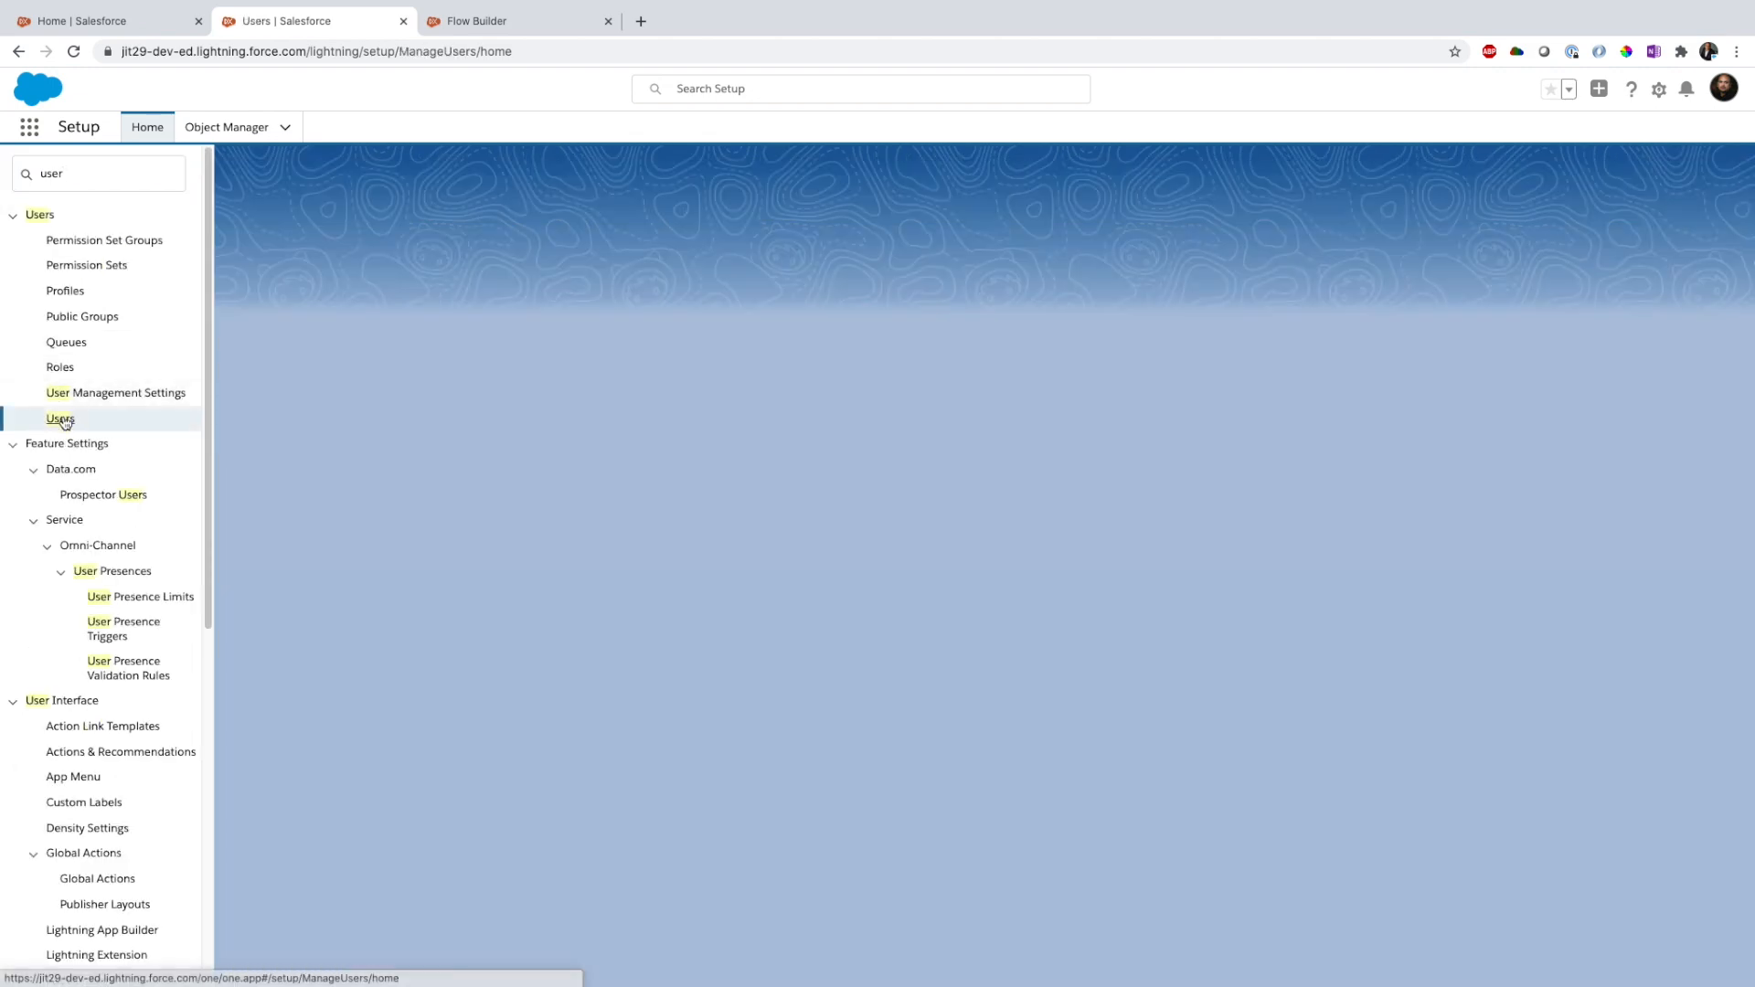
left_click(60, 418)
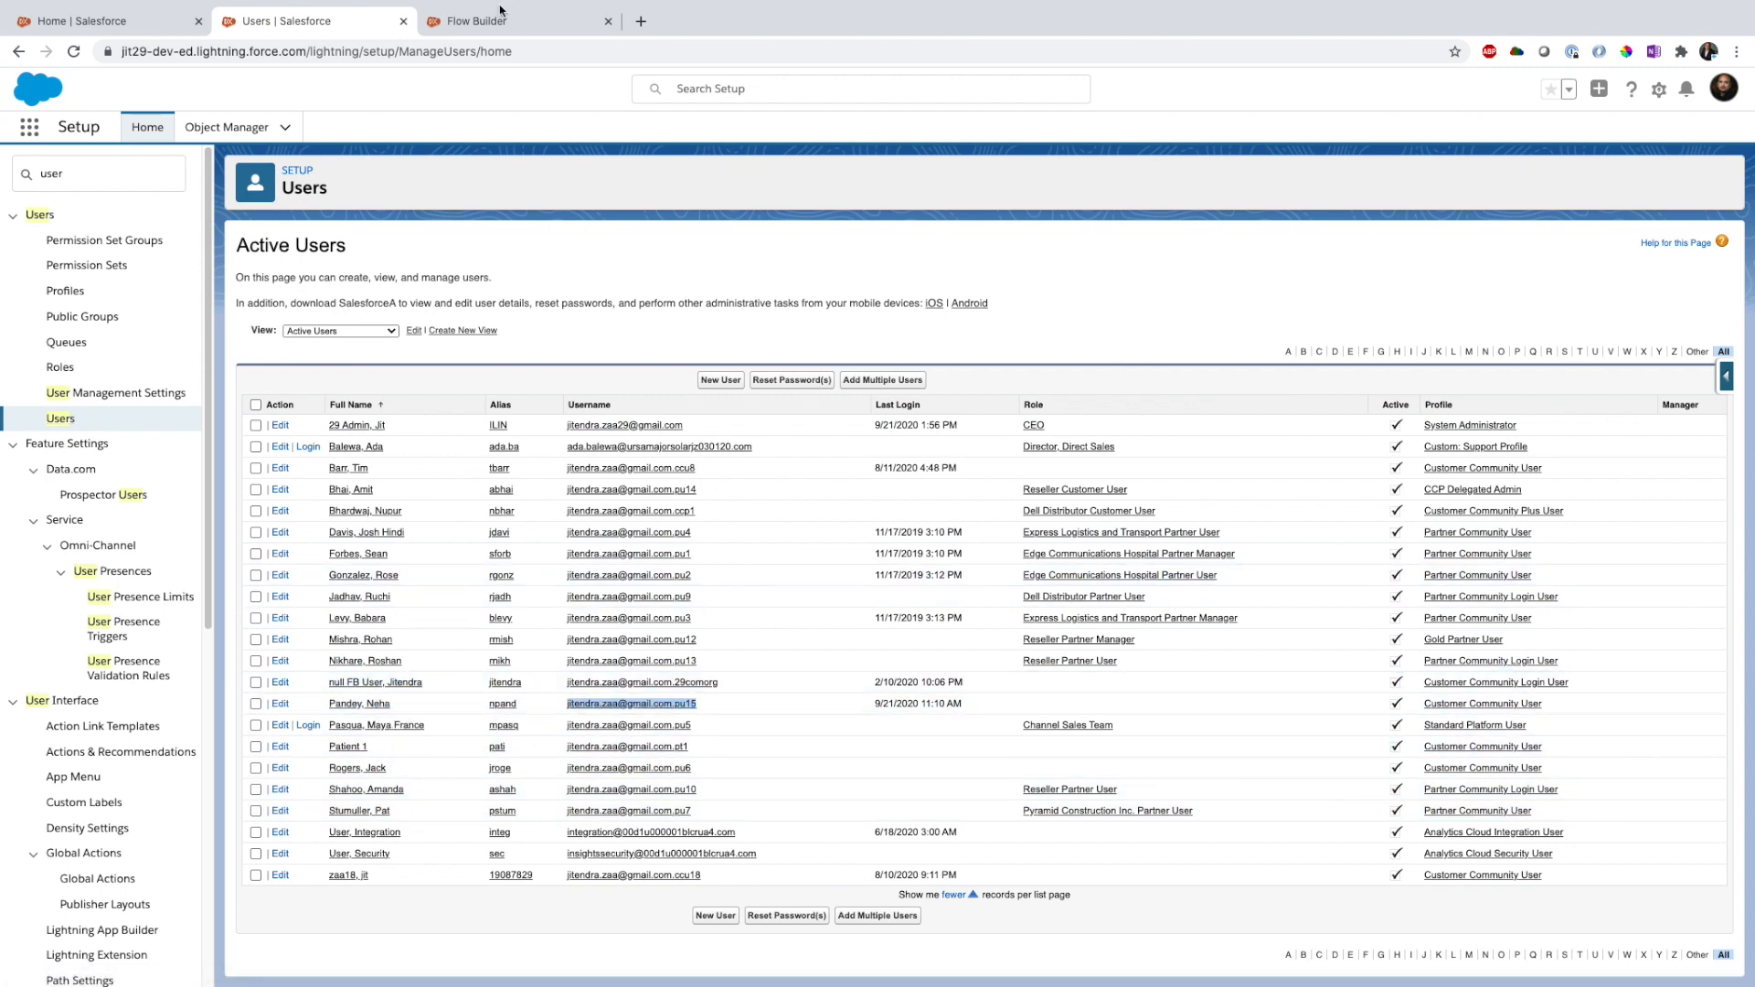
- Back in Flow Builder, centre the canvas and open the Welcome to Community screen and Agreed Terms decision
left_click(493, 20)
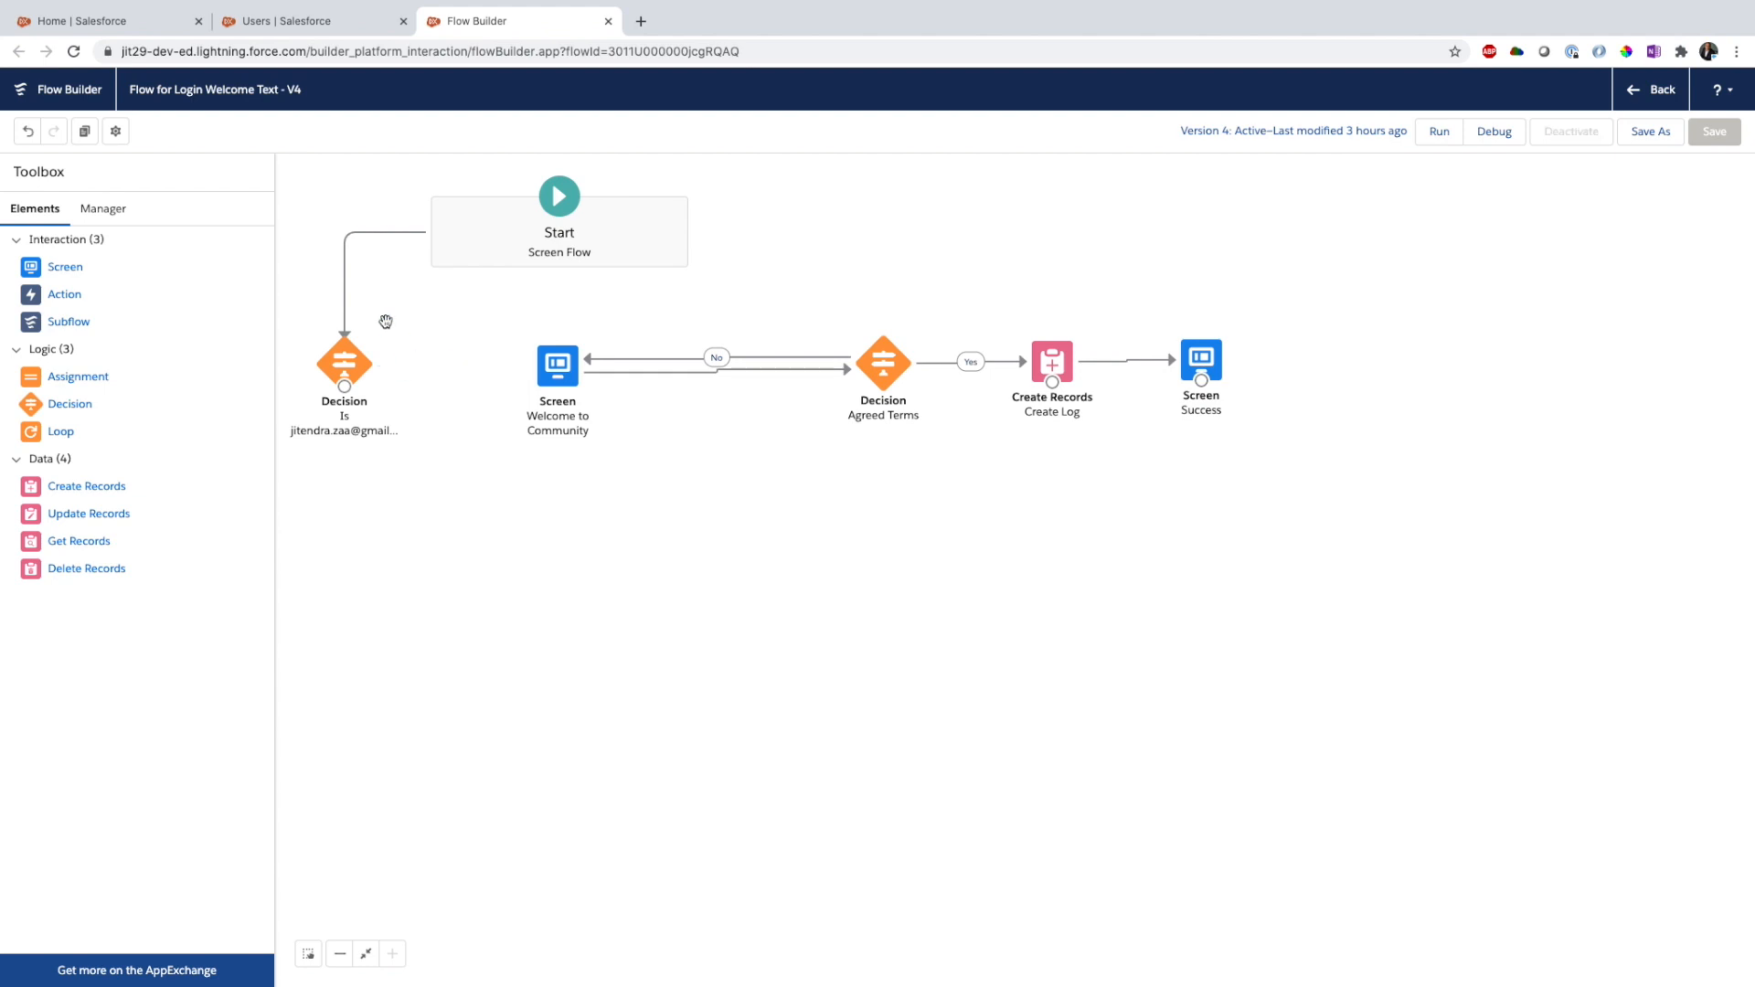
left_click_drag(385, 321, 588, 373)
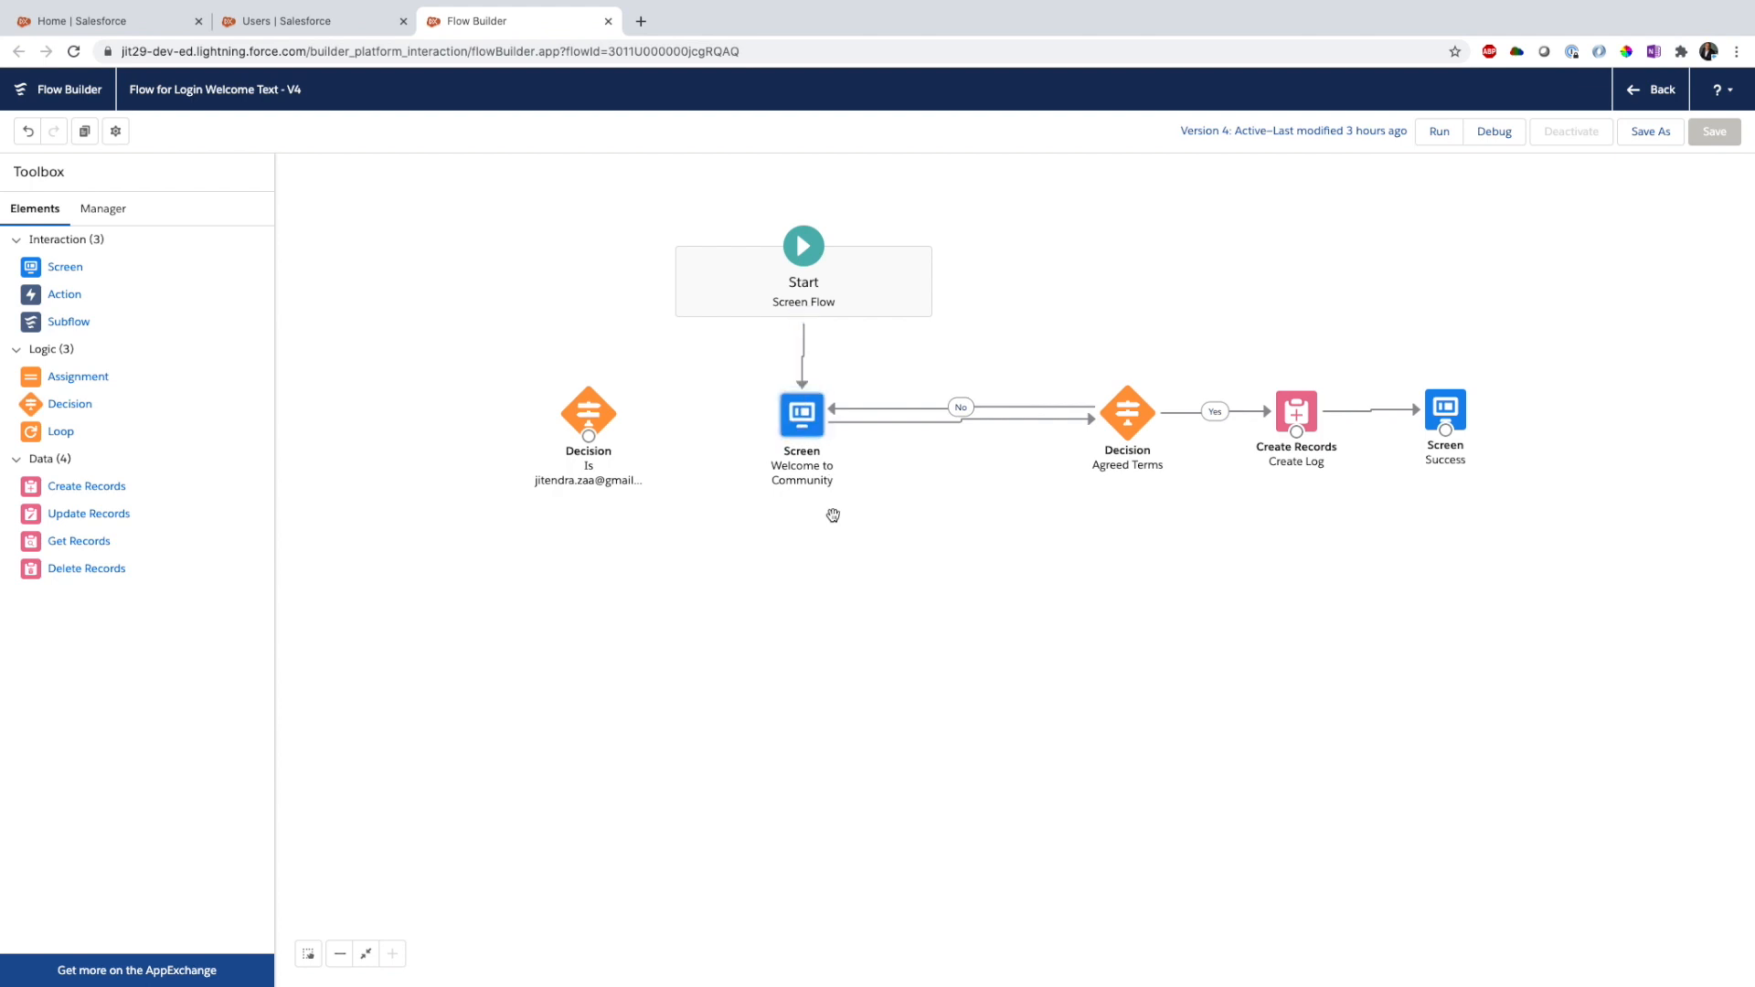
left_click(802, 415)
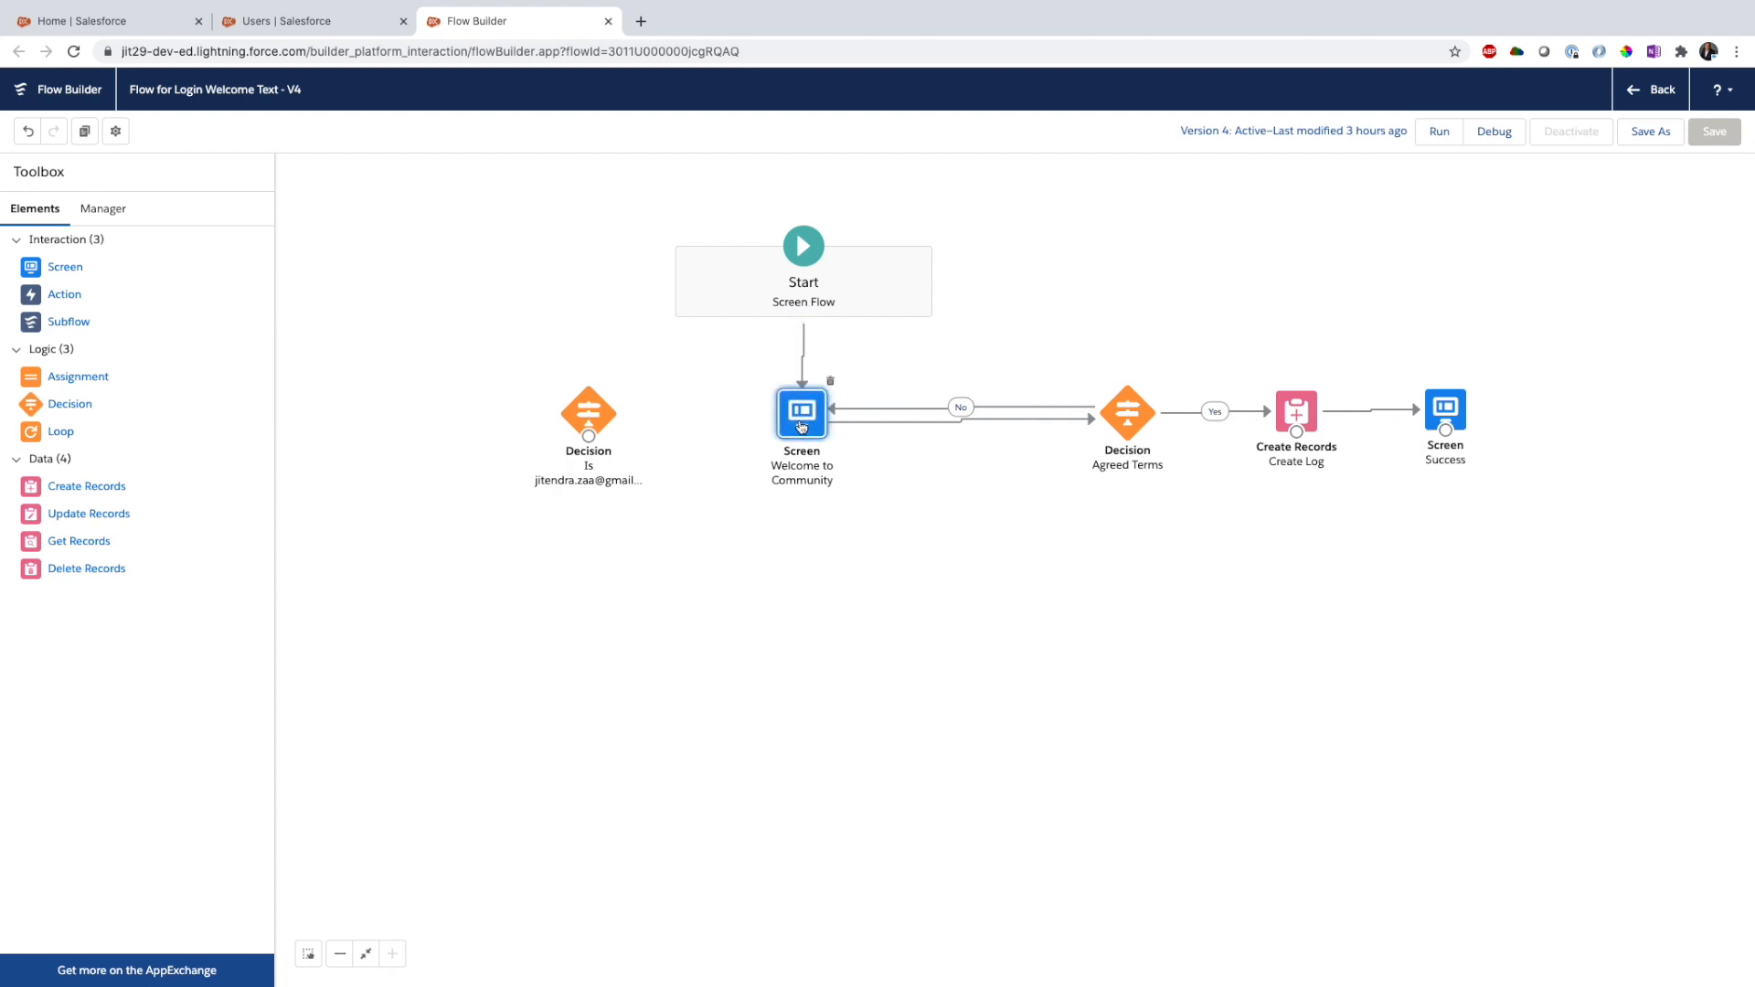
double_click(801, 413)
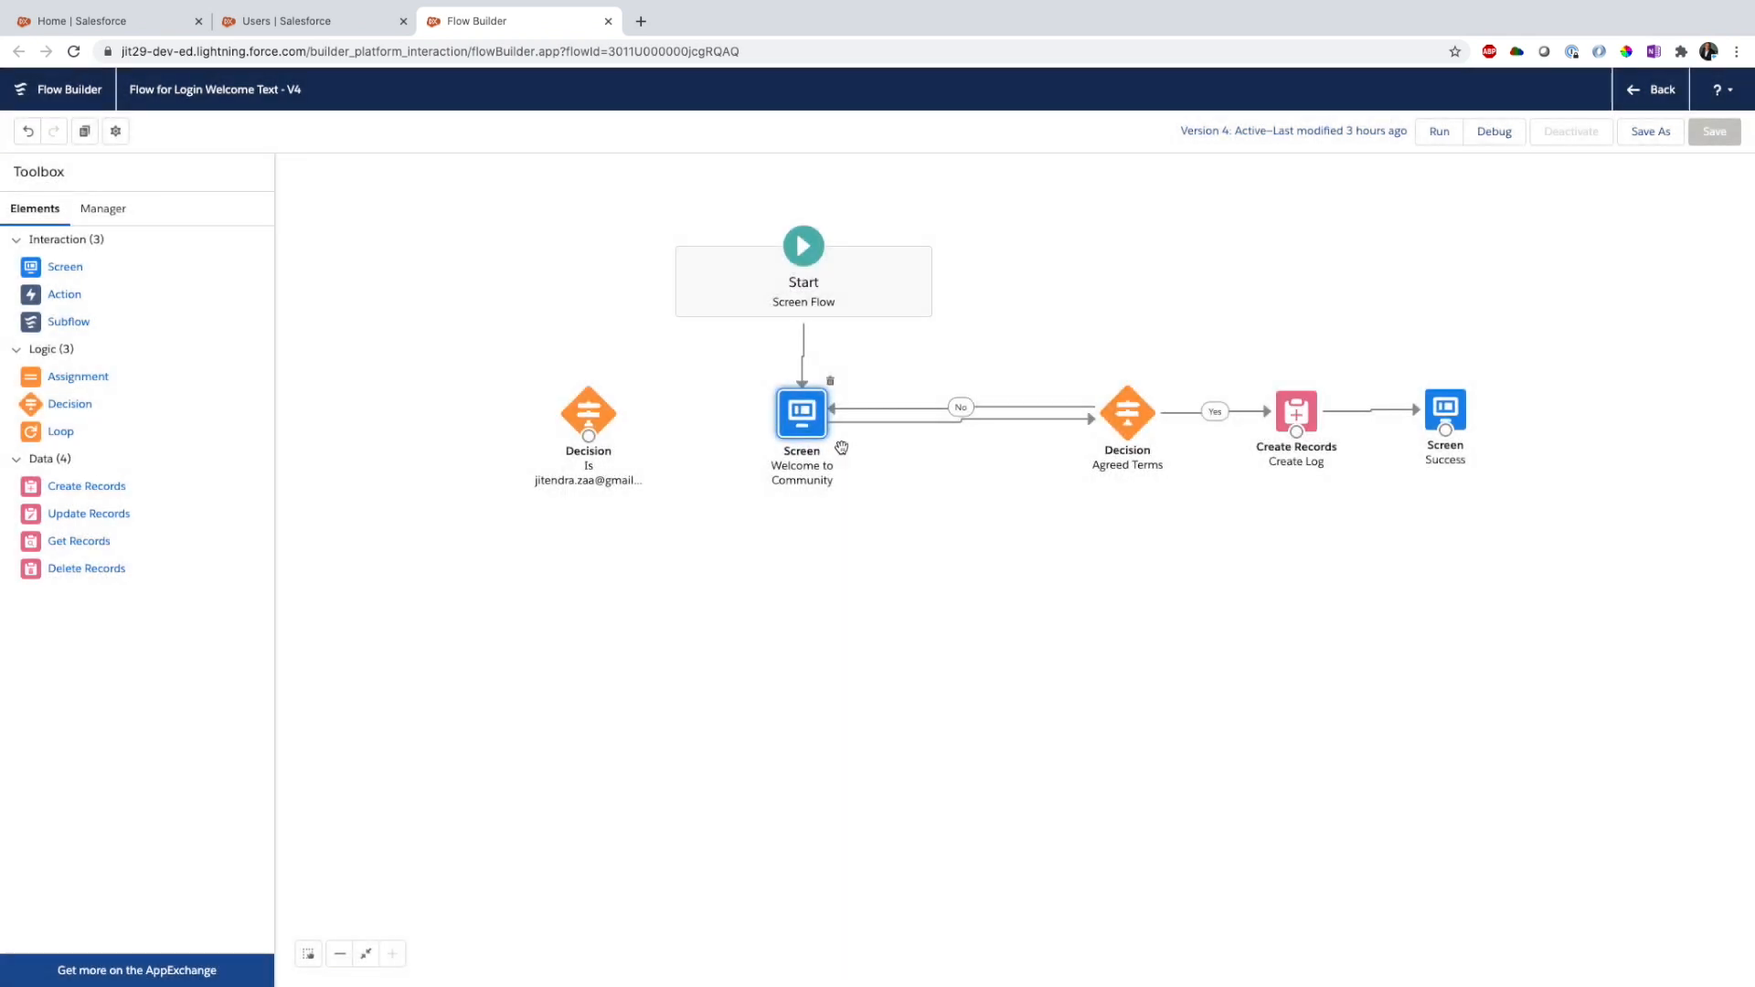
left_click(1127, 412)
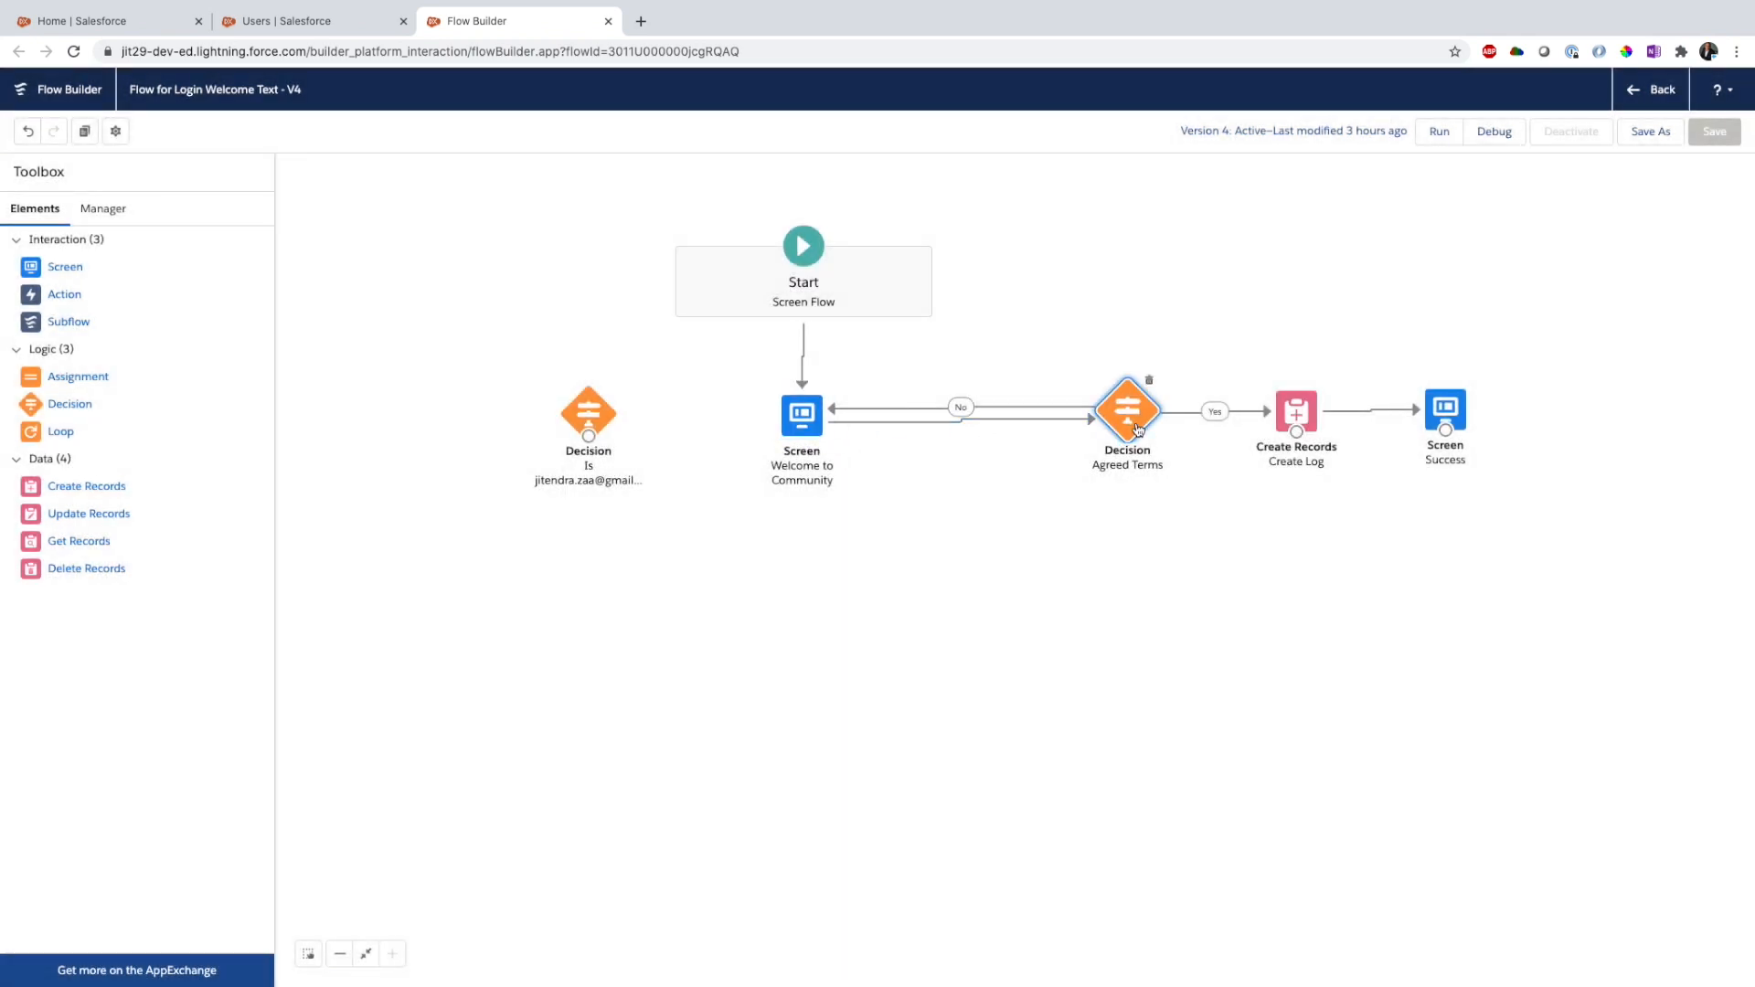
double_click(1127, 411)
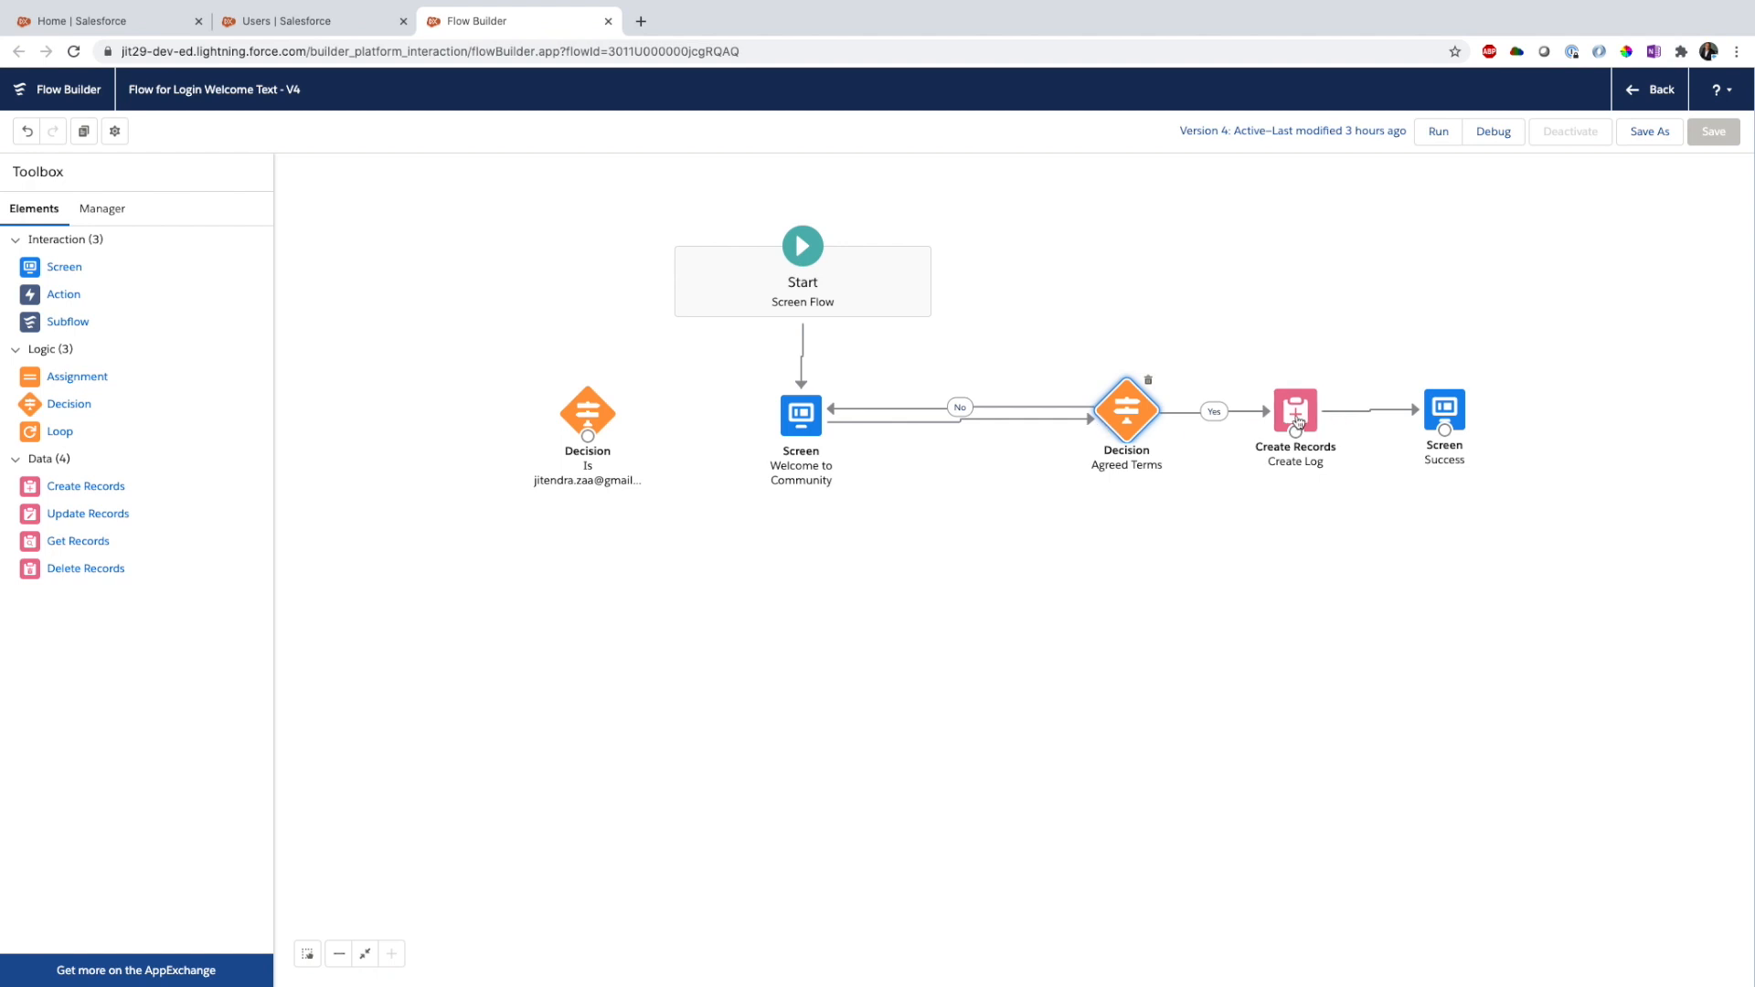
double_click(1295, 408)
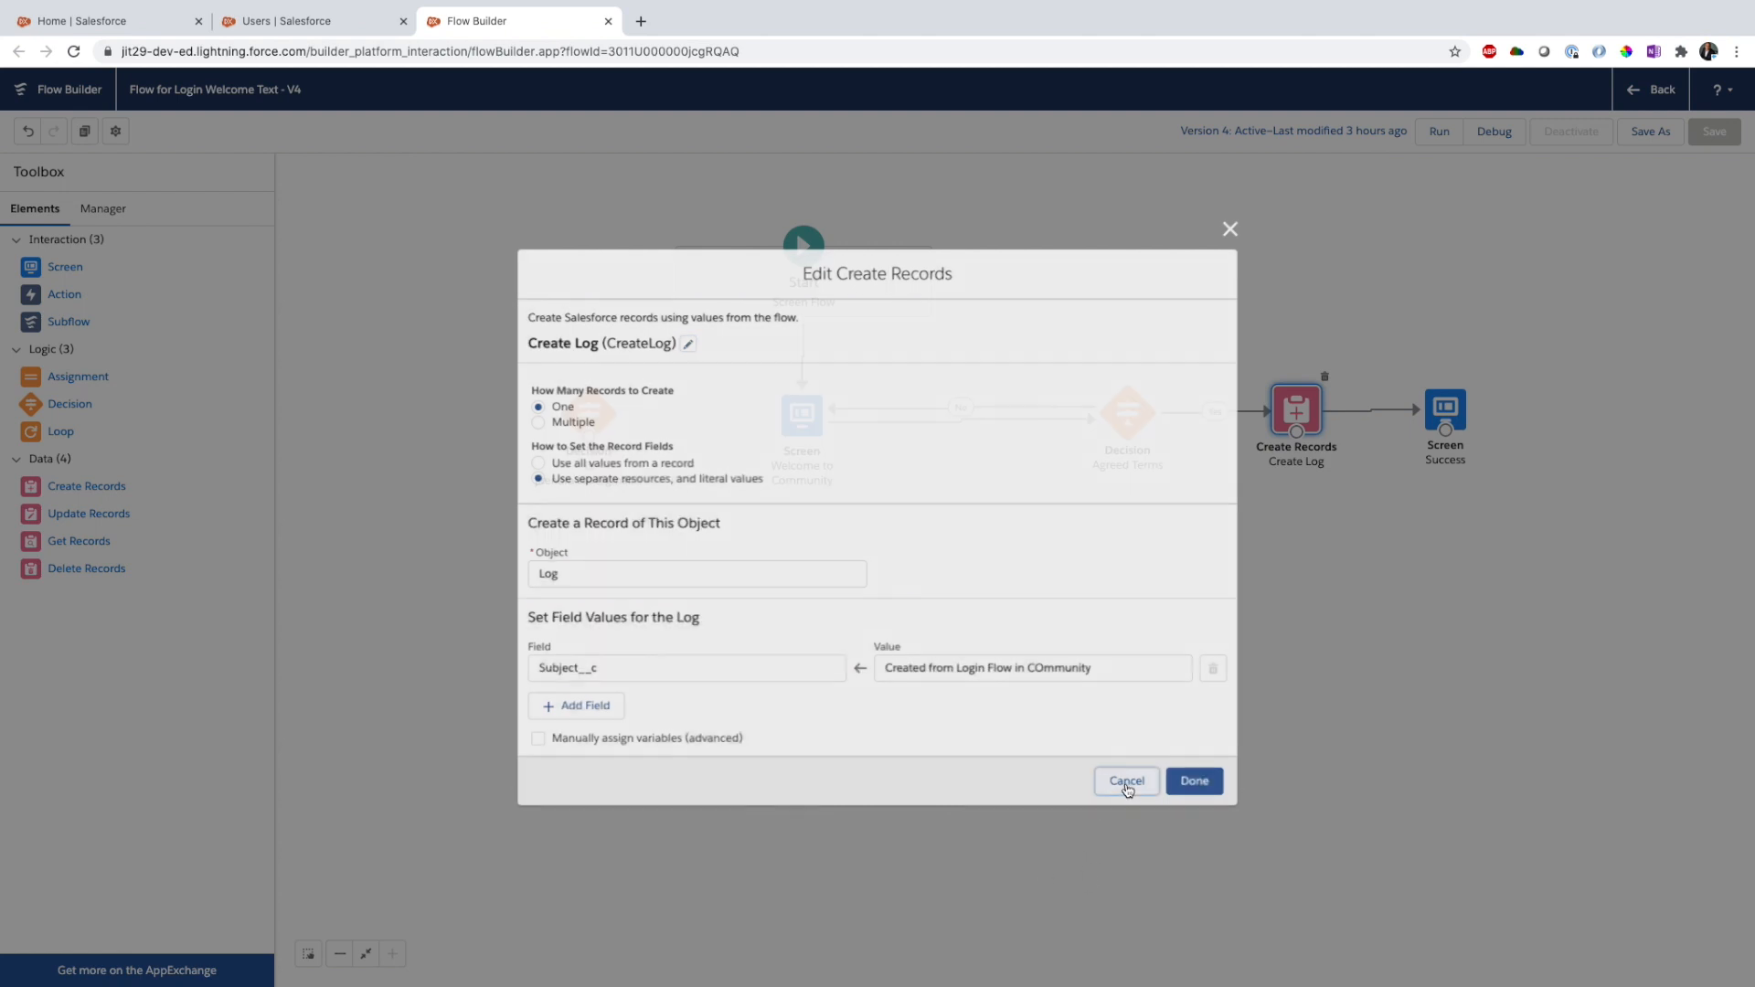
left_click(1126, 780)
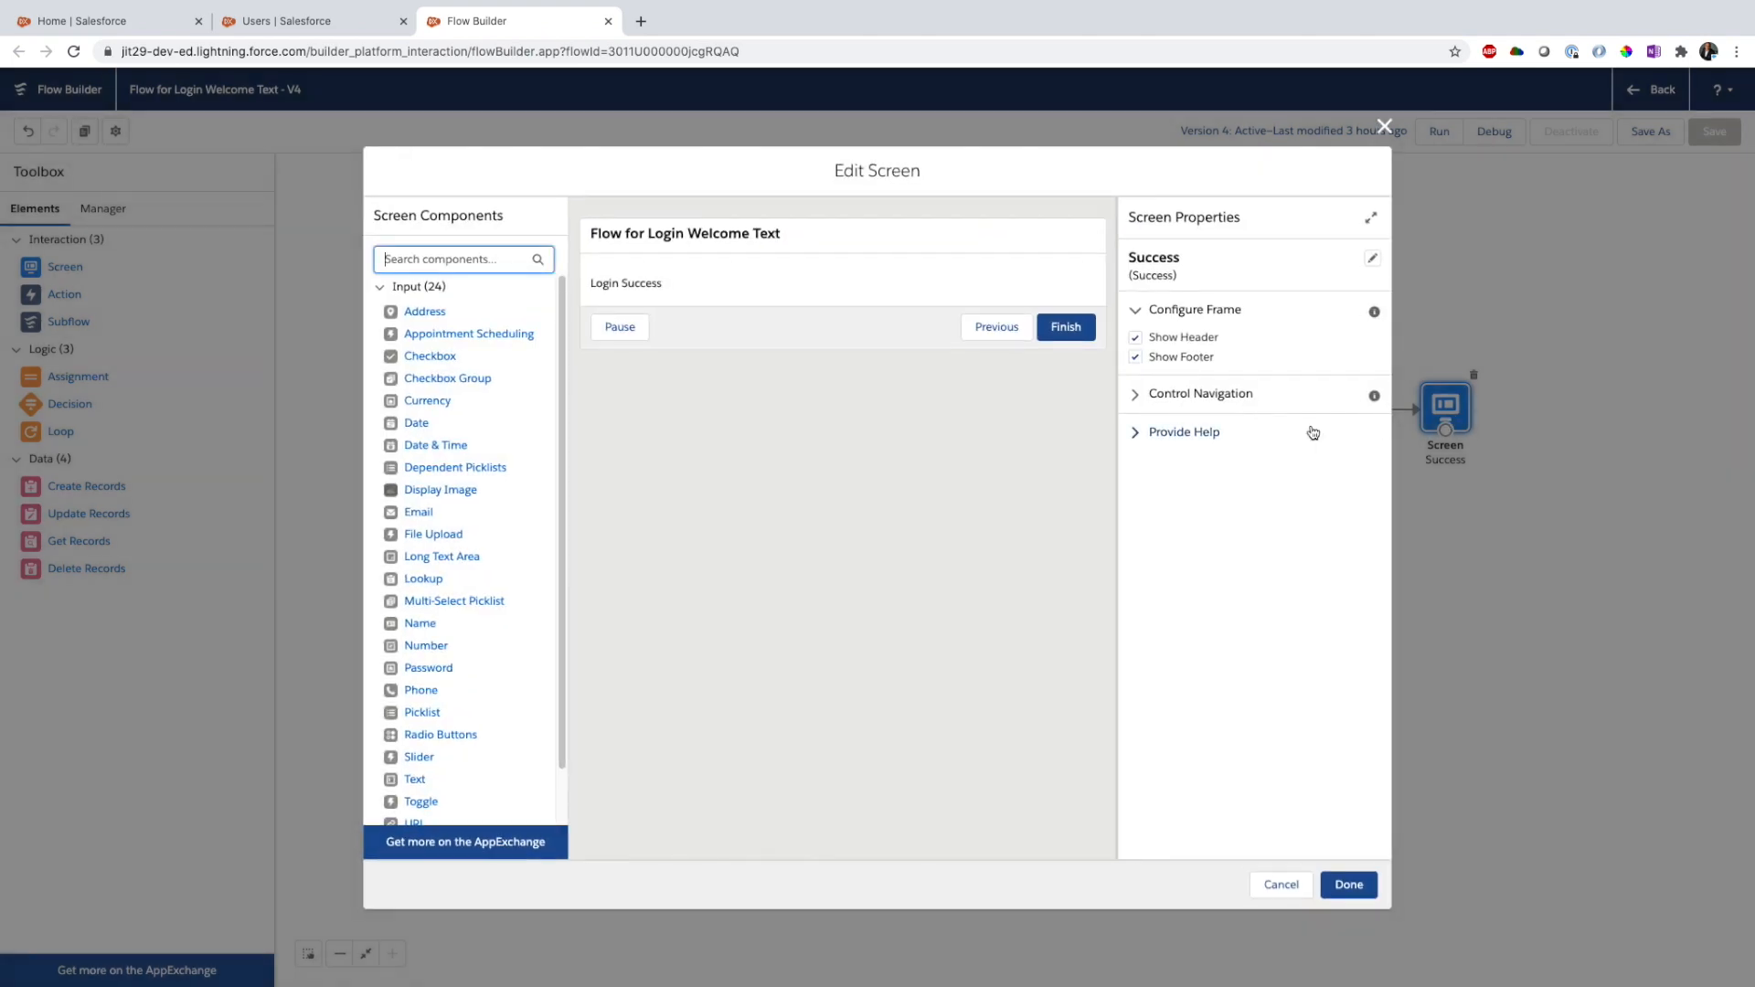
left_click(1279, 884)
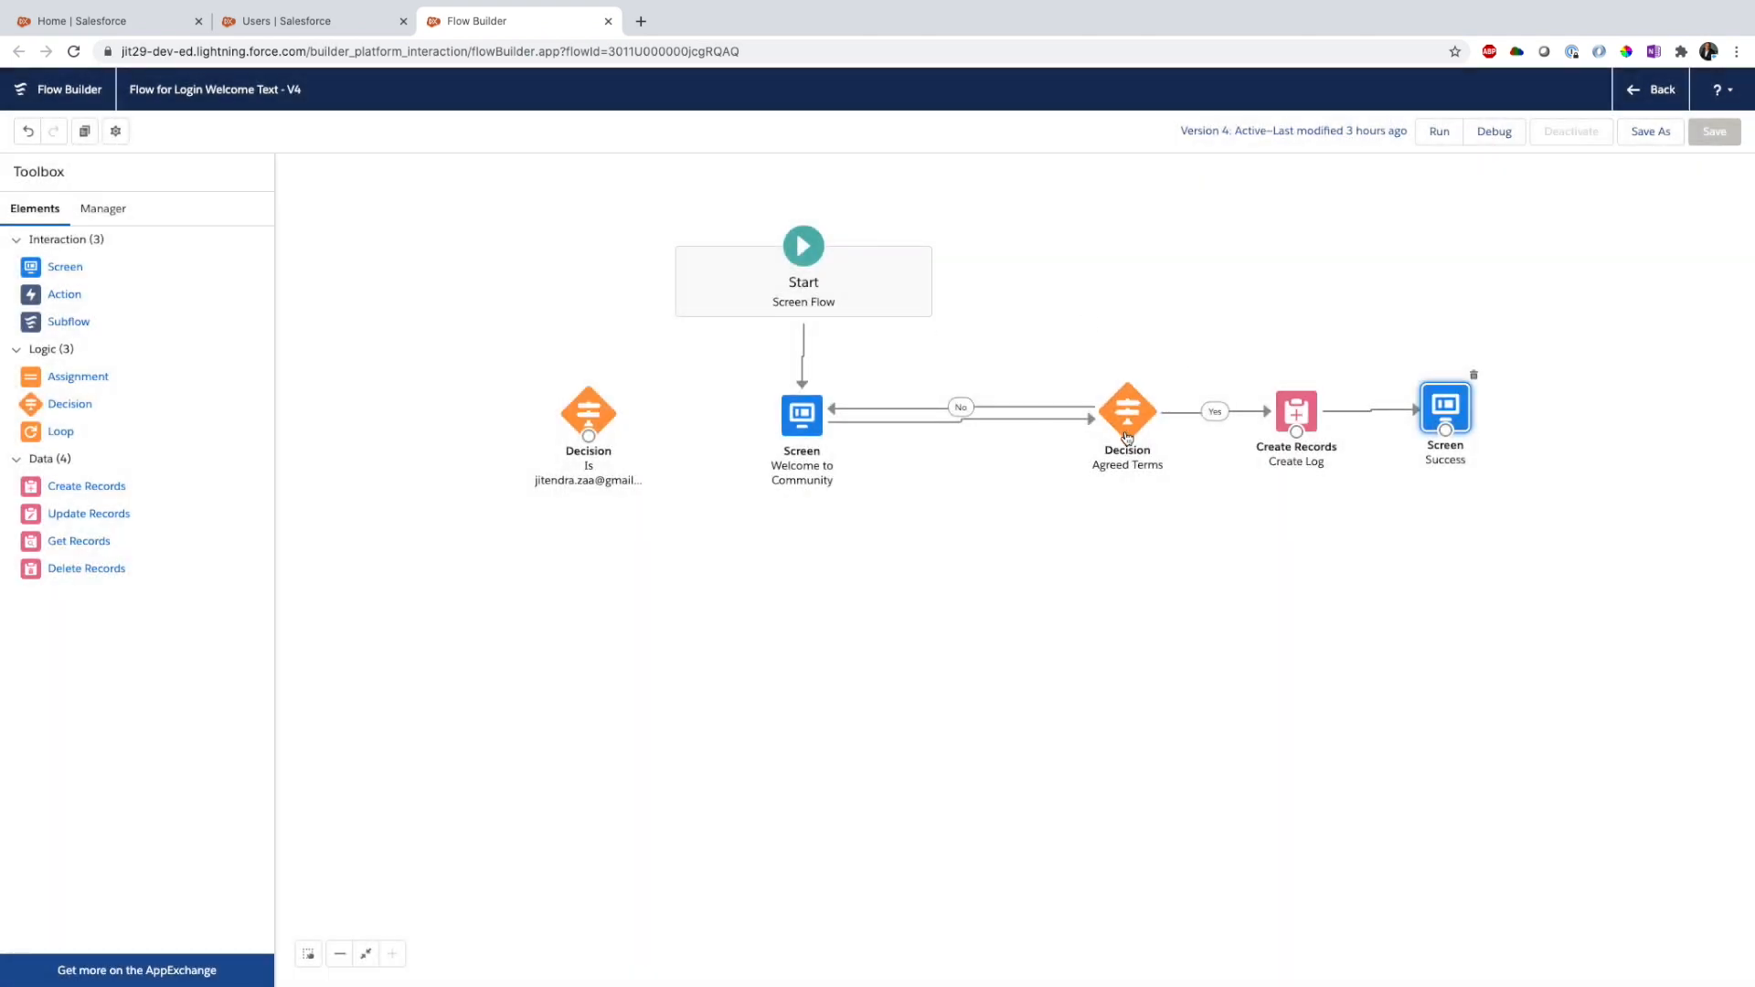
double_click(1127, 409)
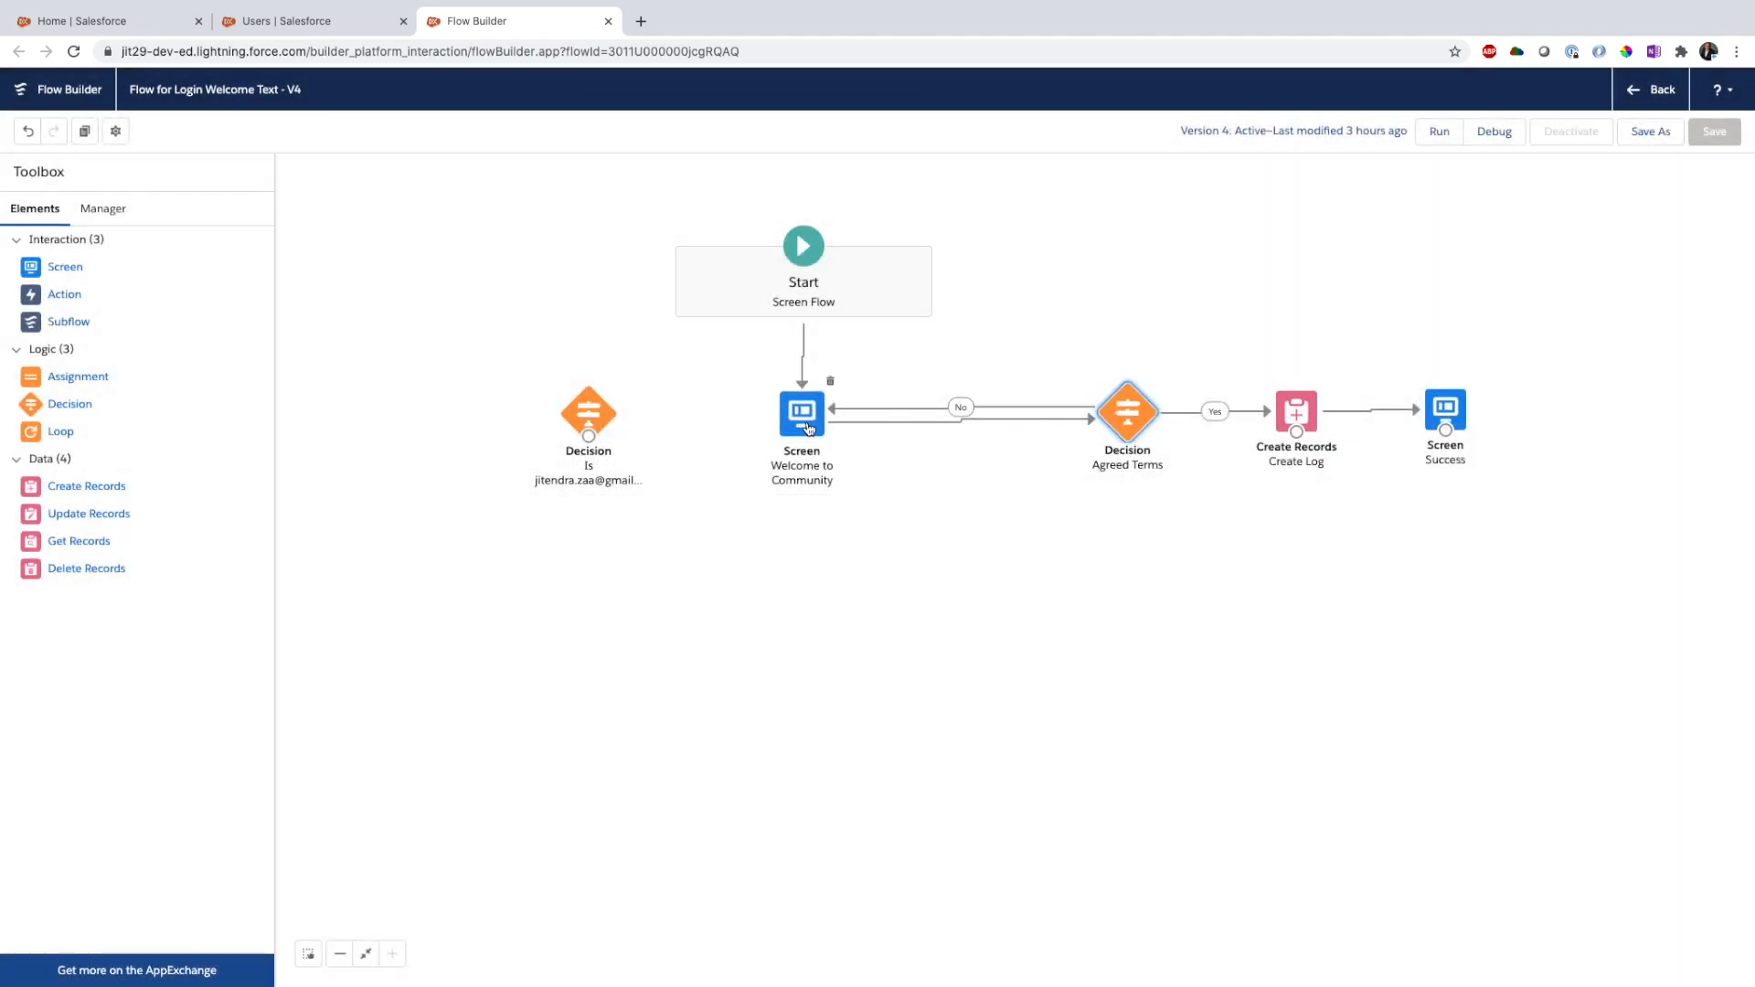
double_click(801, 413)
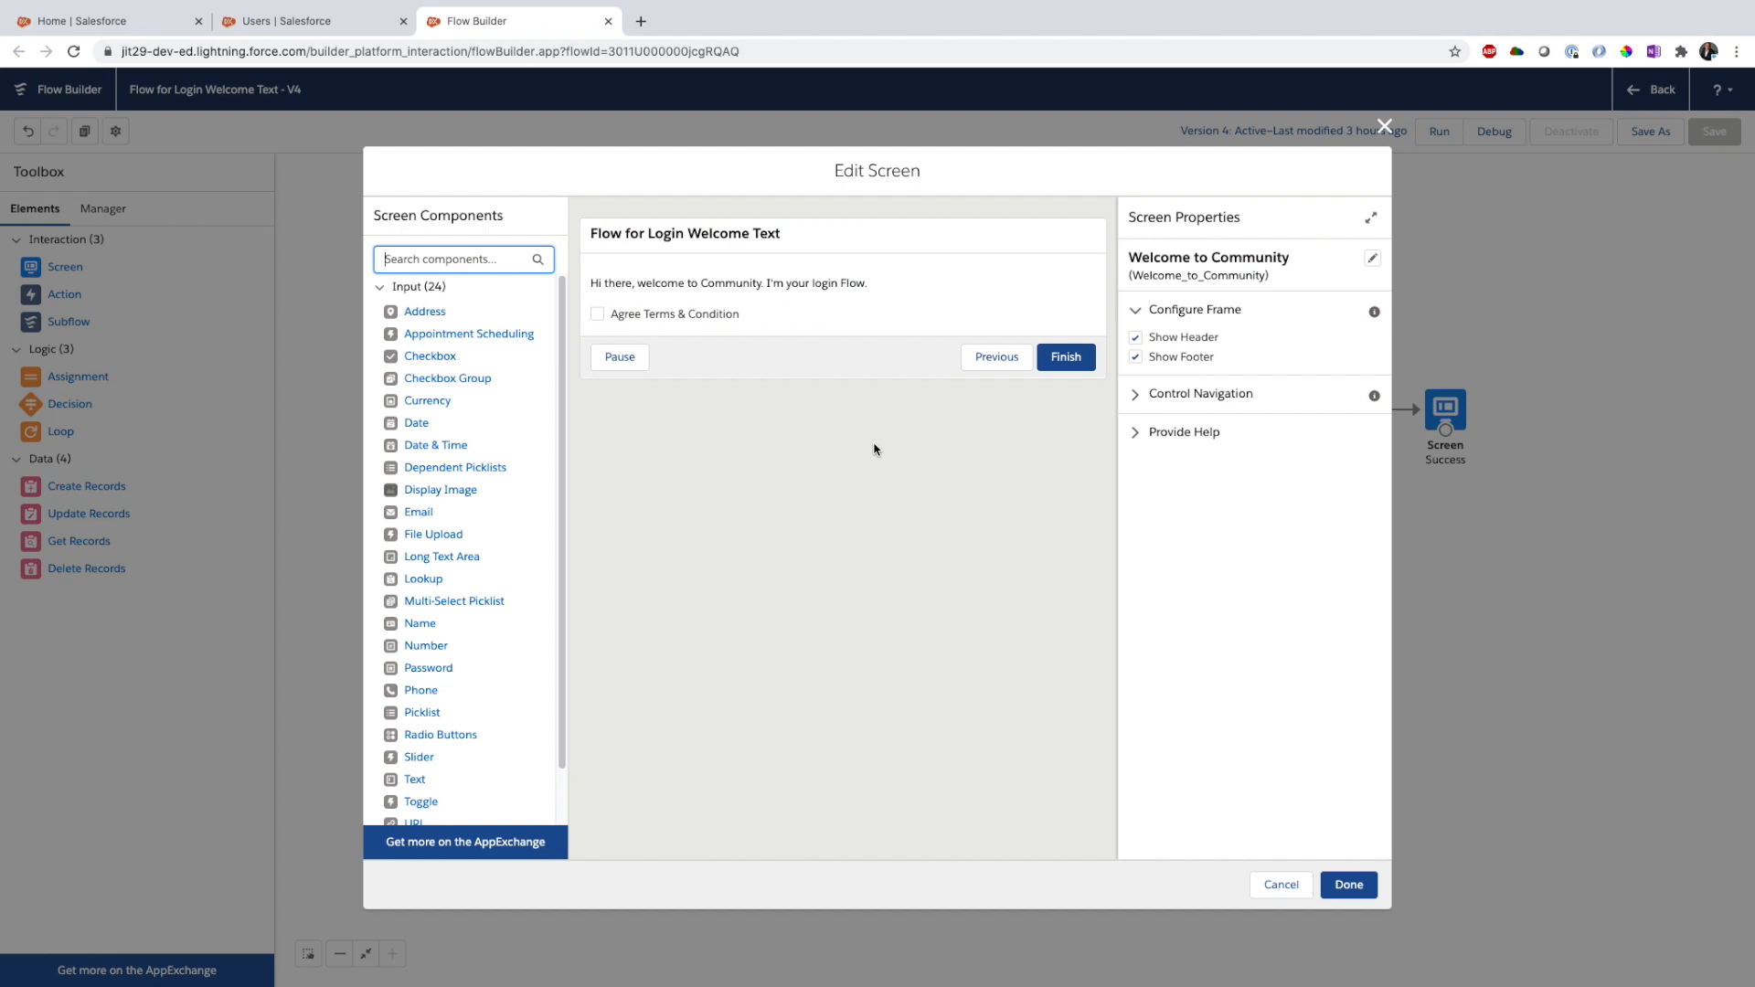
left_click(672, 313)
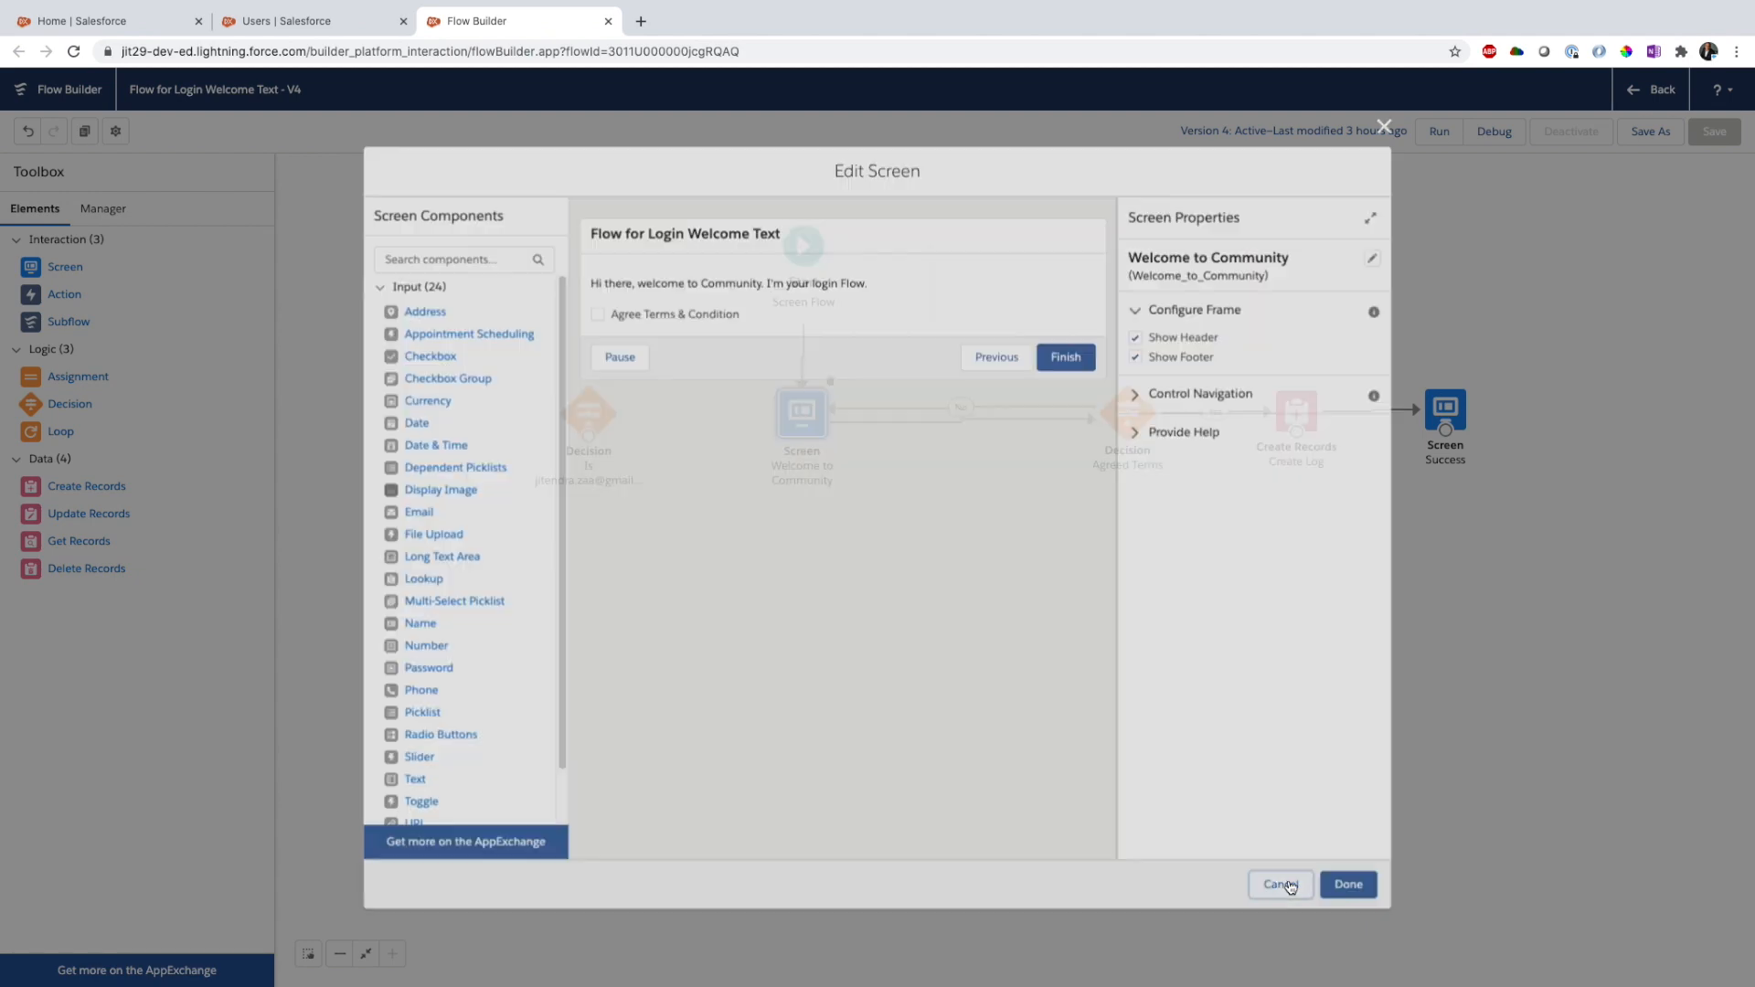
left_click(1280, 884)
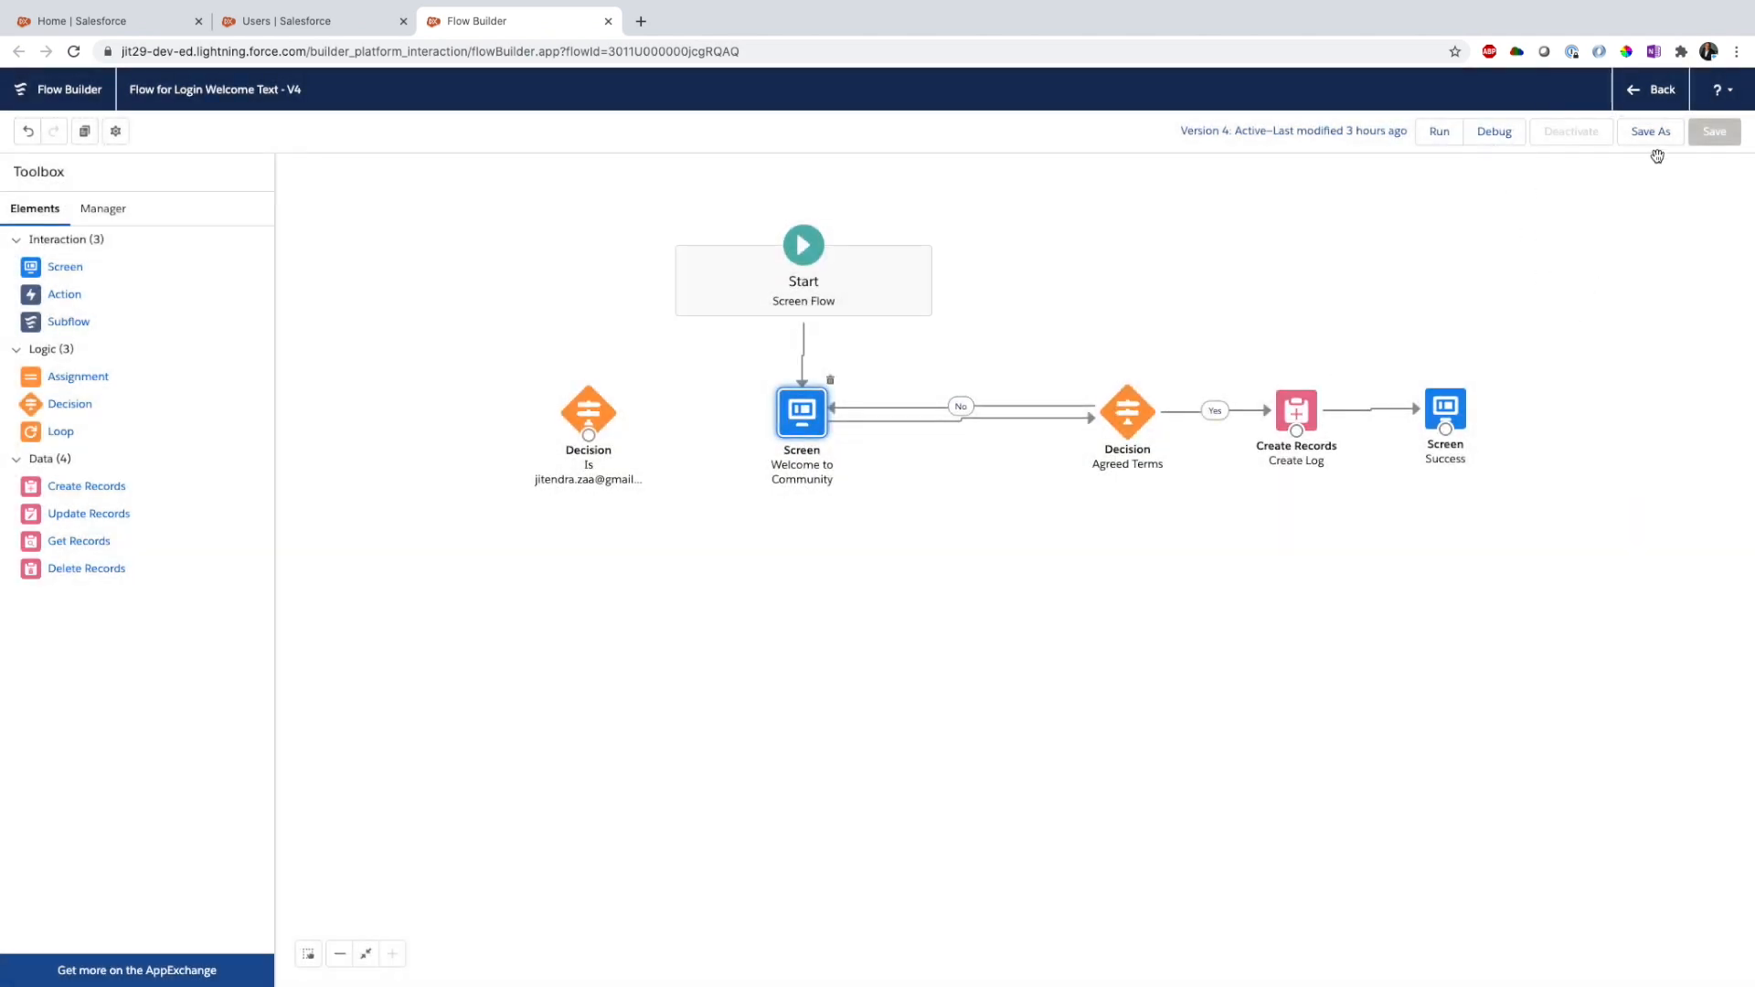
- Save the flow as new version 5, activate it, and return to the Salesforce Home tab
left_click(1650, 131)
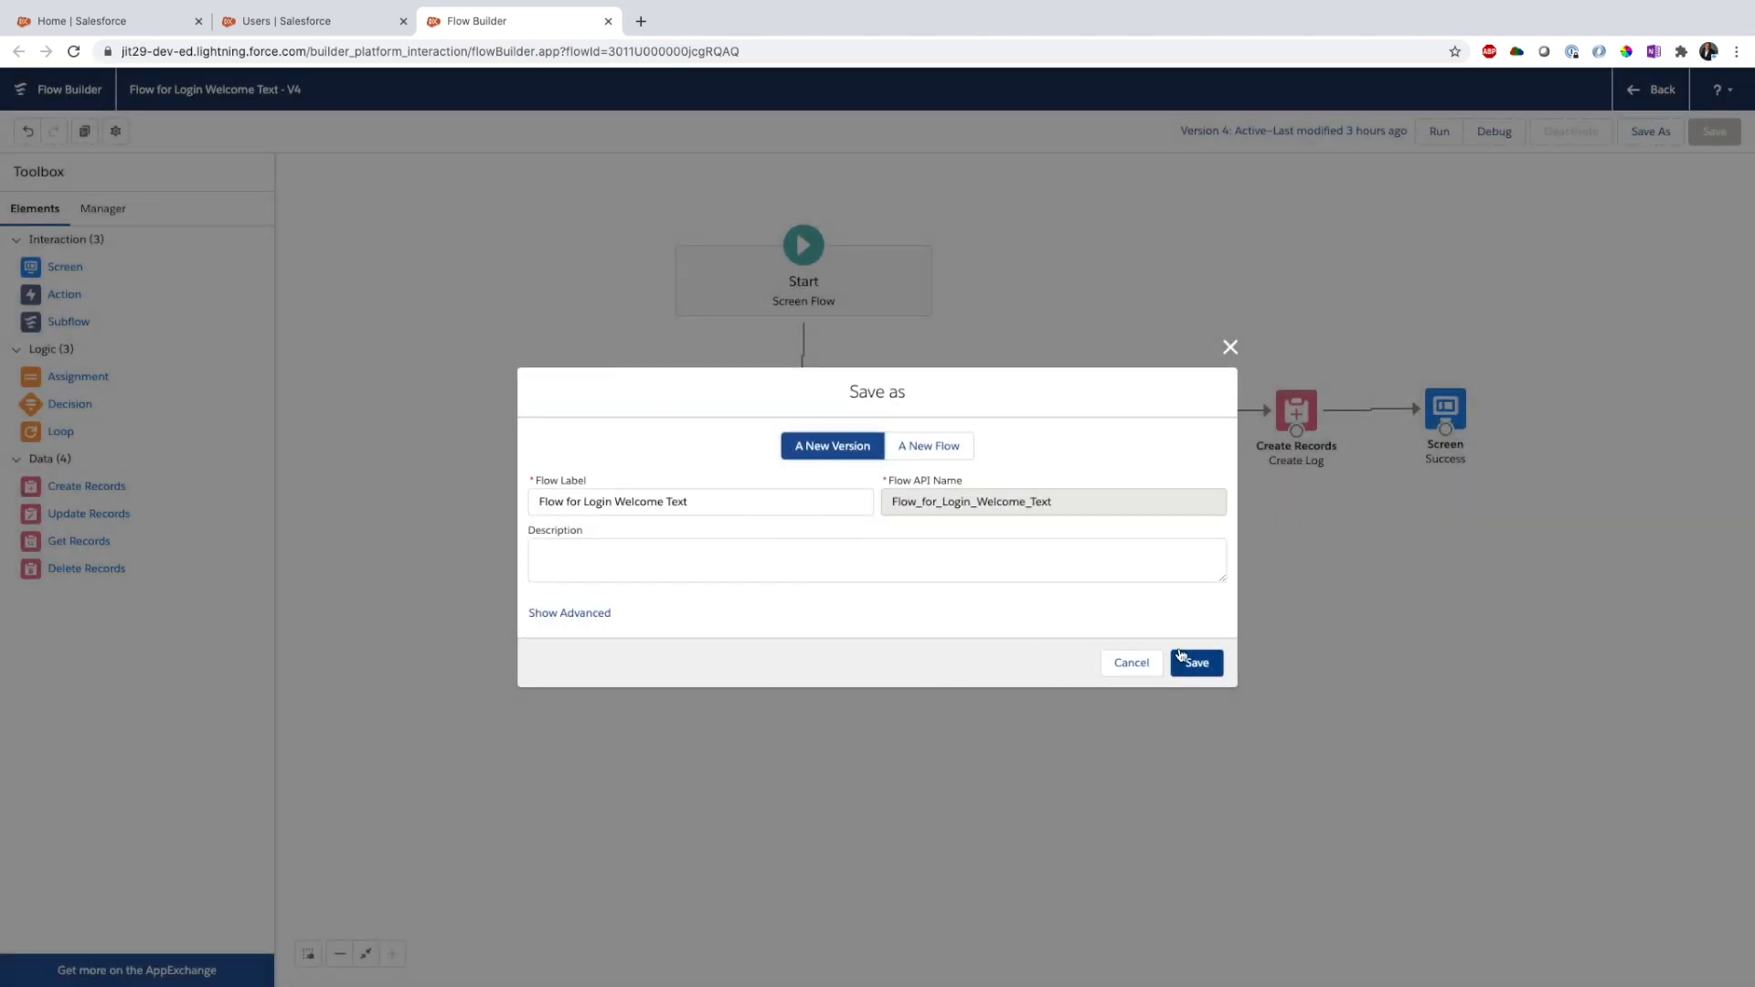
left_click(1195, 662)
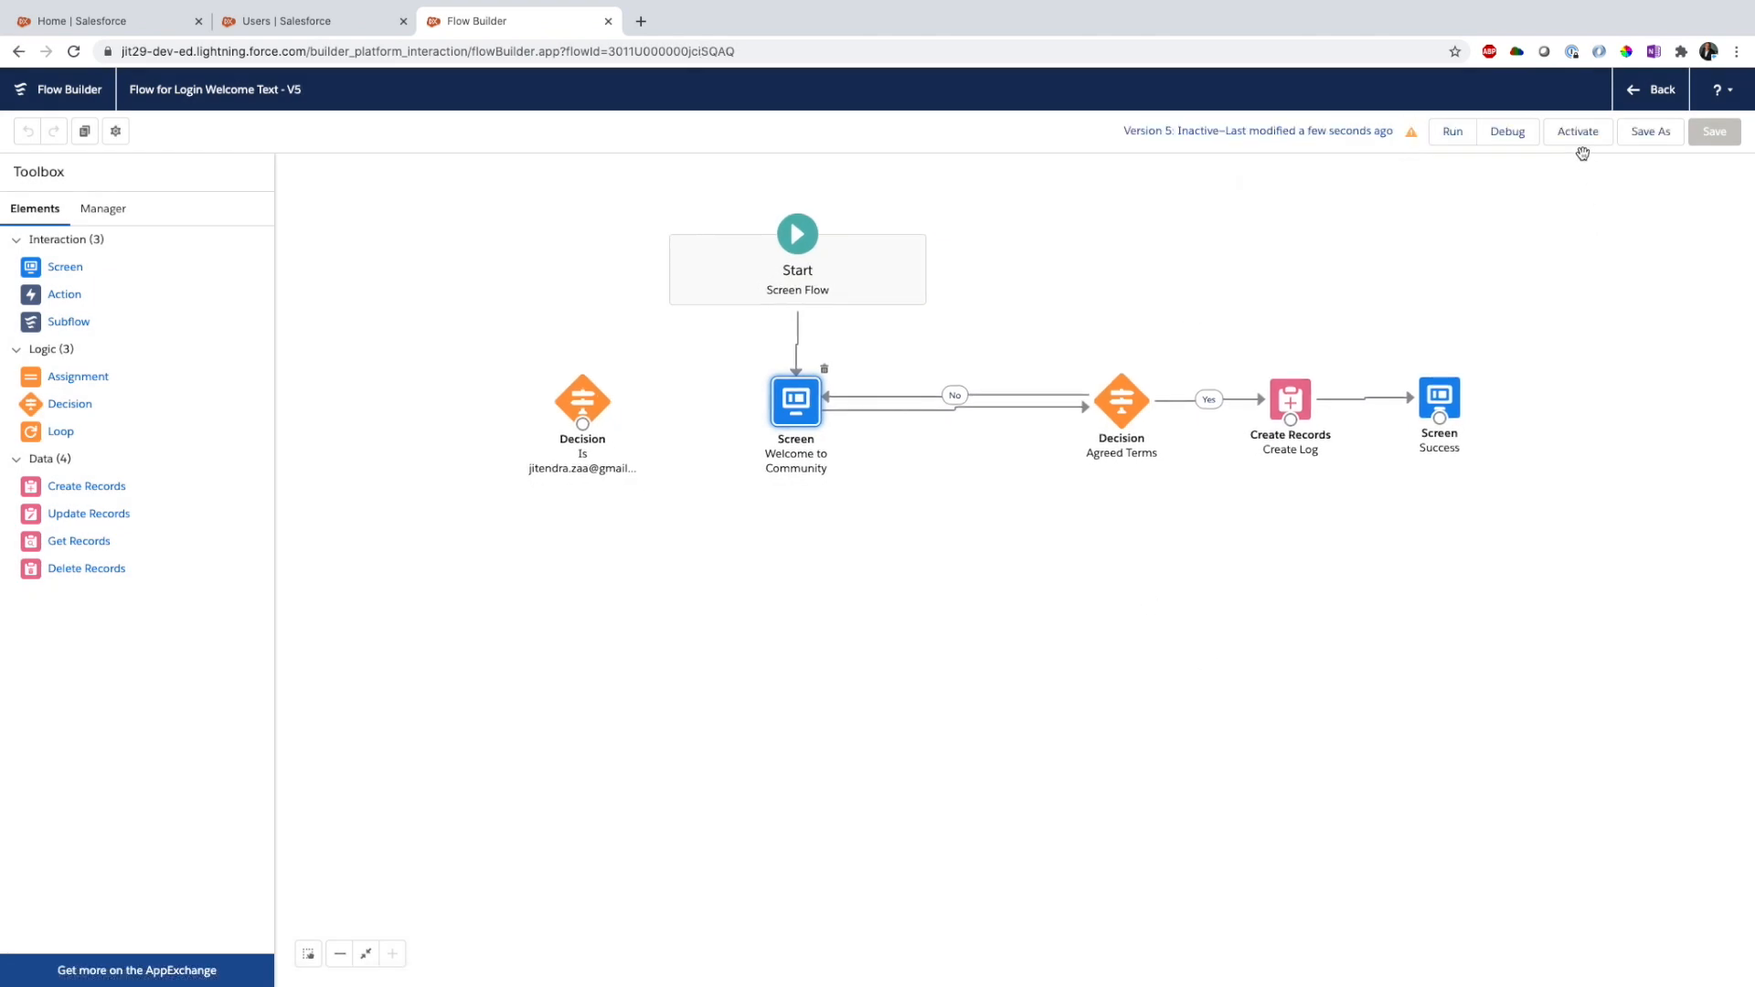
left_click(1577, 131)
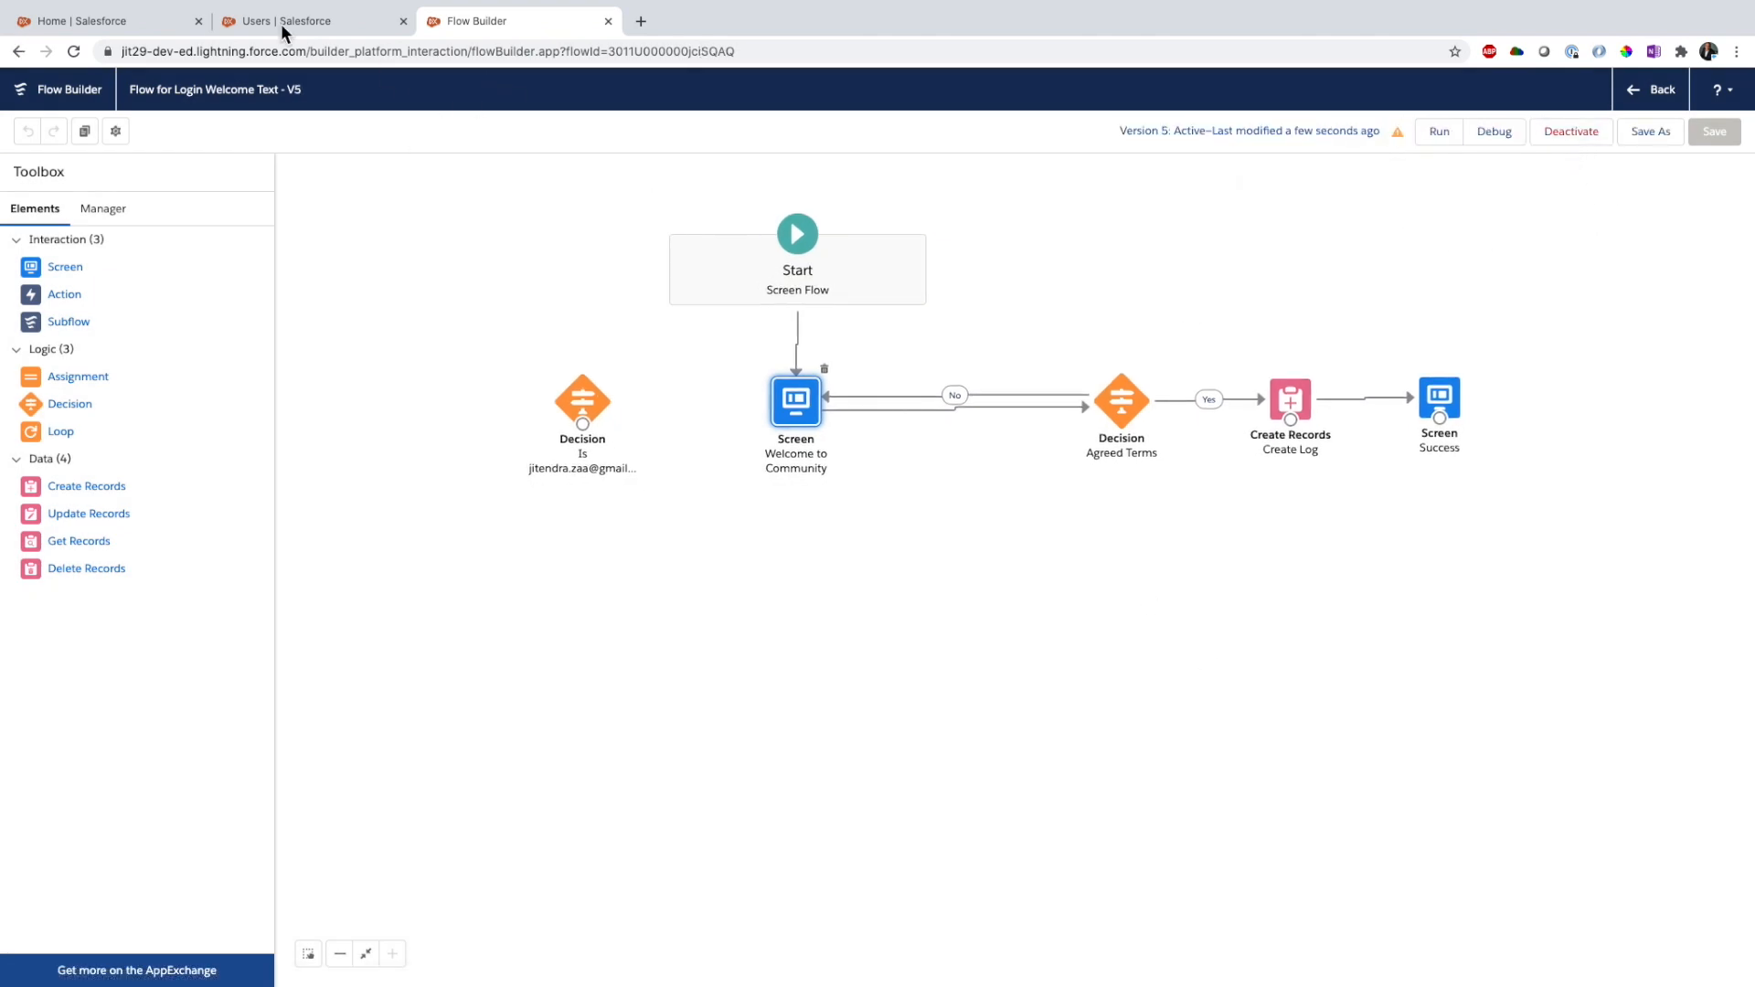
left_click(302, 20)
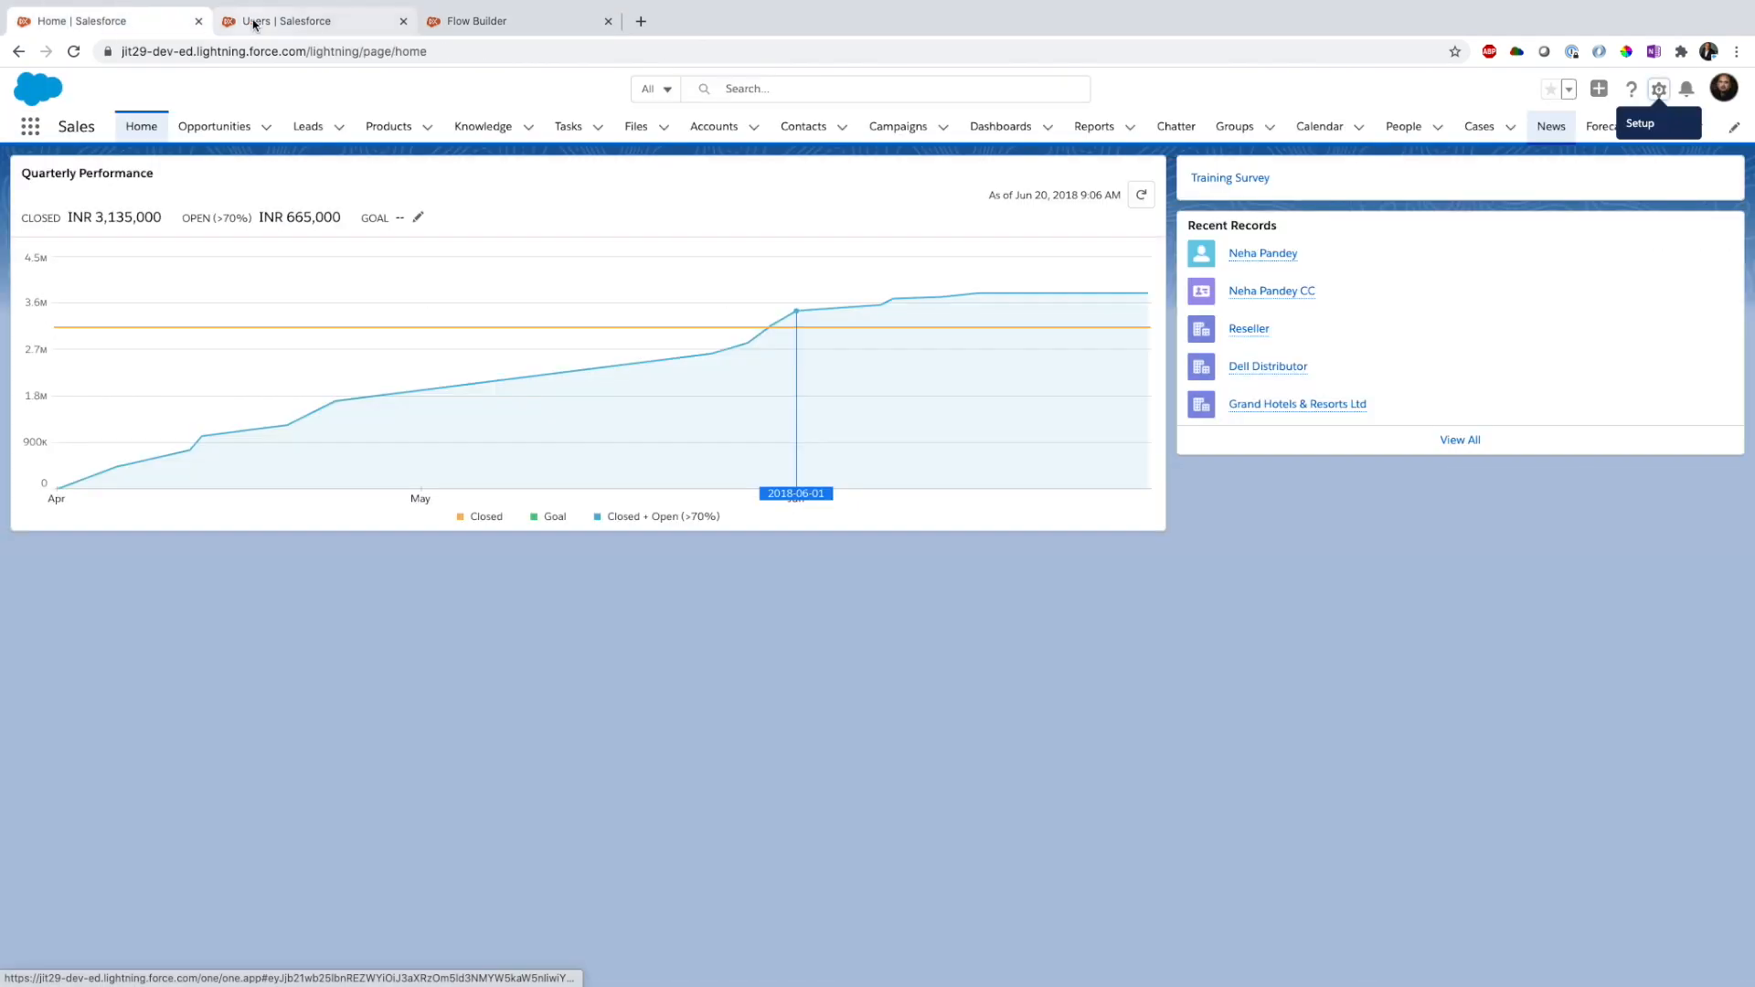
- Open Setup in a new tab and reach All Communities via Quick Find 'co'
left_click(296, 20)
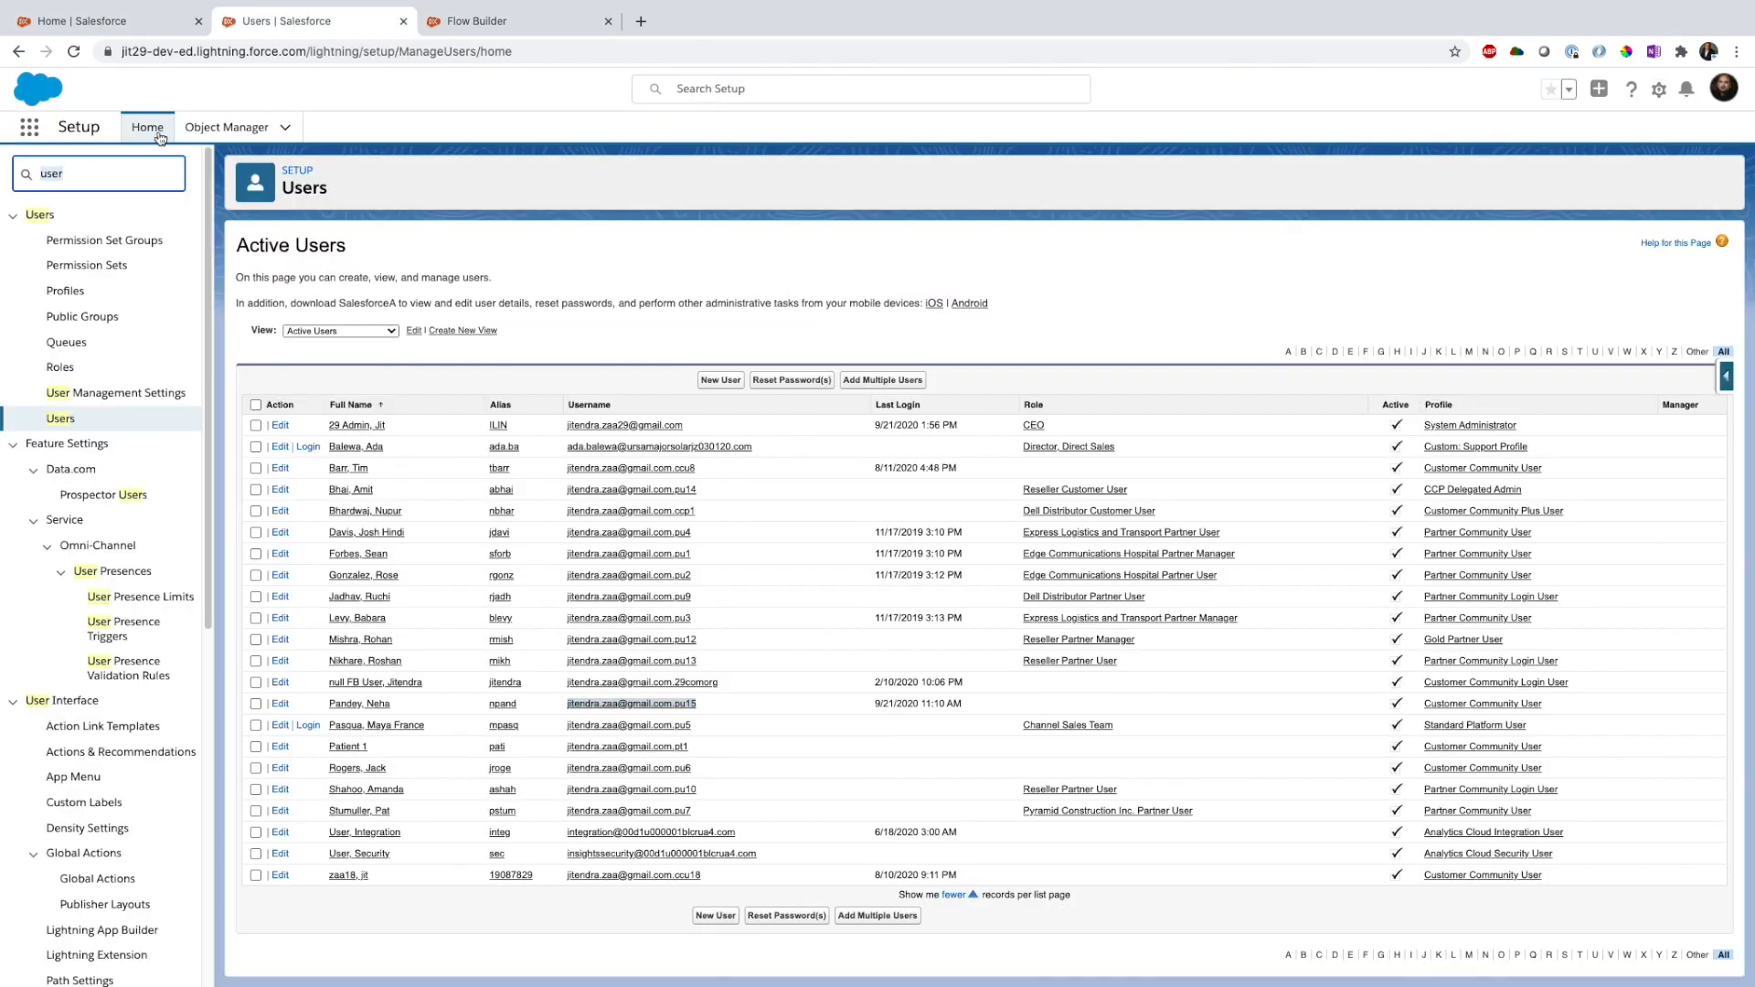
right_click(314, 20)
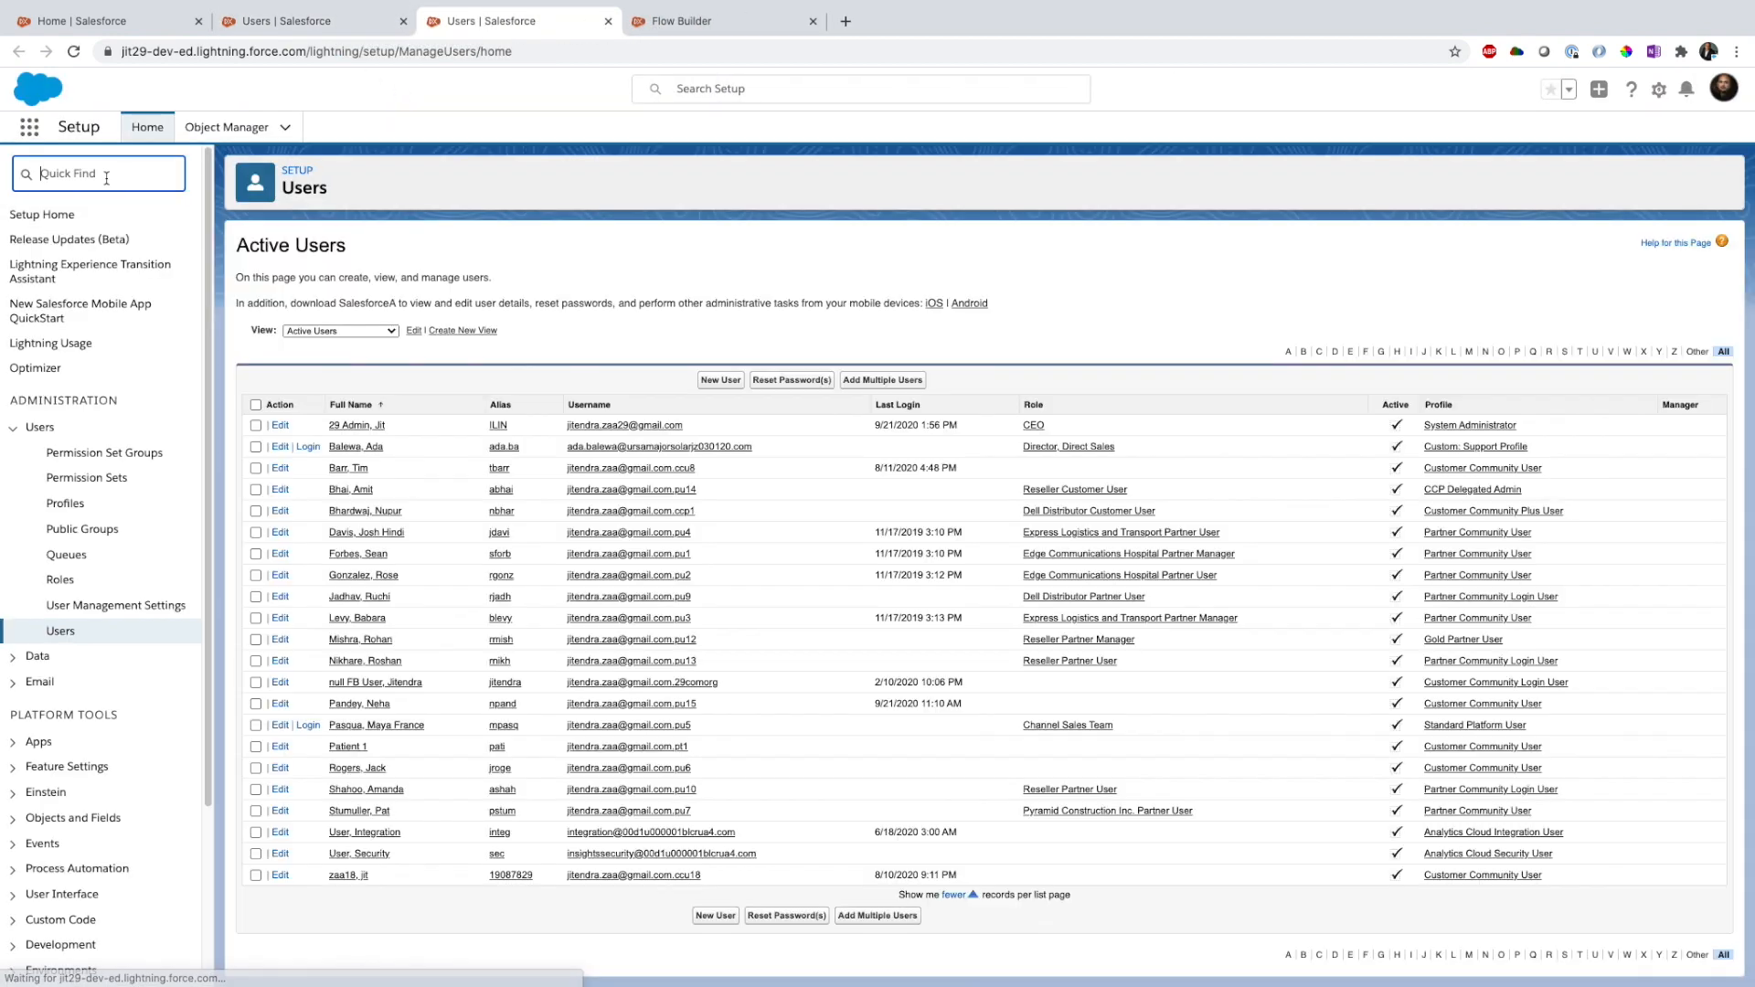
type("comm")
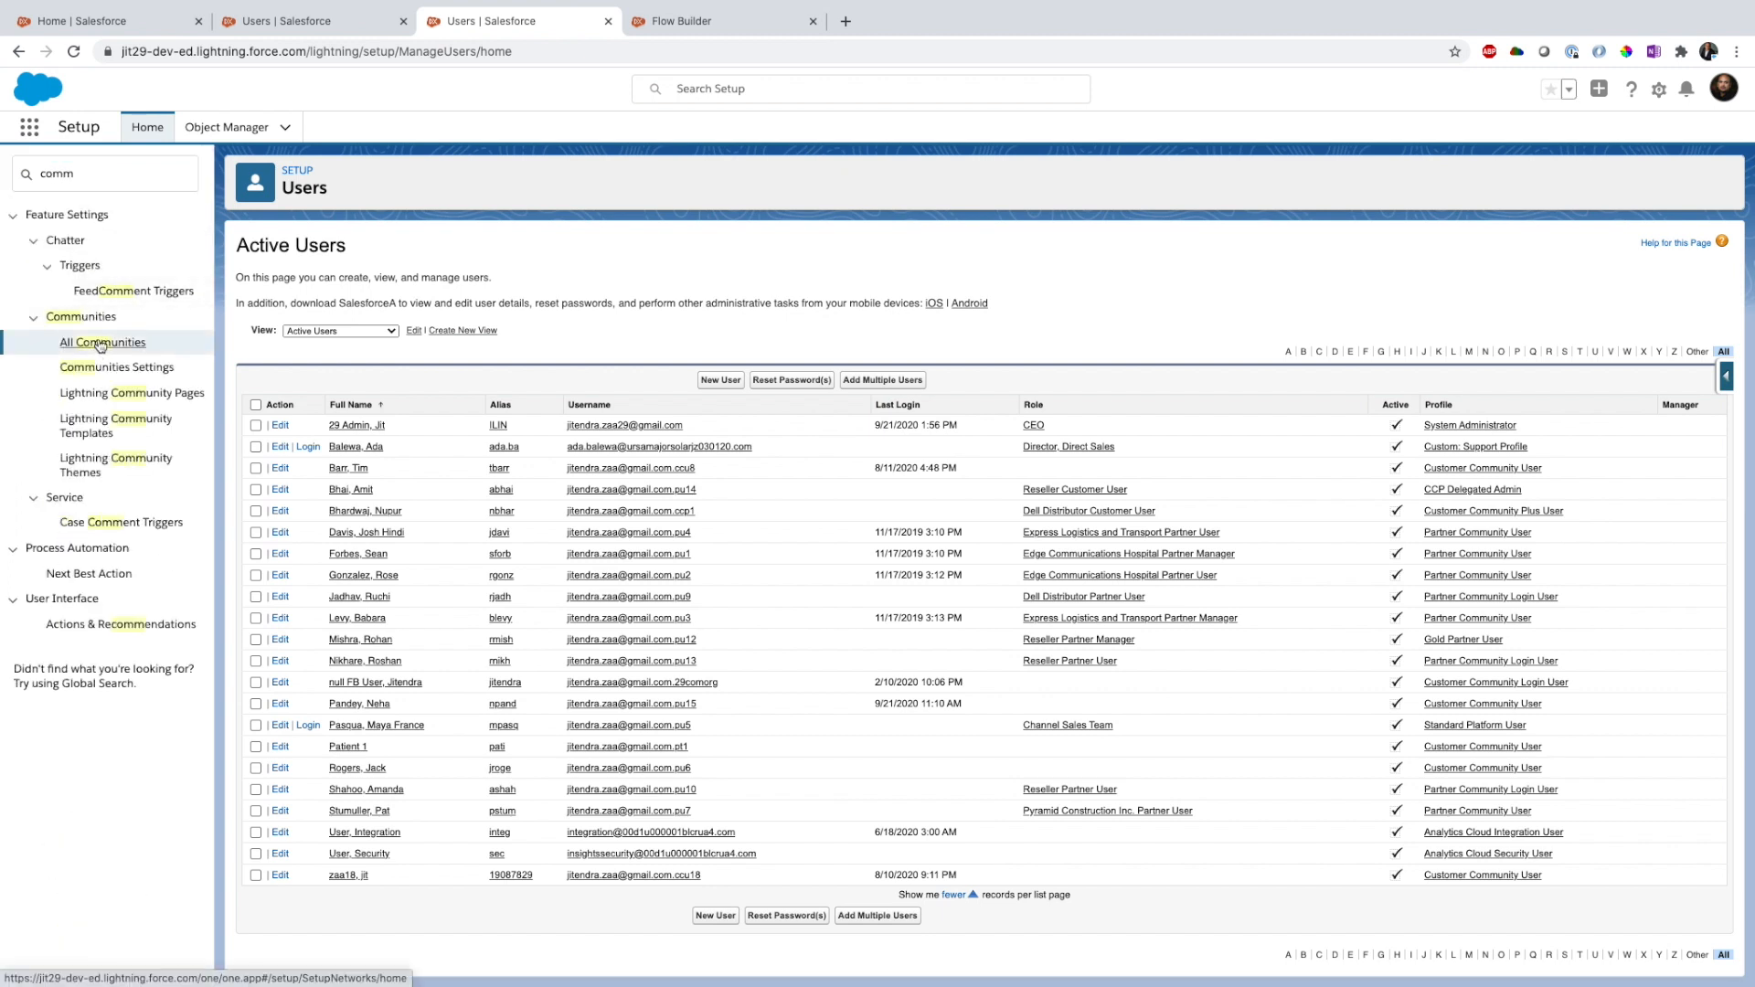
left_click(102, 341)
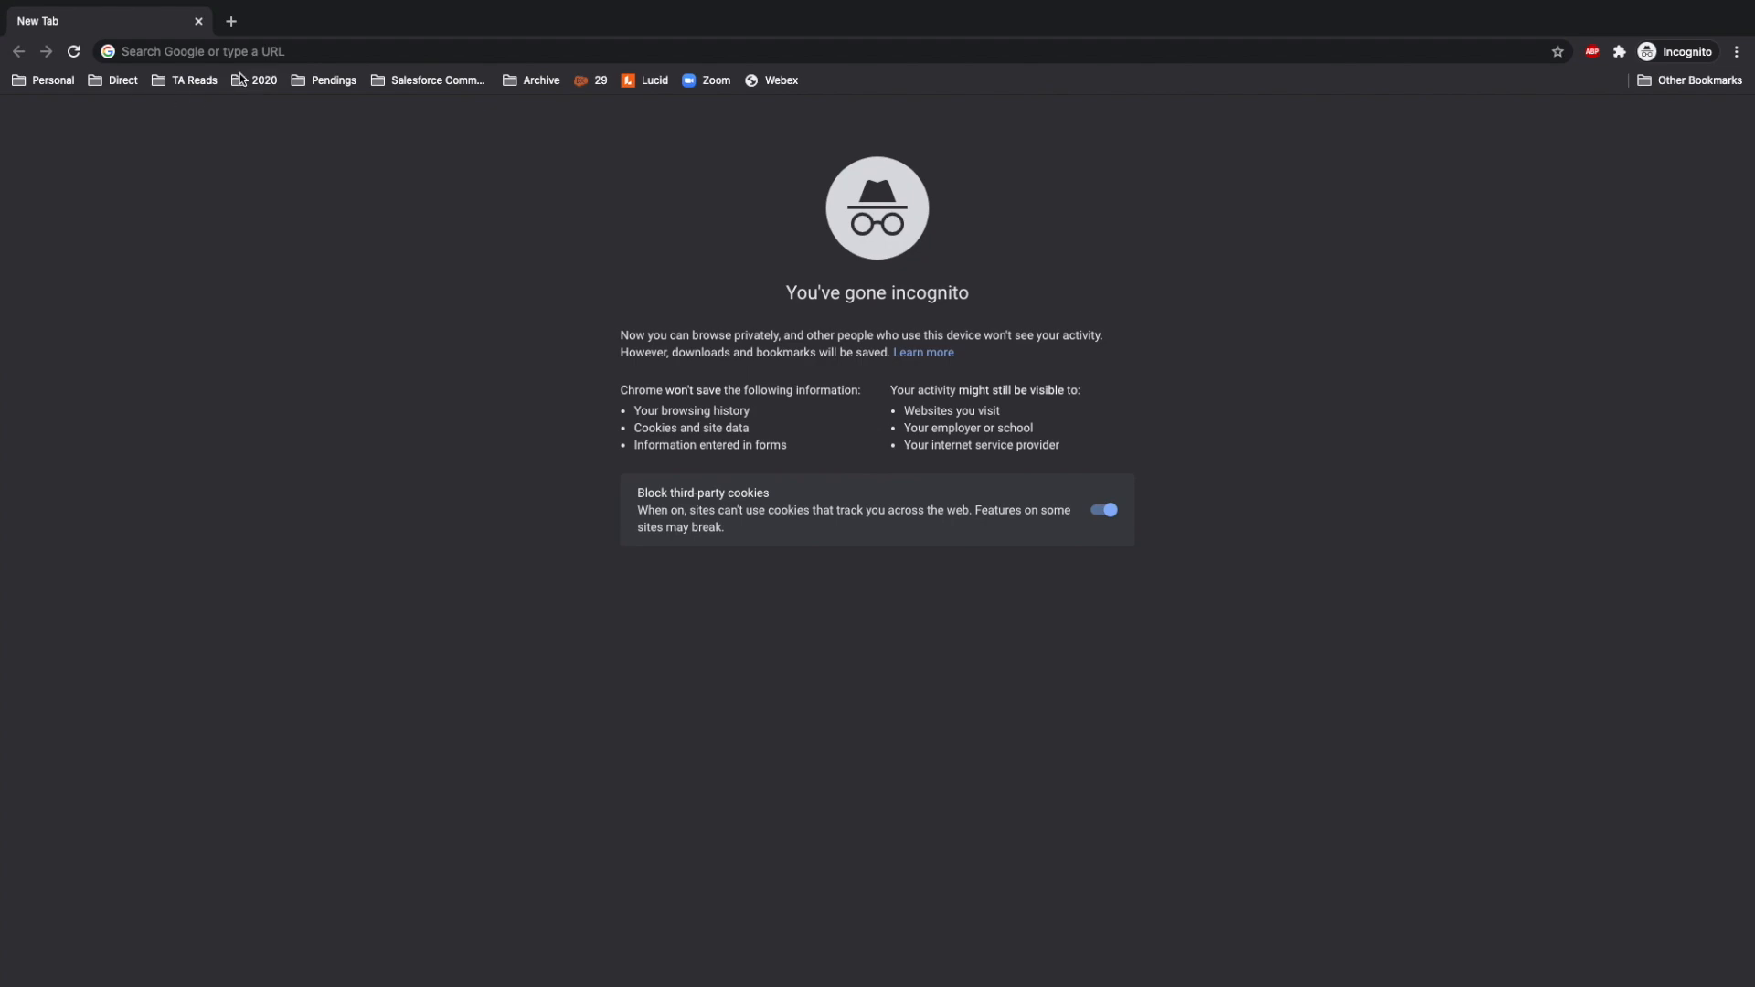
type("jit29-developer-edition.na85.force.com/biking/s/?language=en_US")
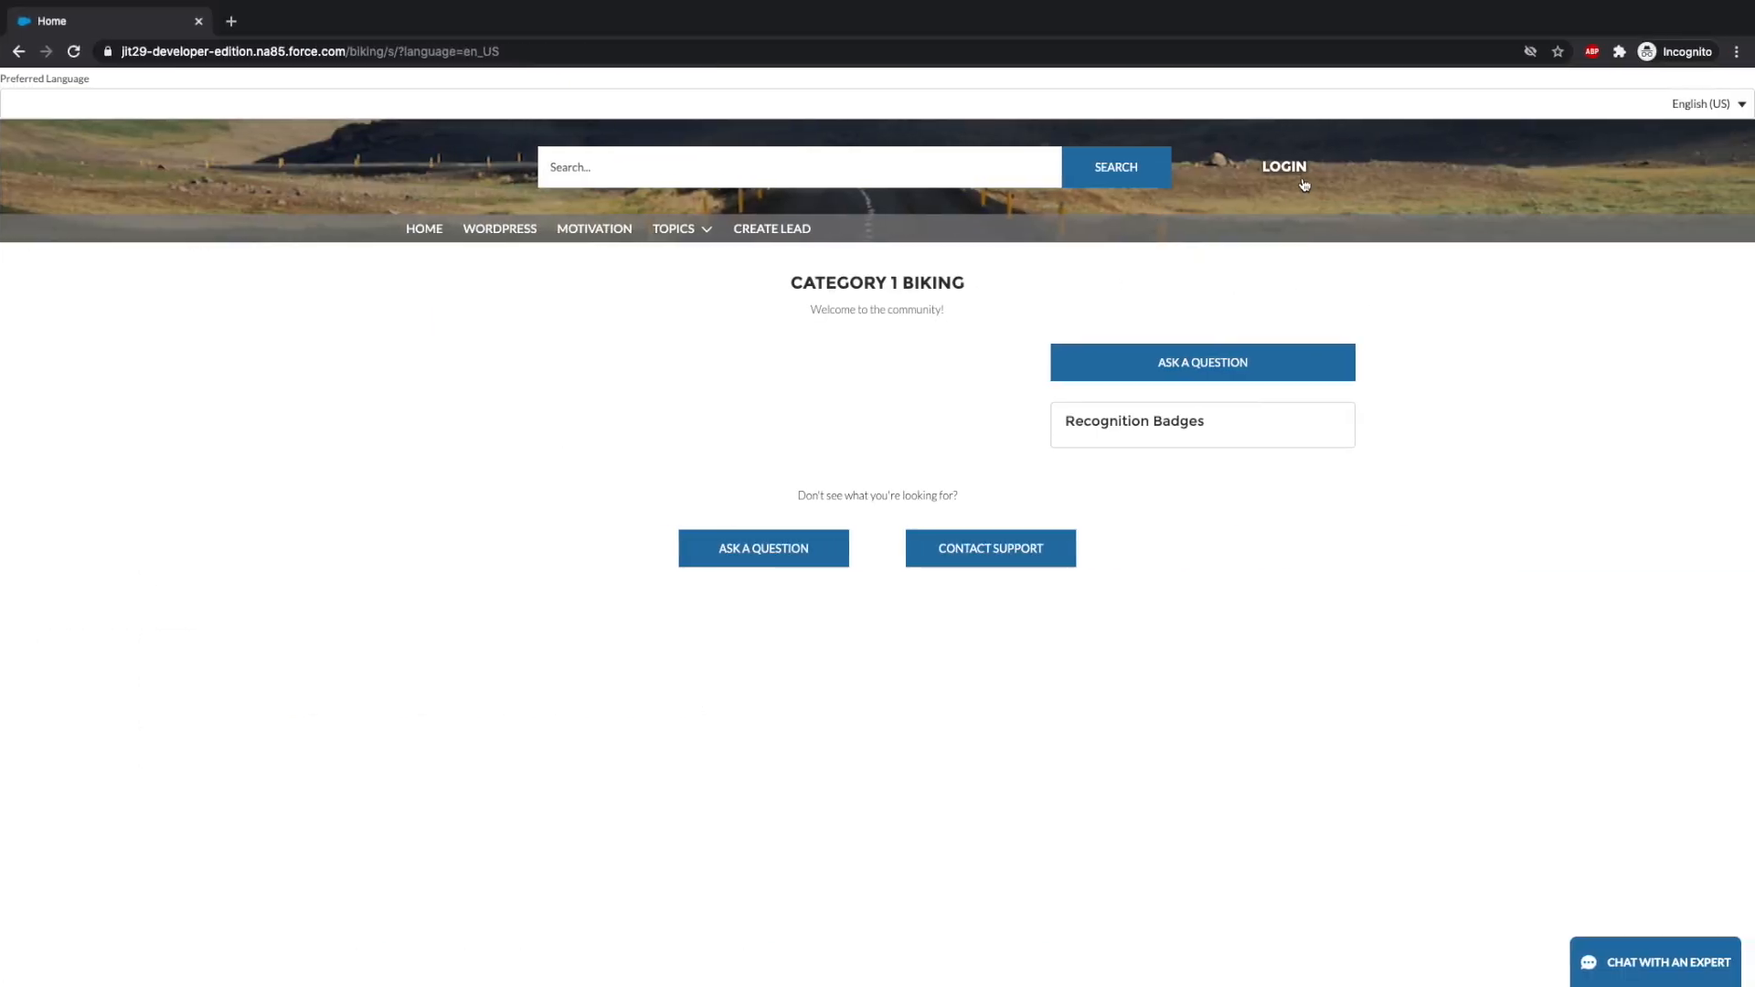
left_click(1282, 166)
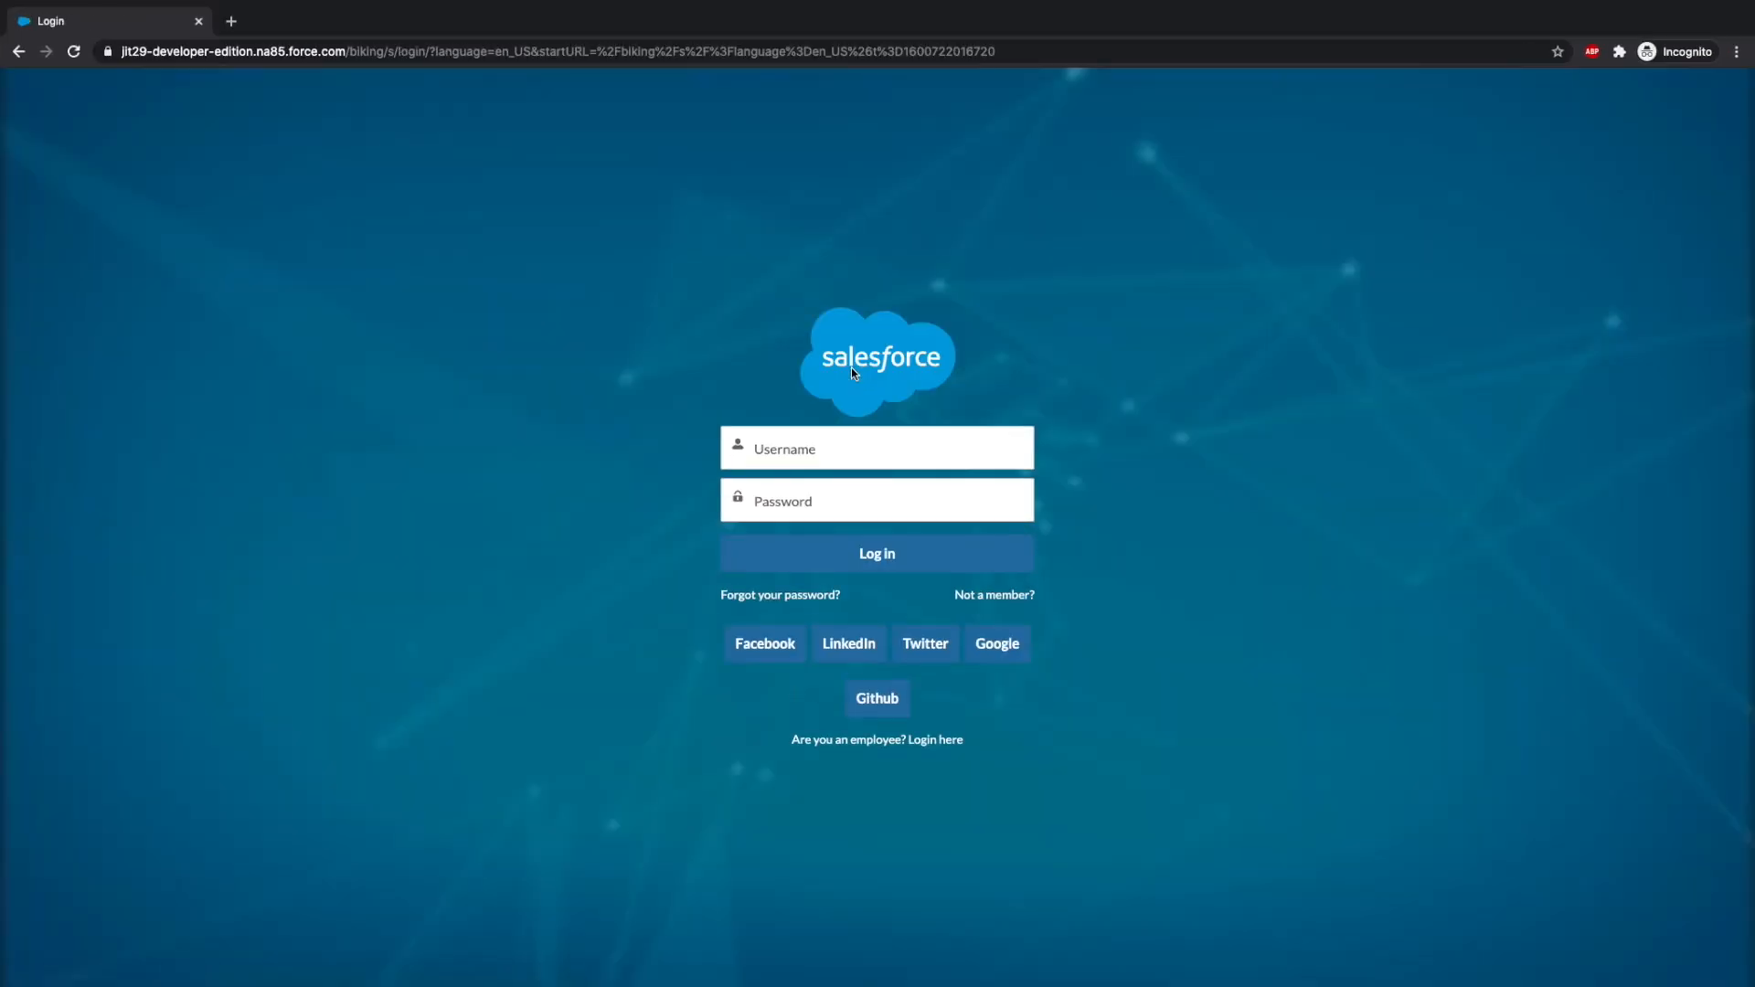
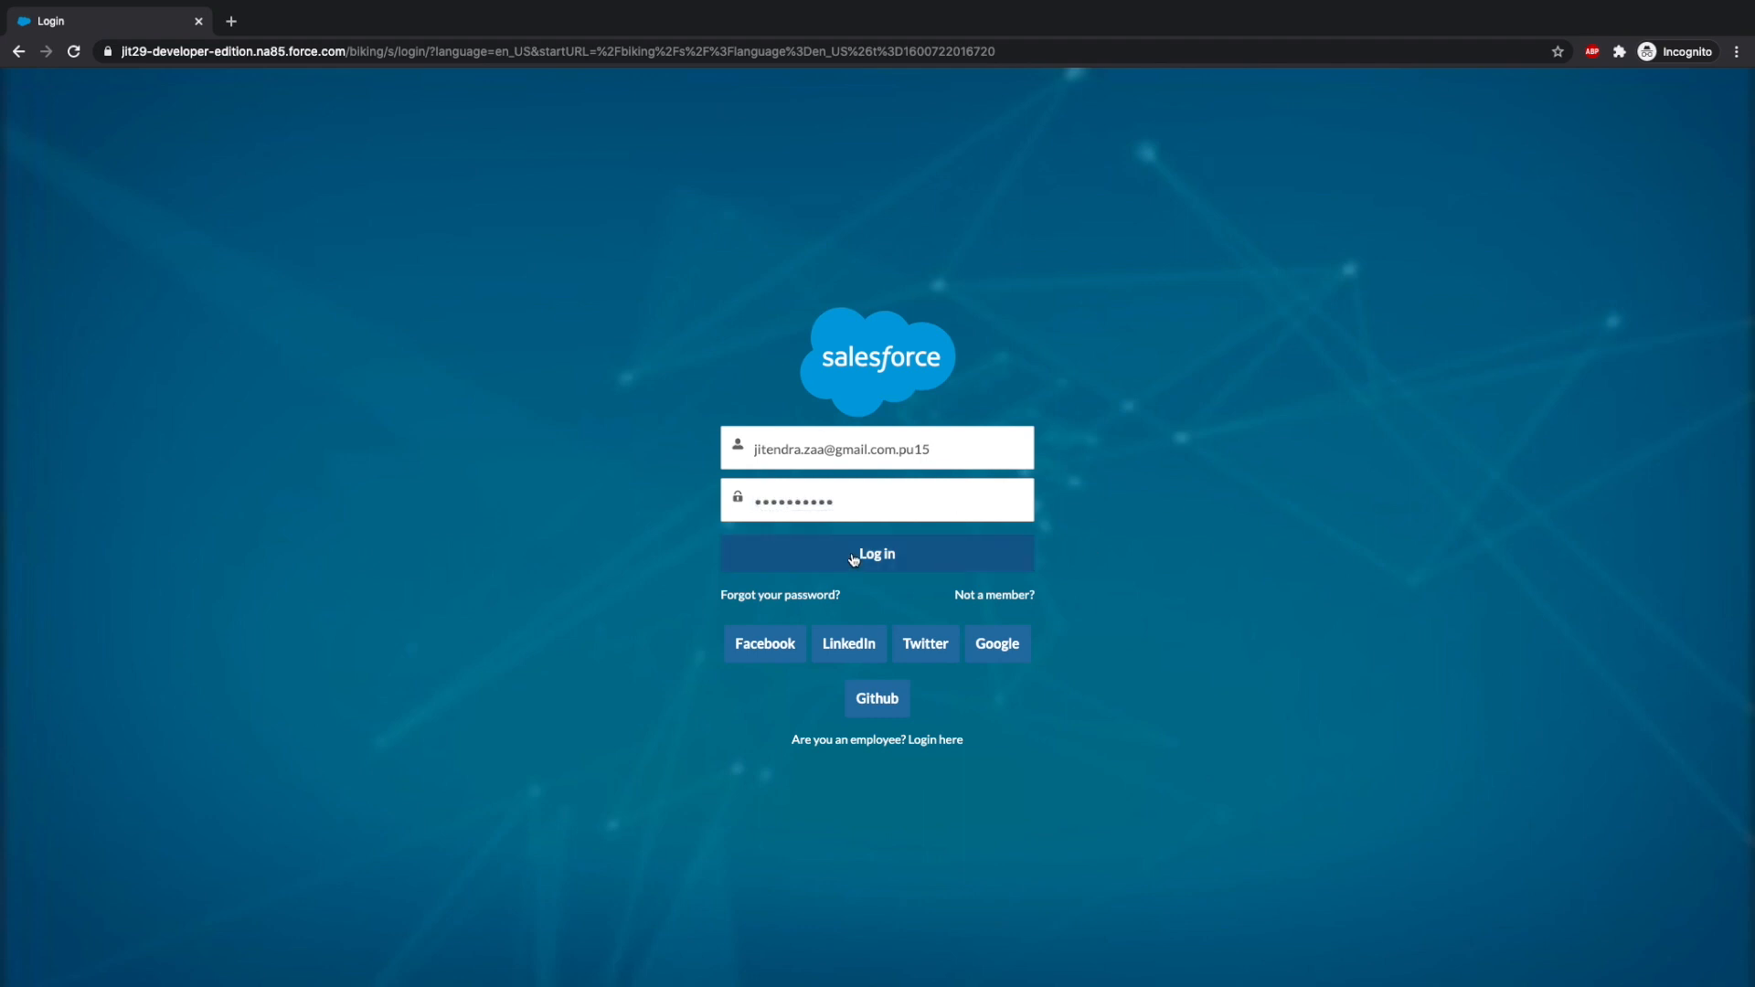
left_click(877, 553)
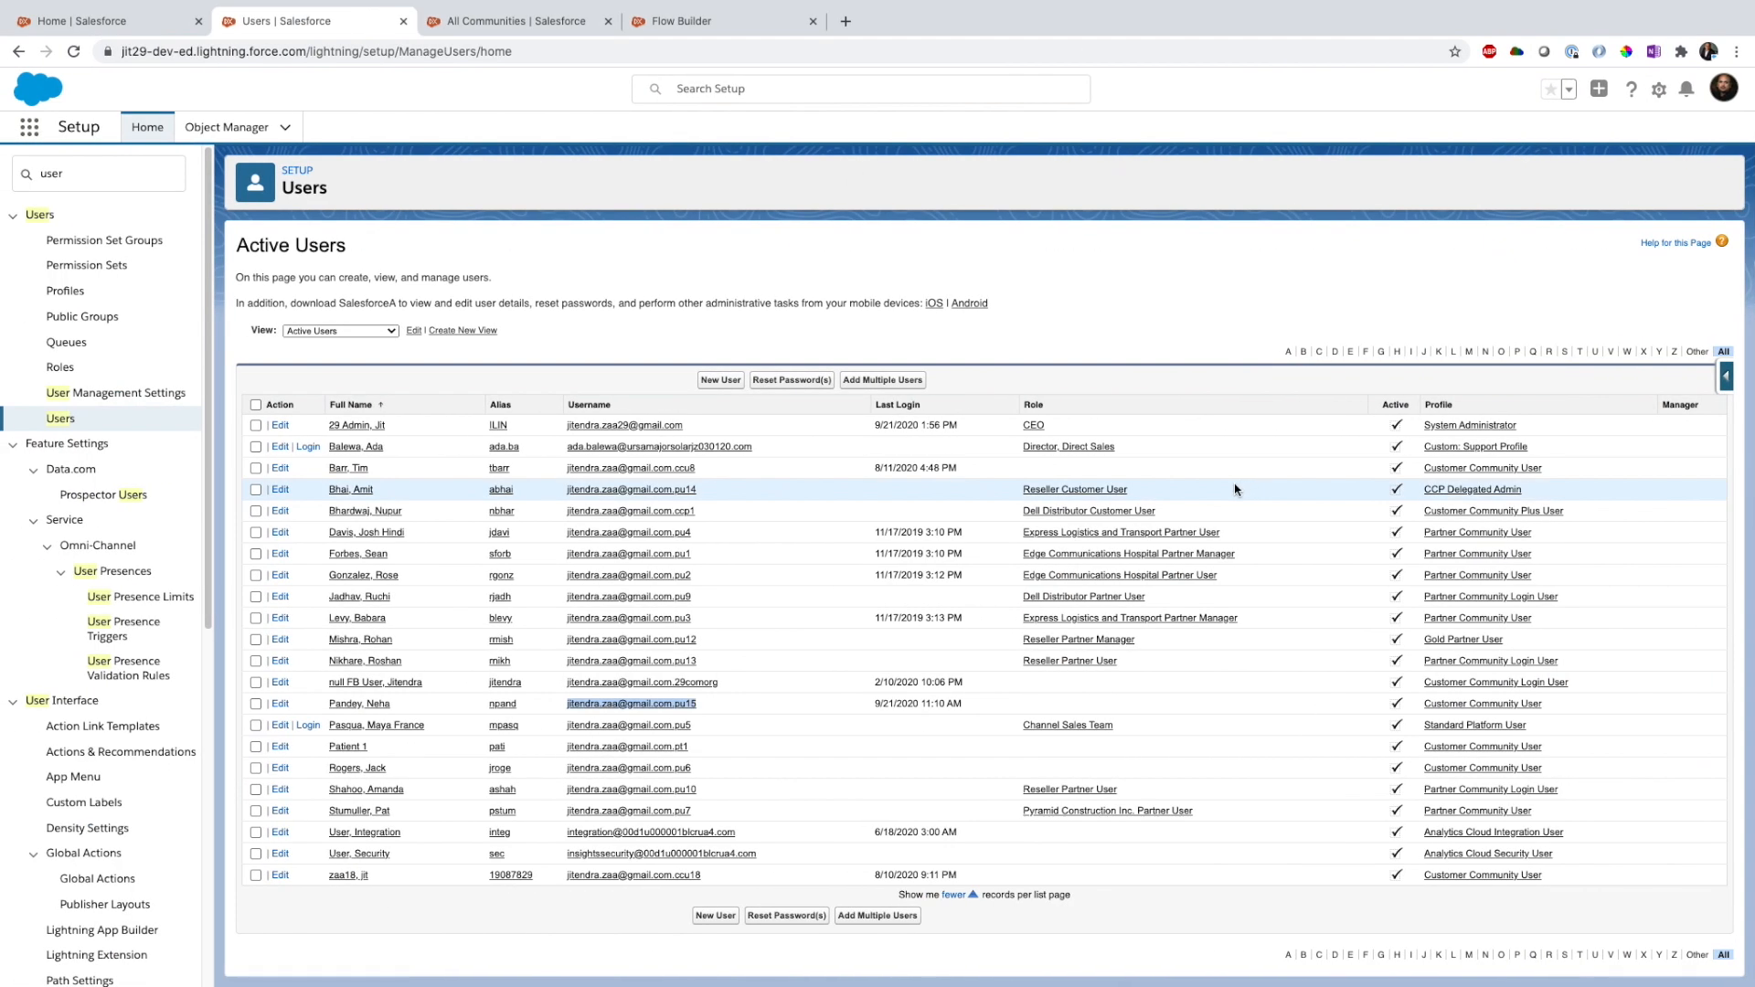
- Glance at the Communities and Users tabs, then search 'login' to reach Login Flows
left_click(518, 20)
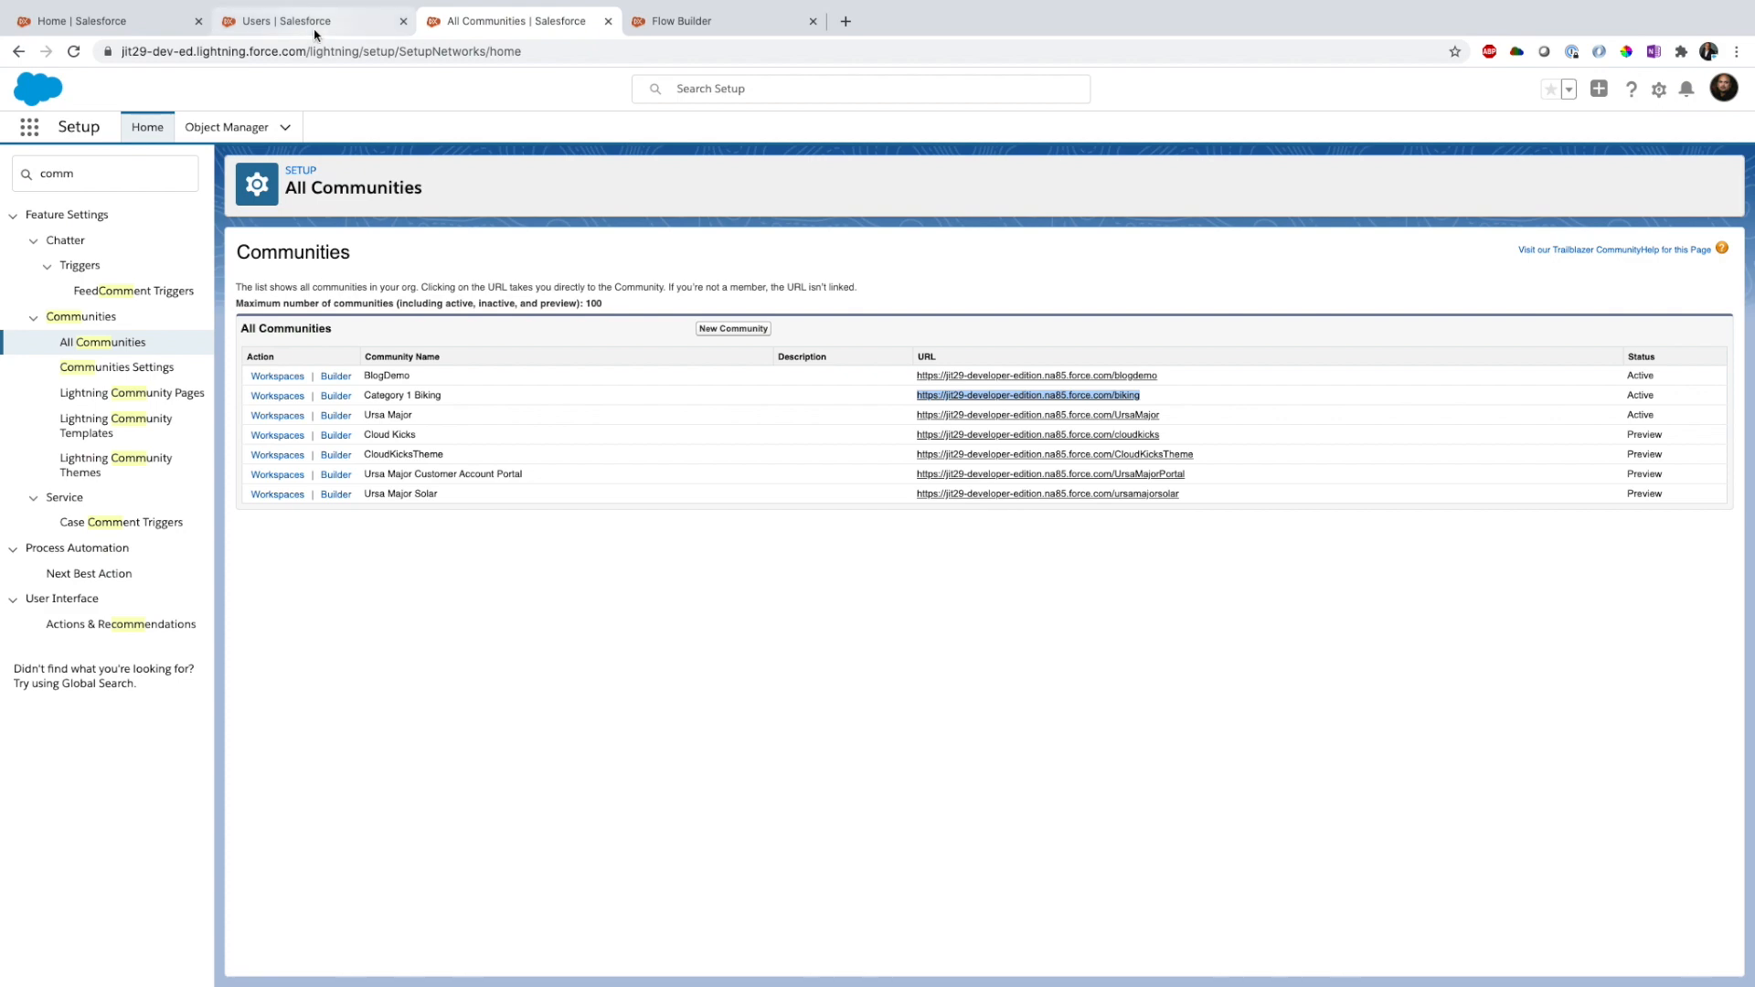
left_click(303, 20)
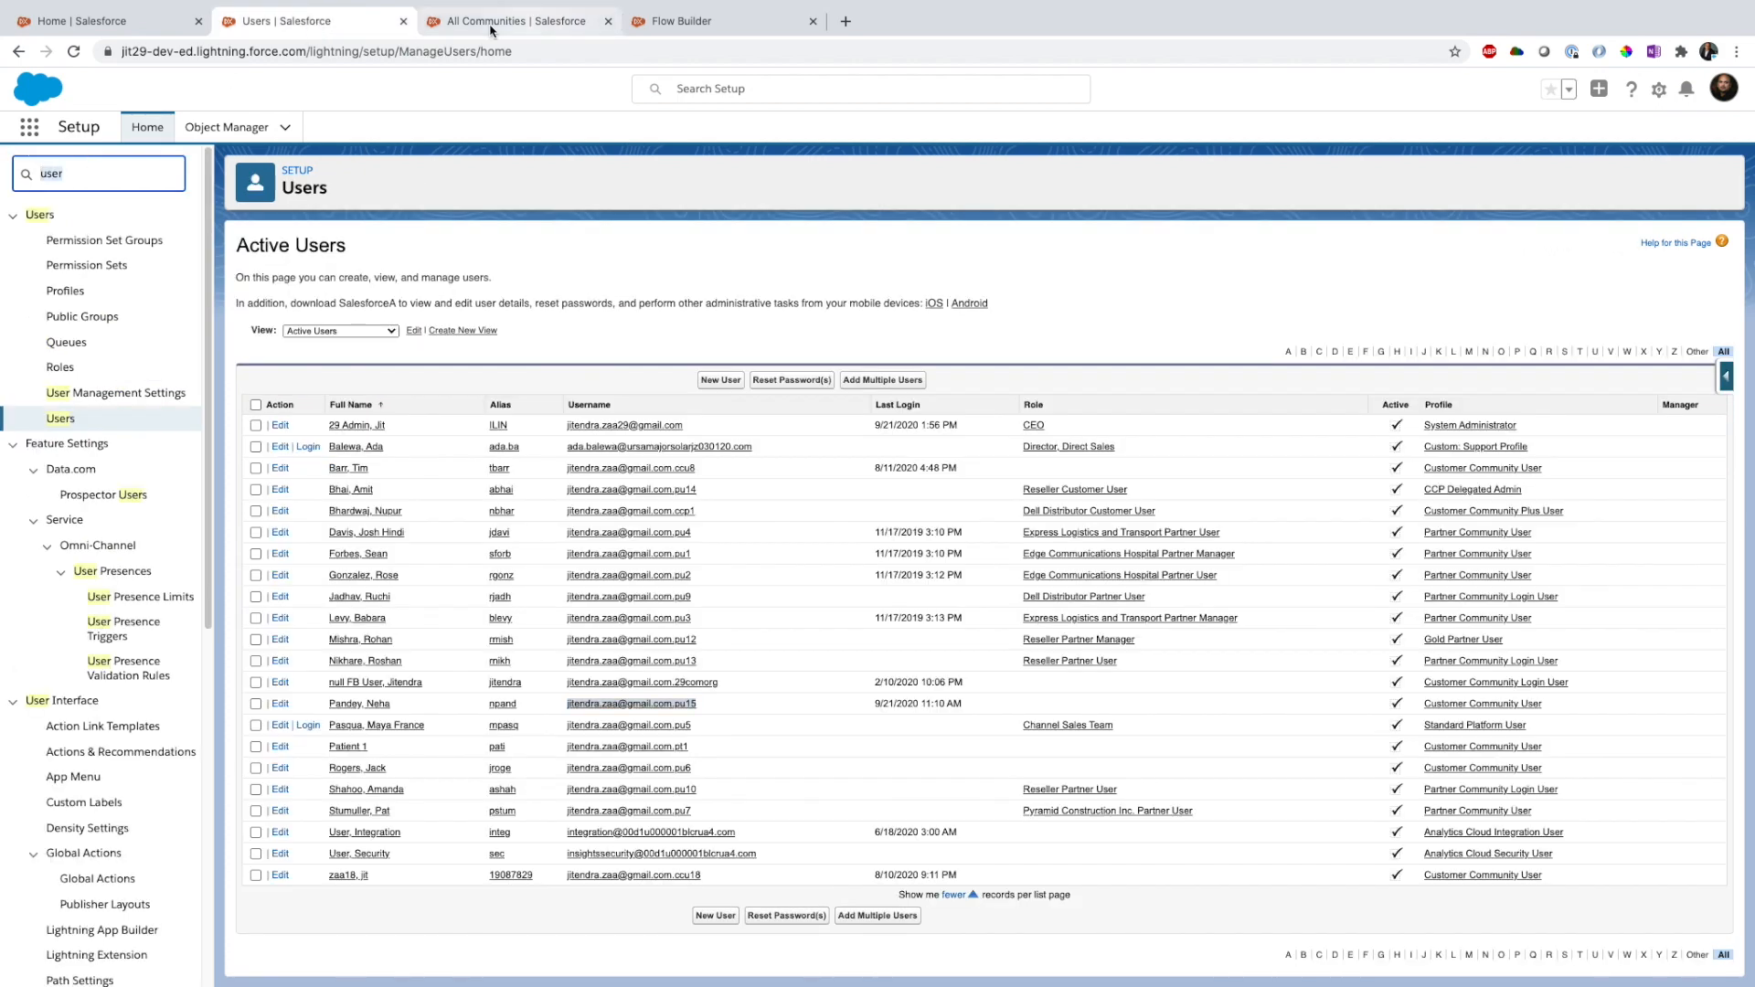
type("login")
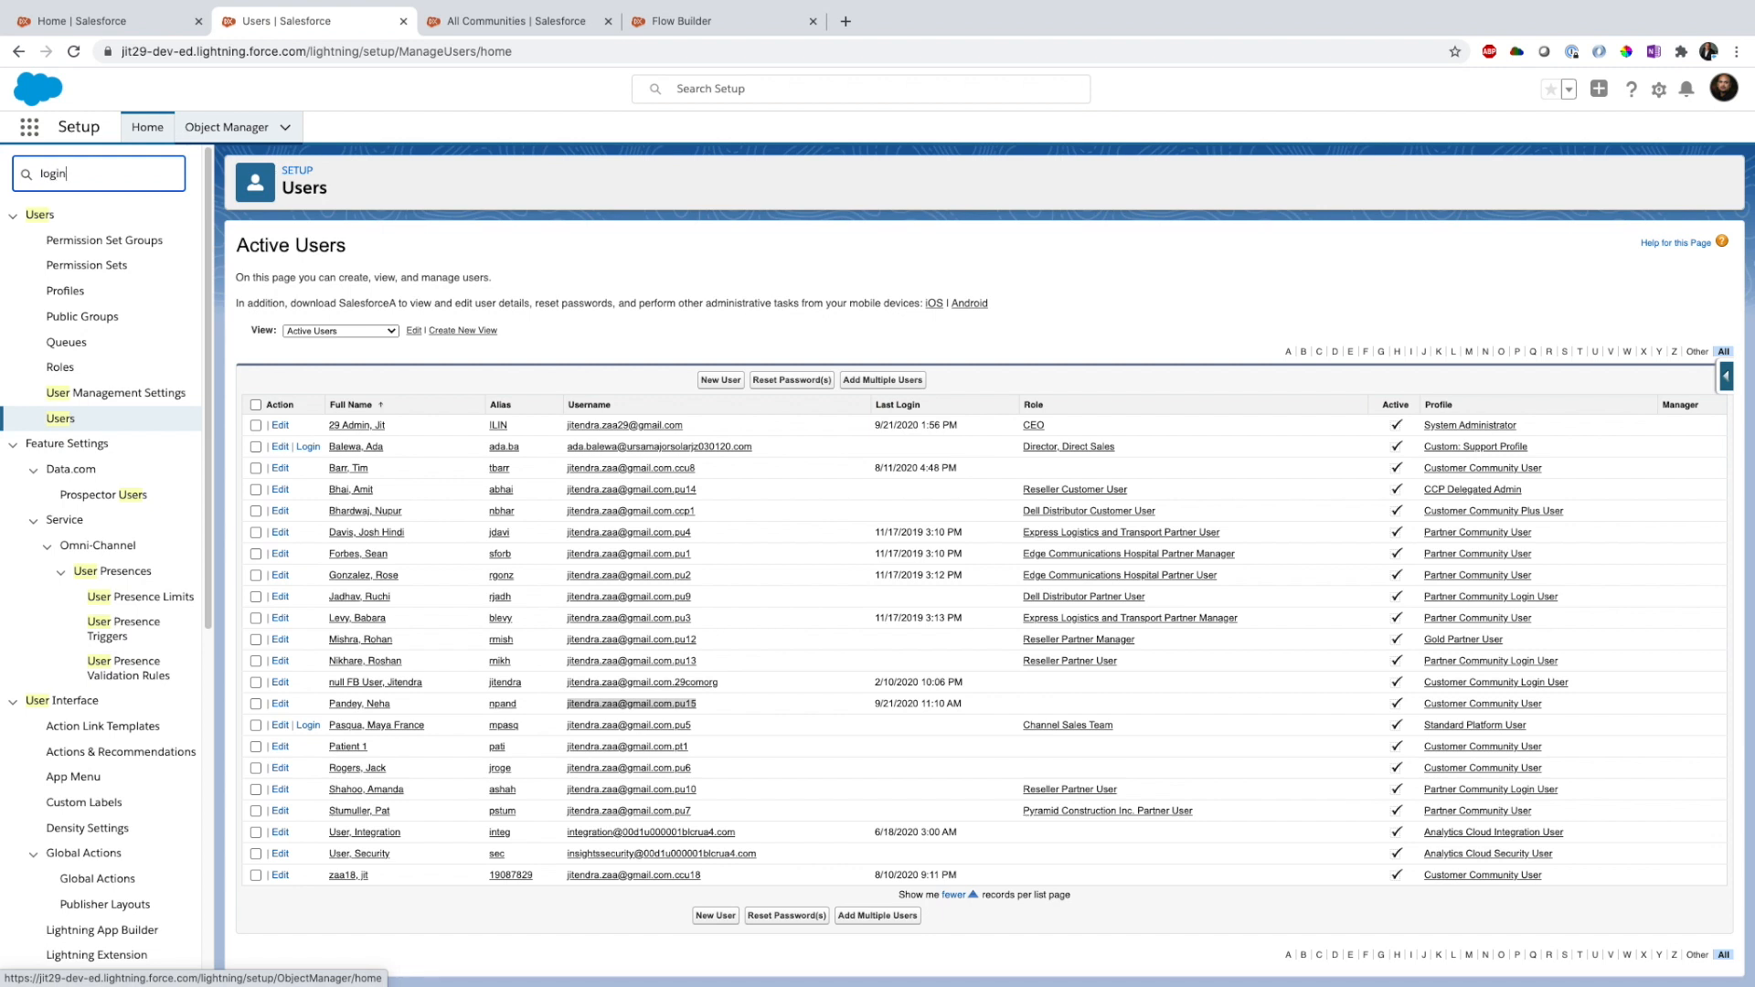
left_click(75, 239)
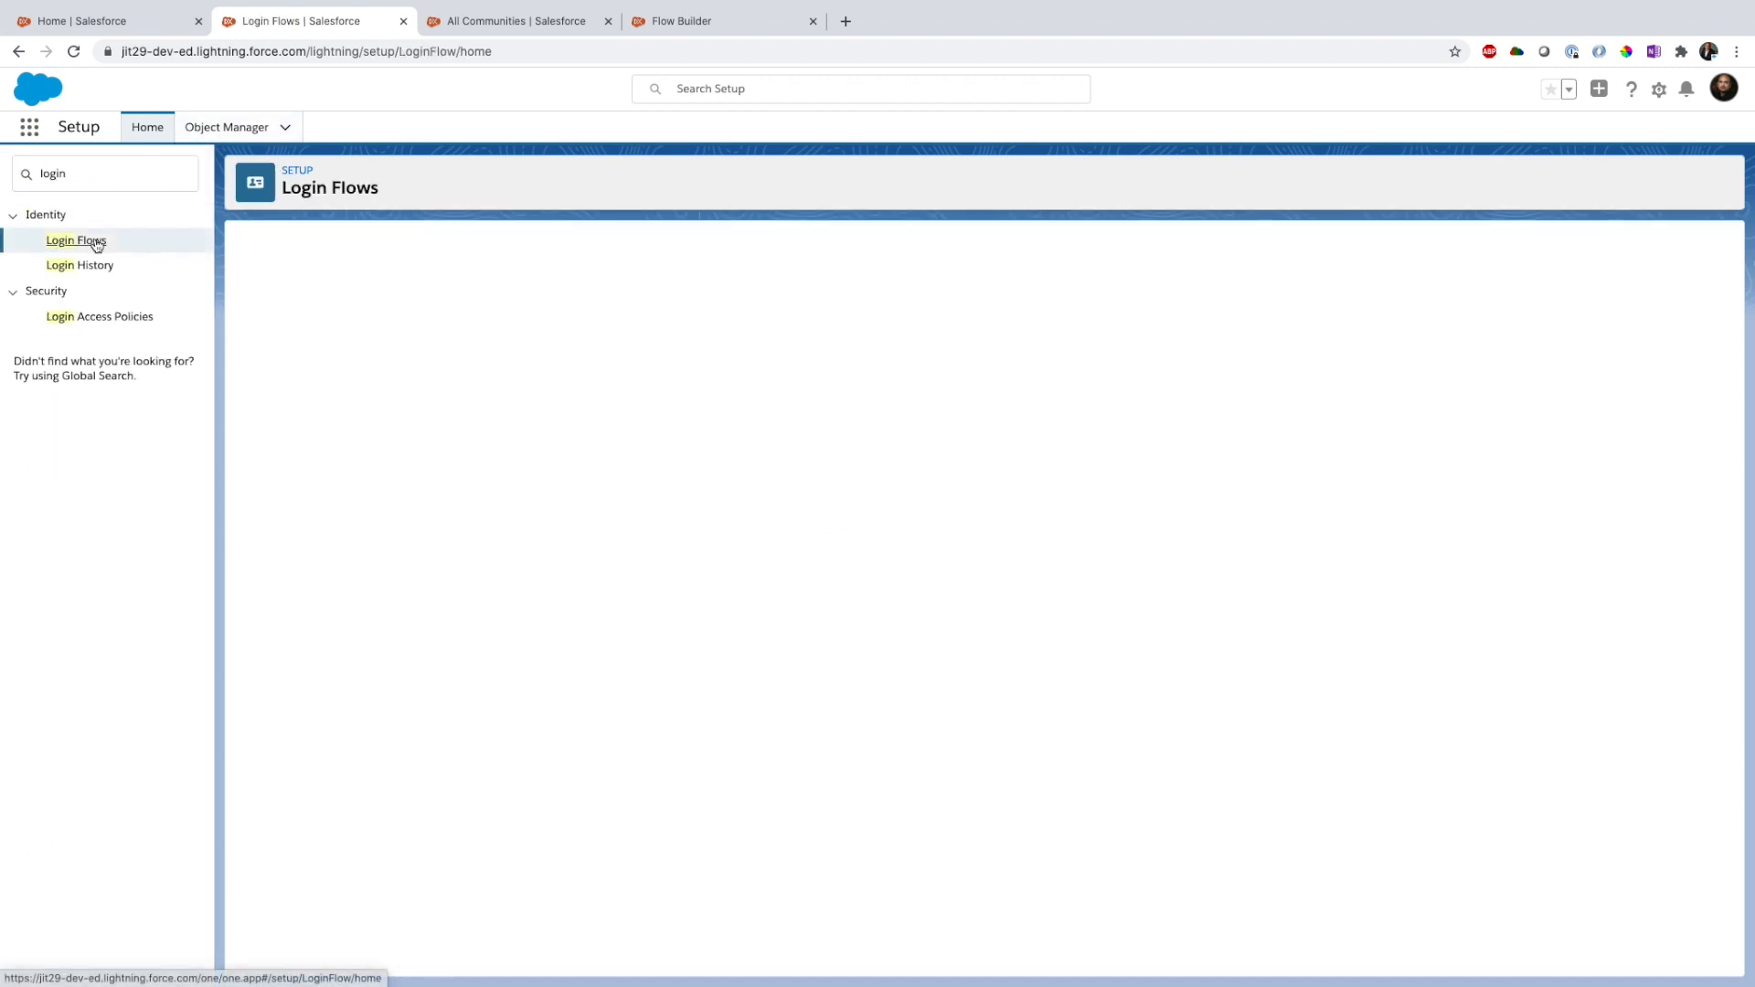
- Start a new login flow using Flow_for_Login_Welcome_Text with the Salesforce user license
left_click(76, 240)
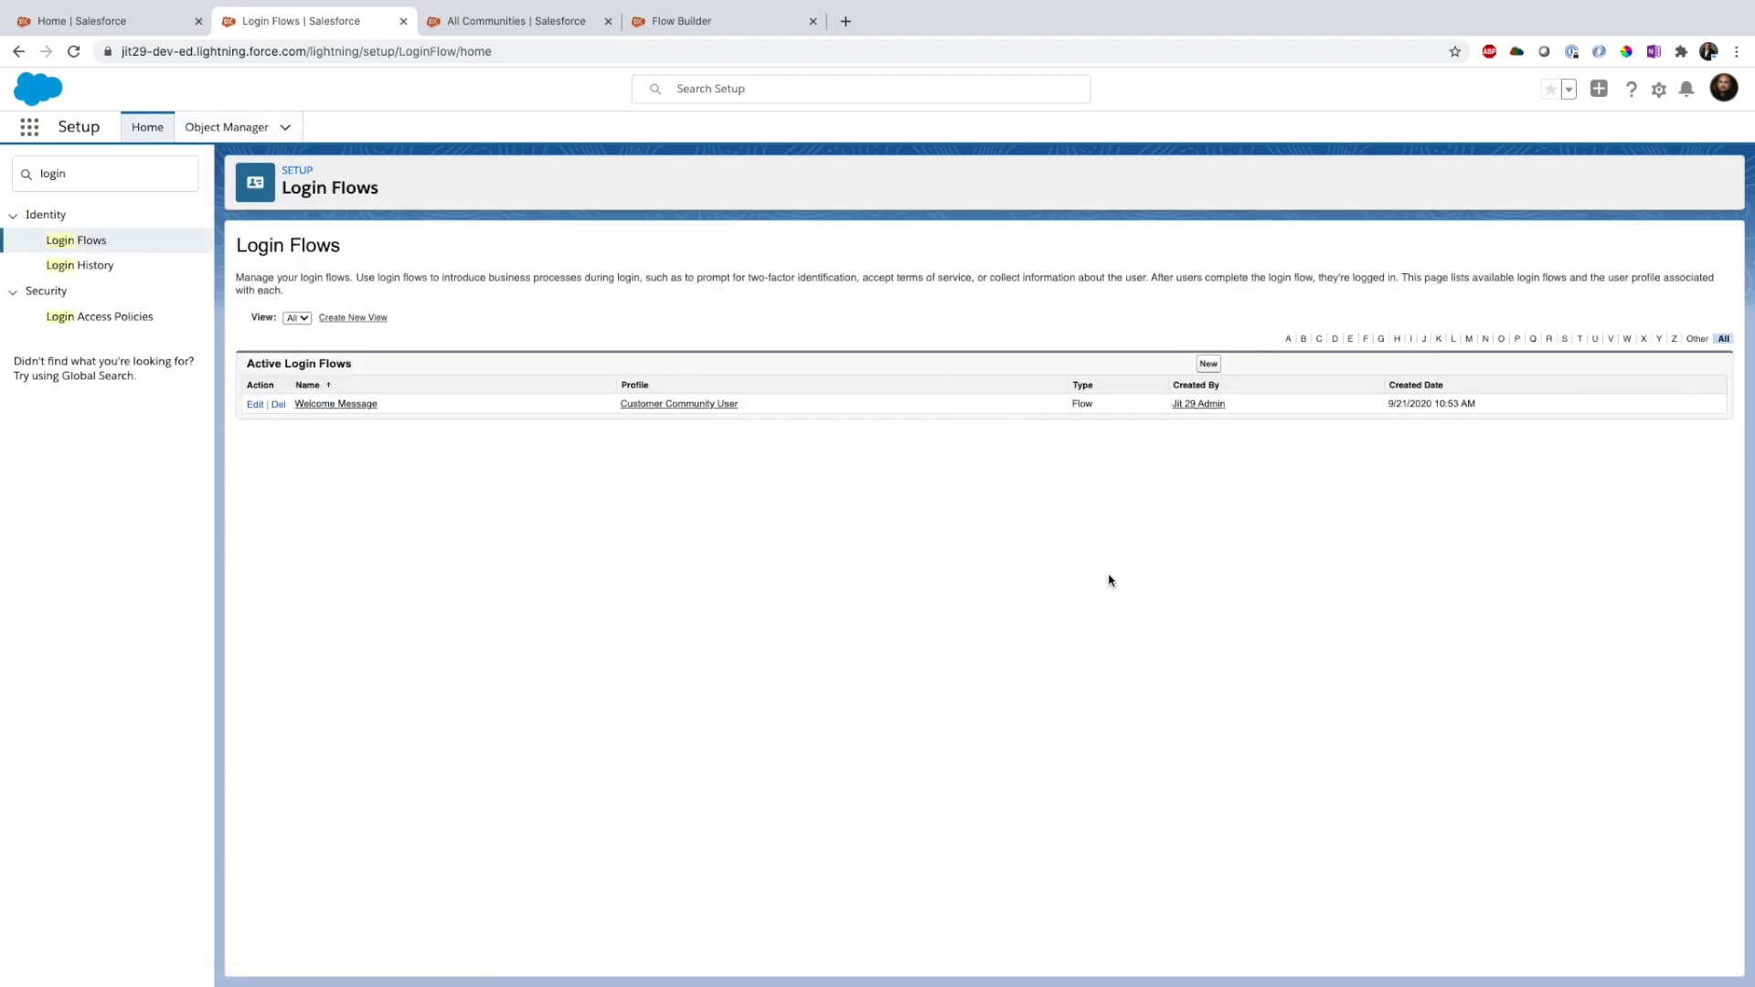
left_click(1207, 363)
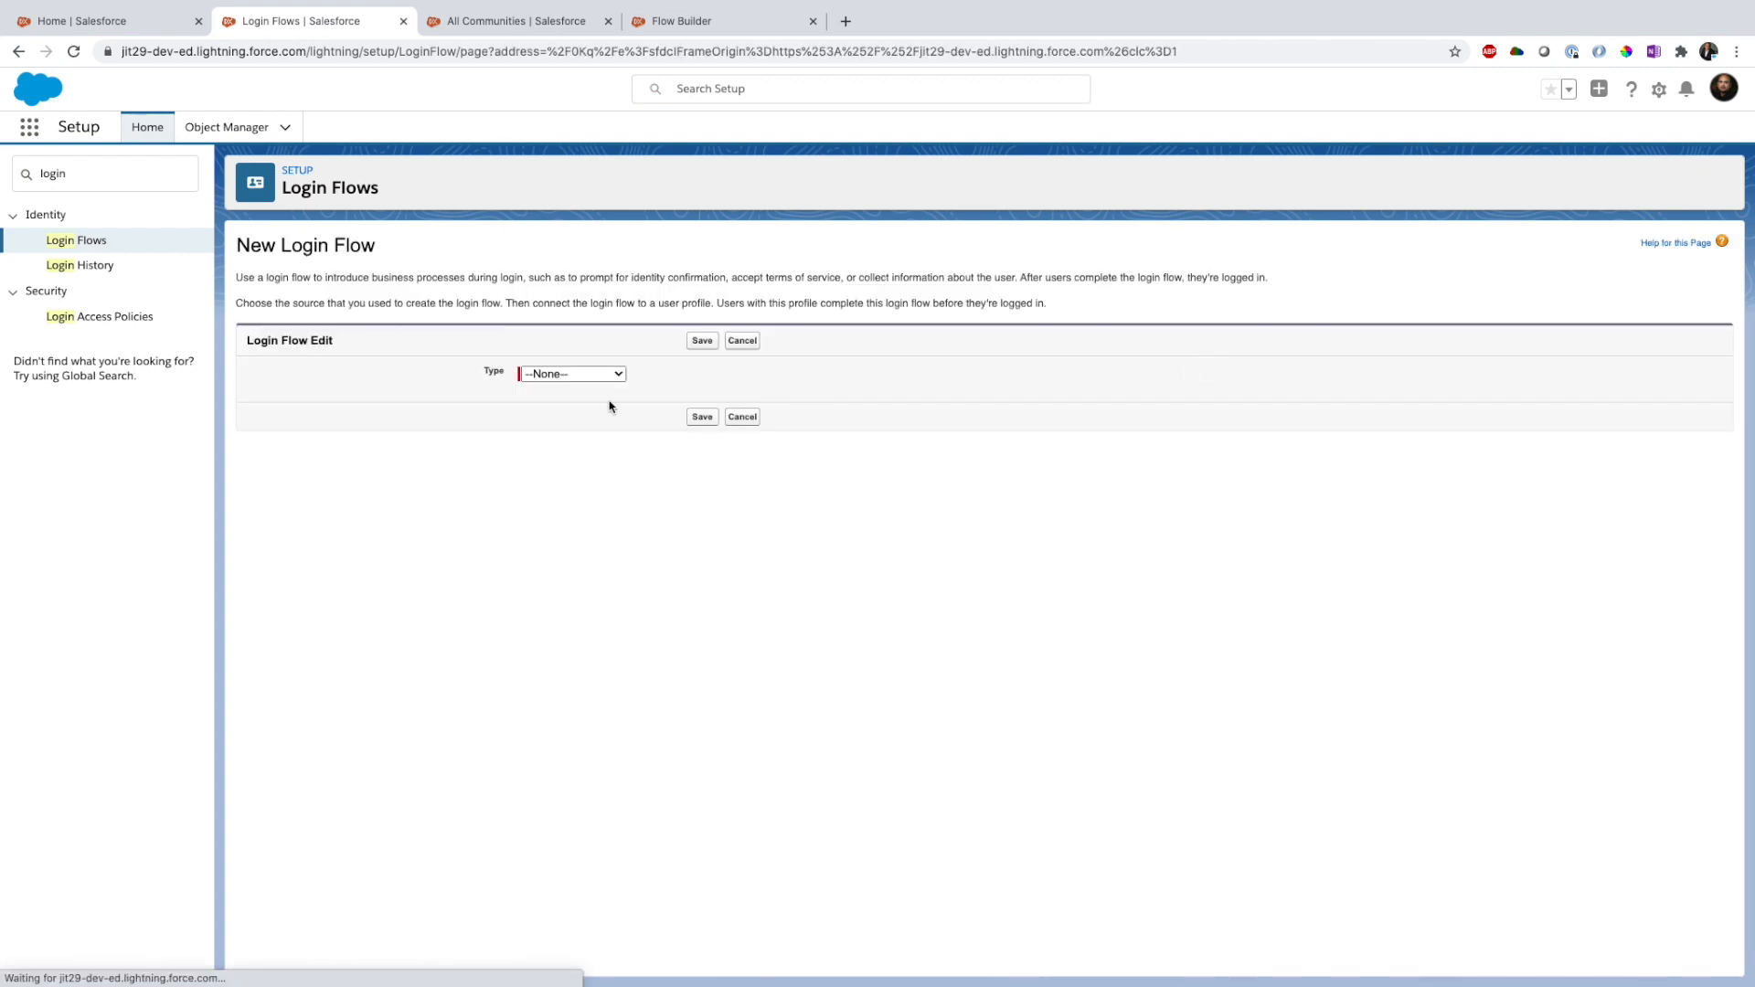
left_click(570, 373)
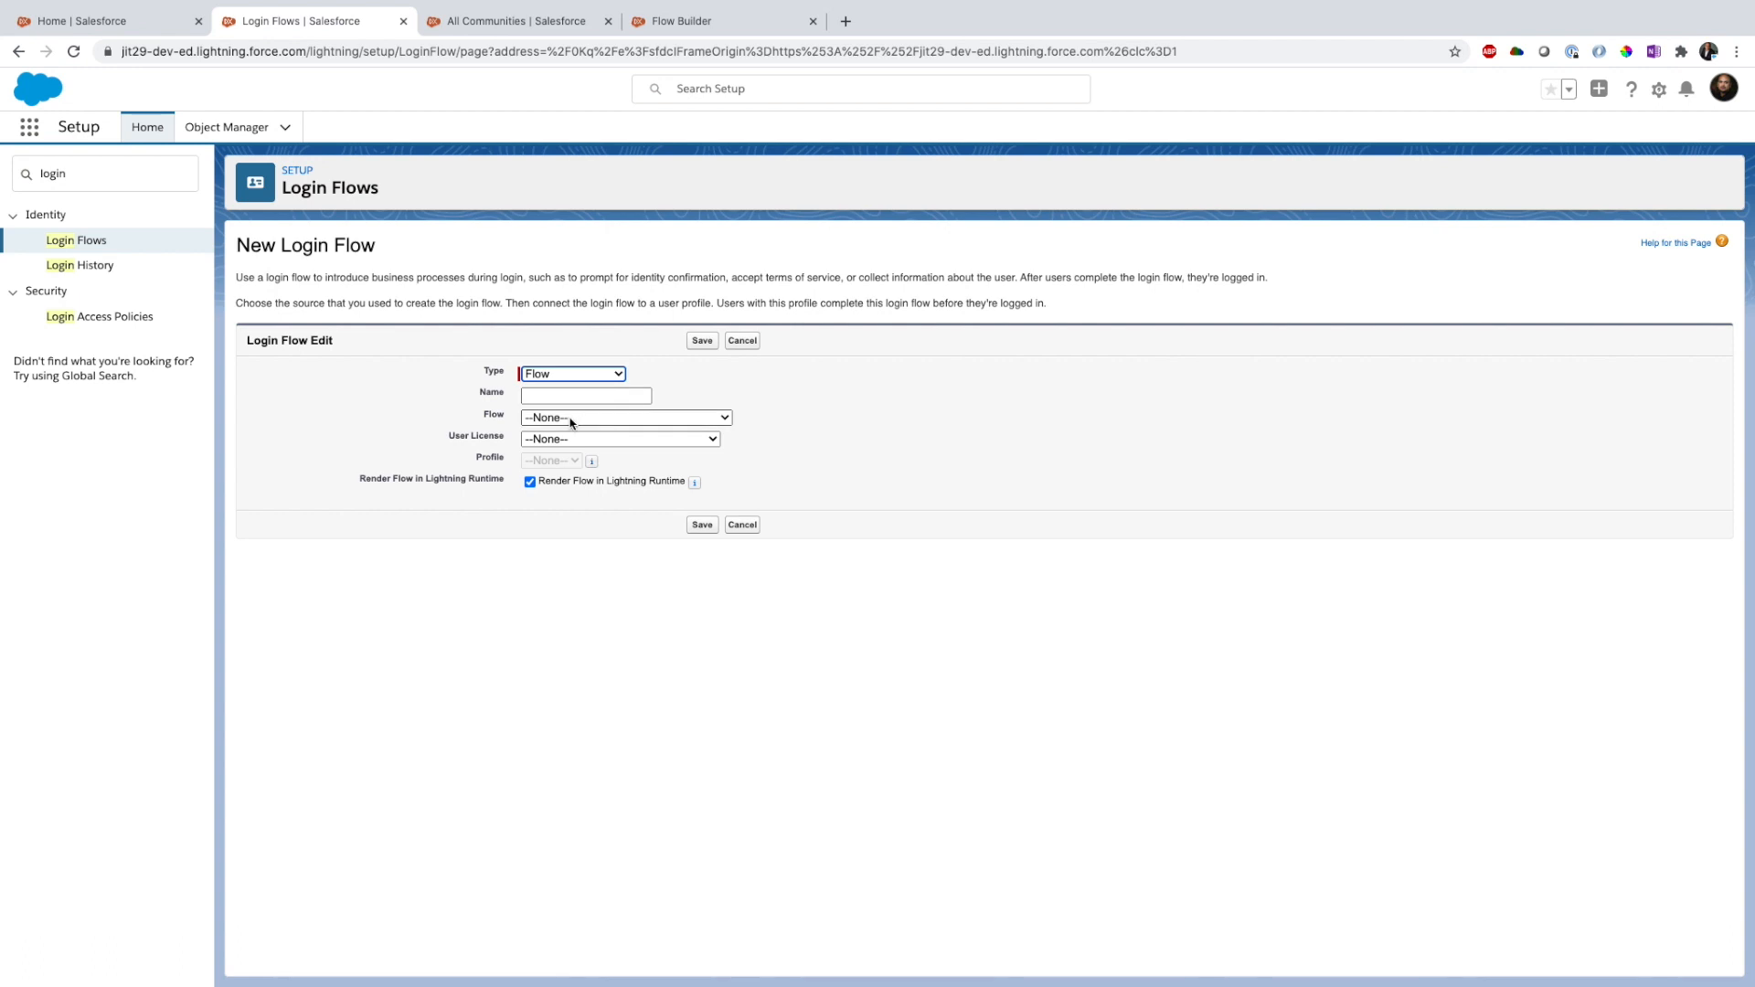
left_click(625, 417)
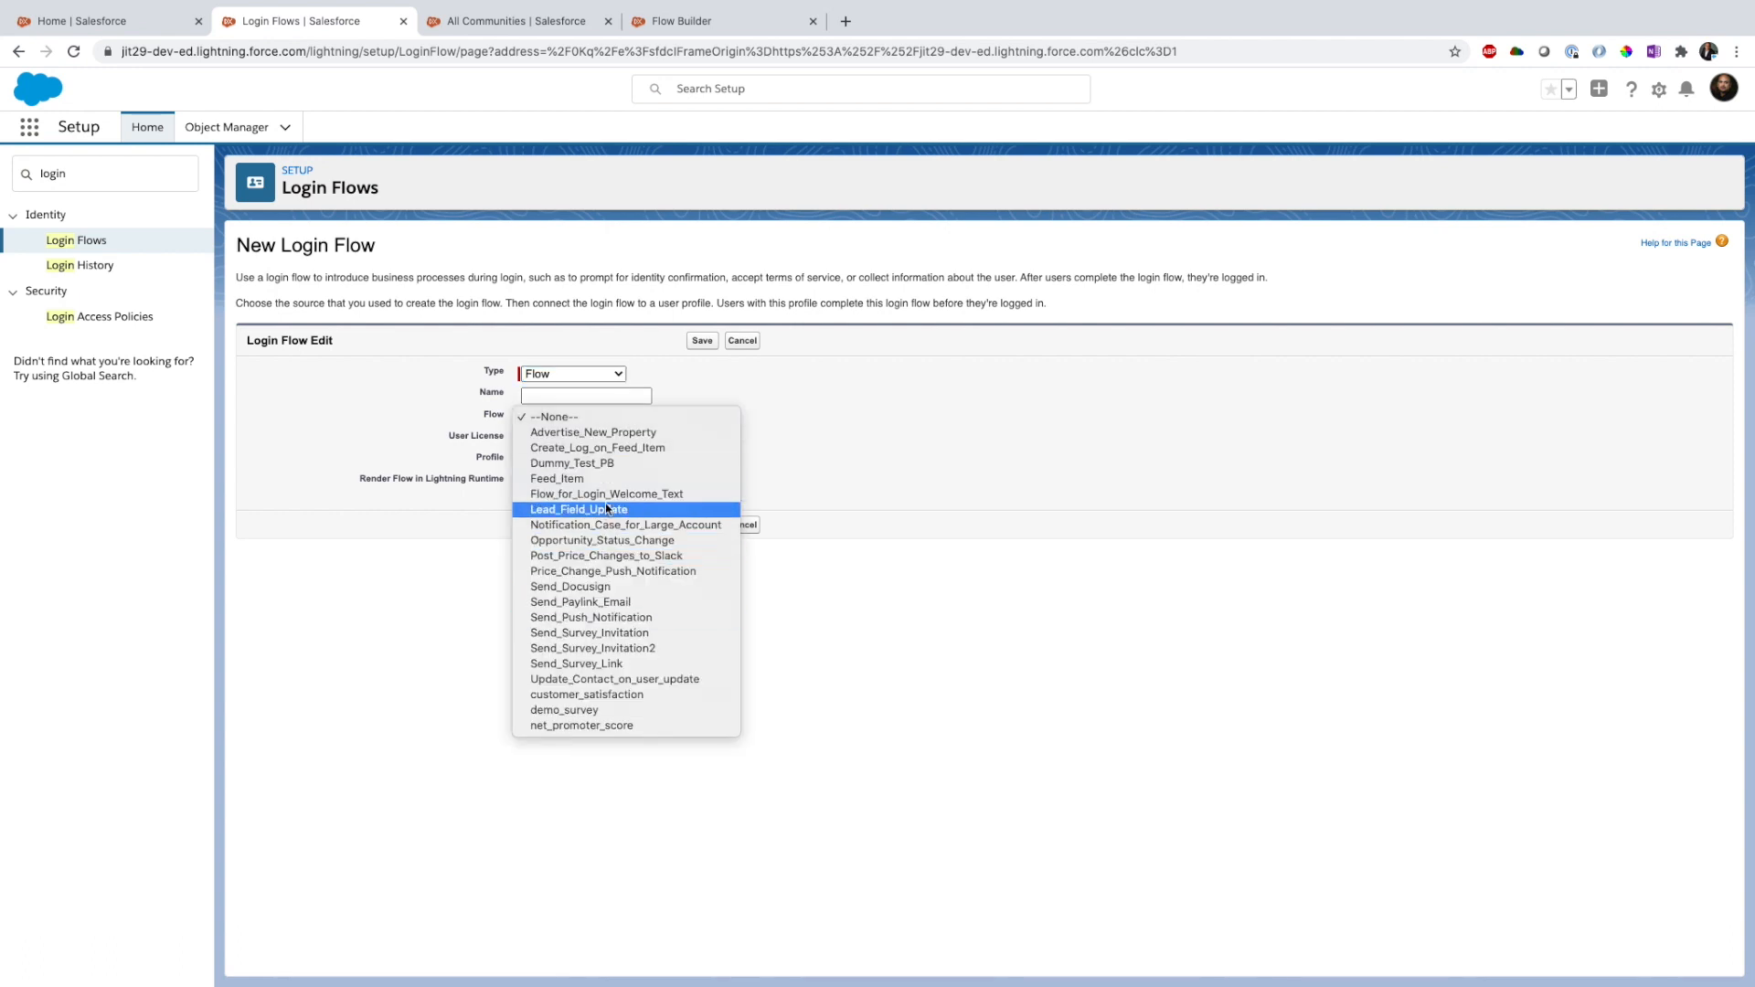
left_click(606, 493)
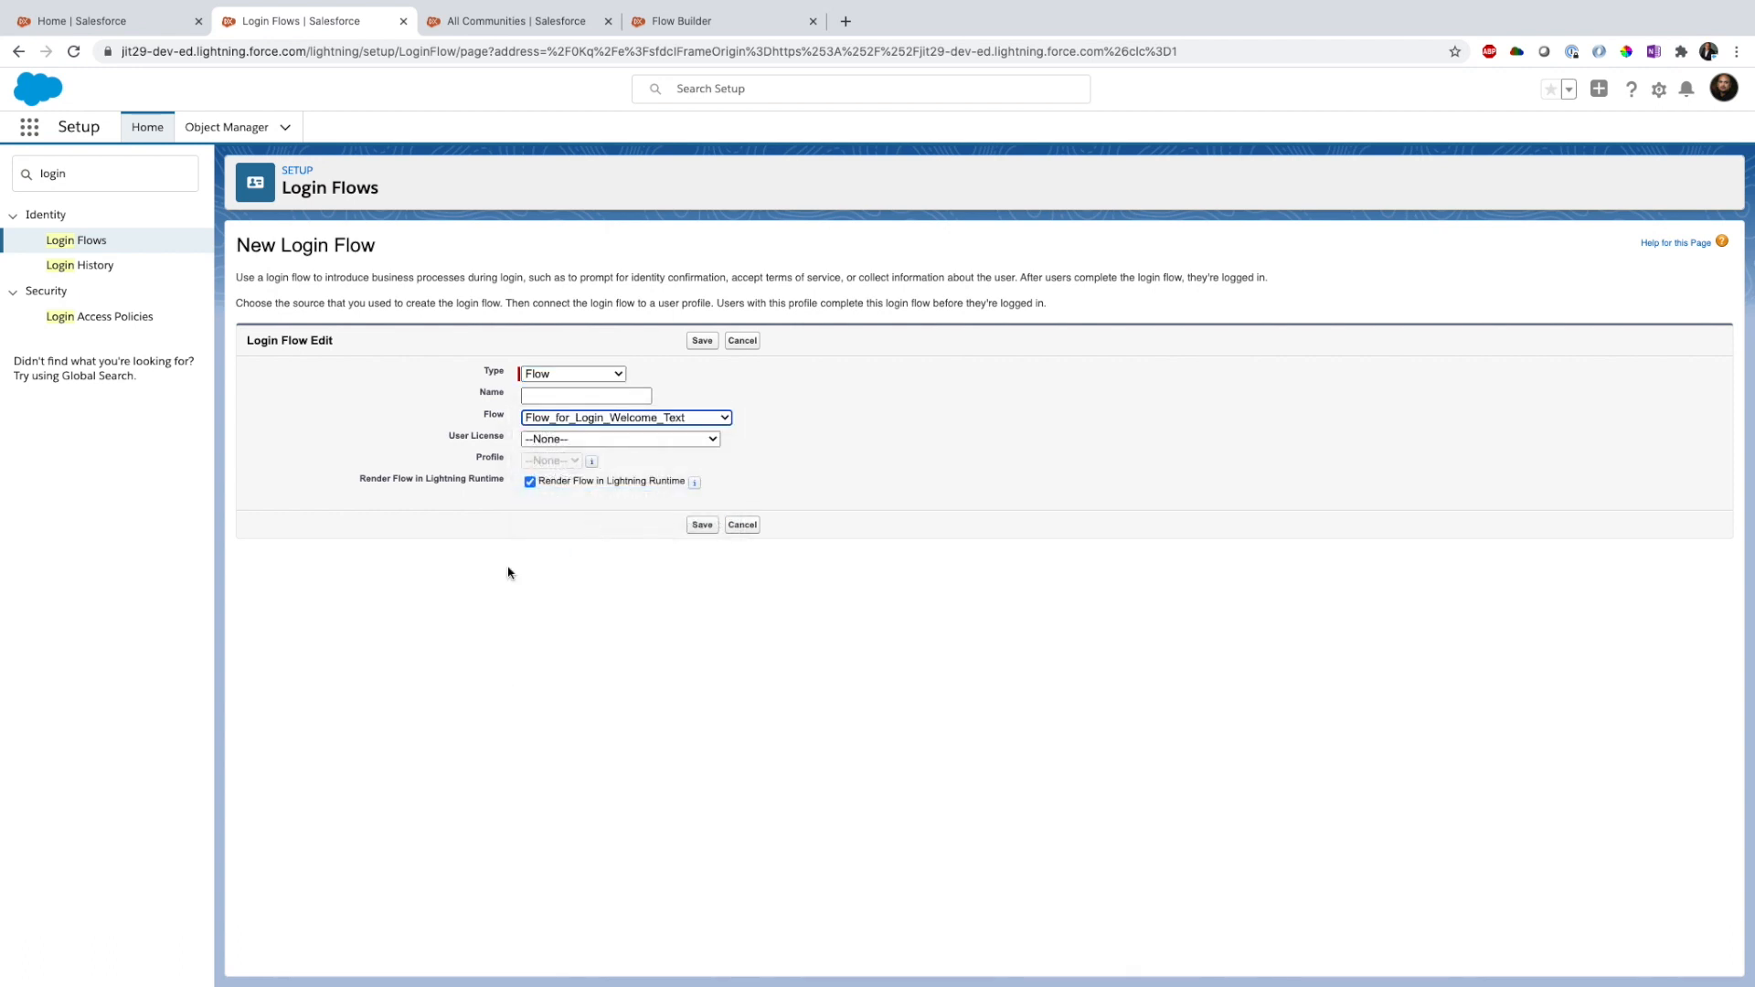
left_click(618, 438)
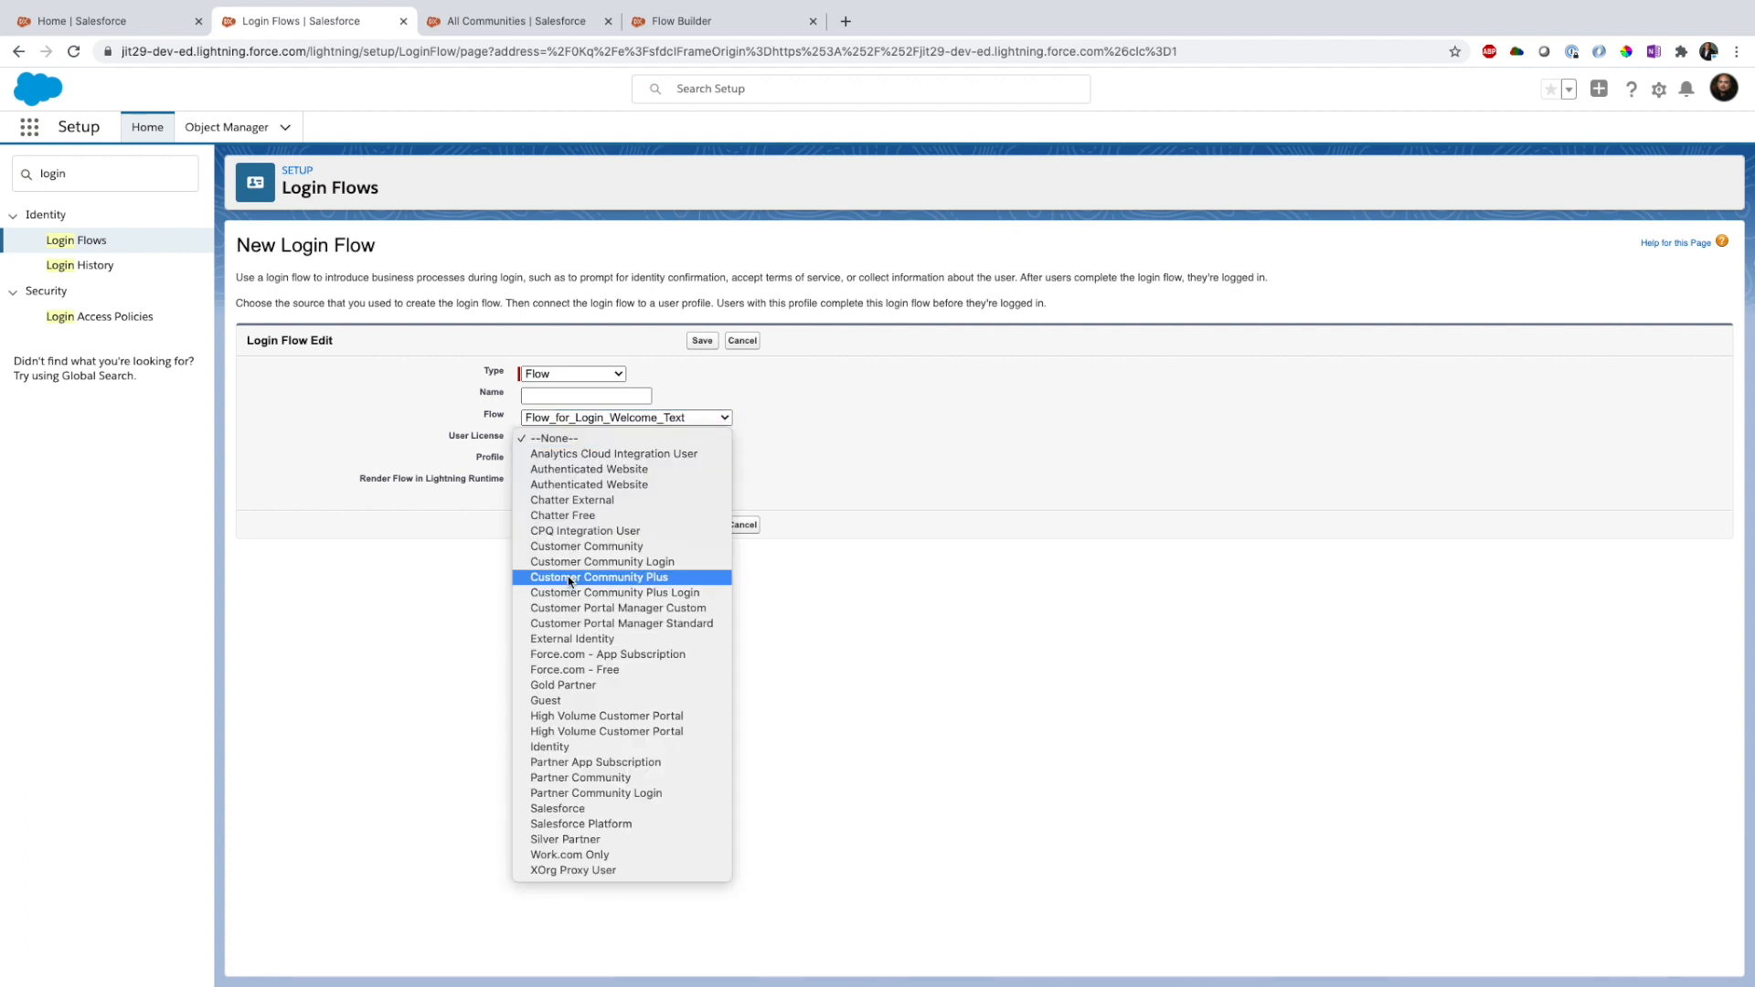
mouse_move(579, 824)
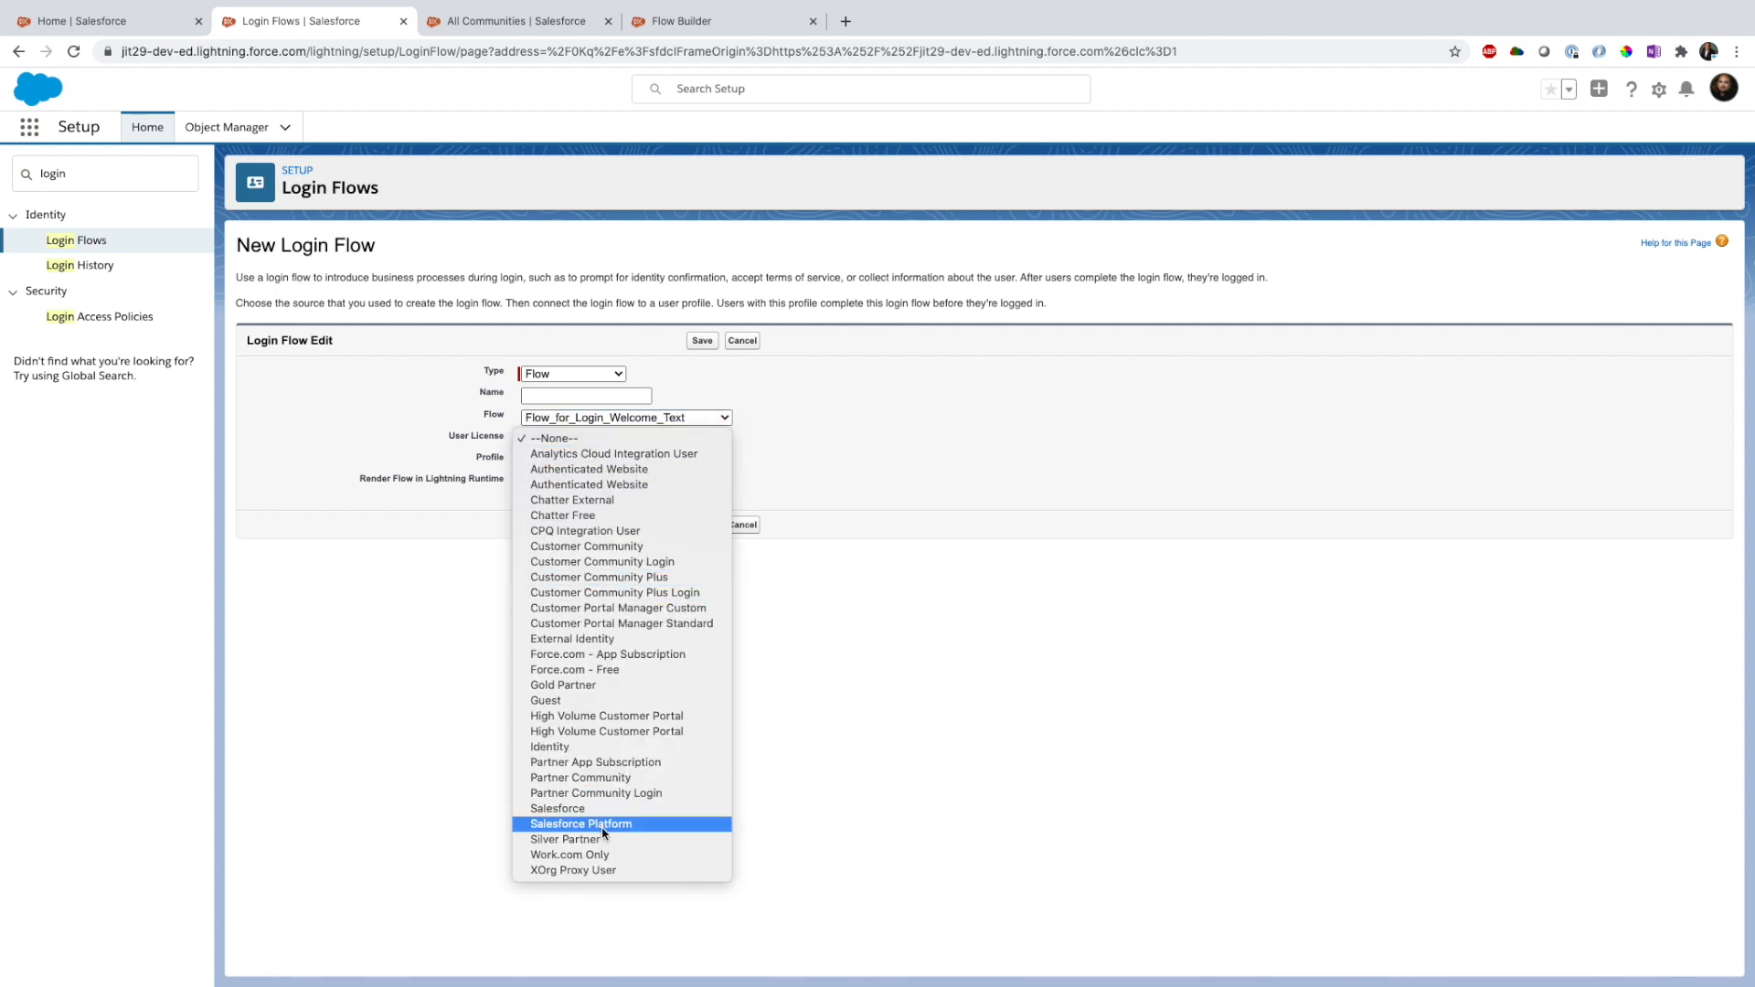
left_click(556, 807)
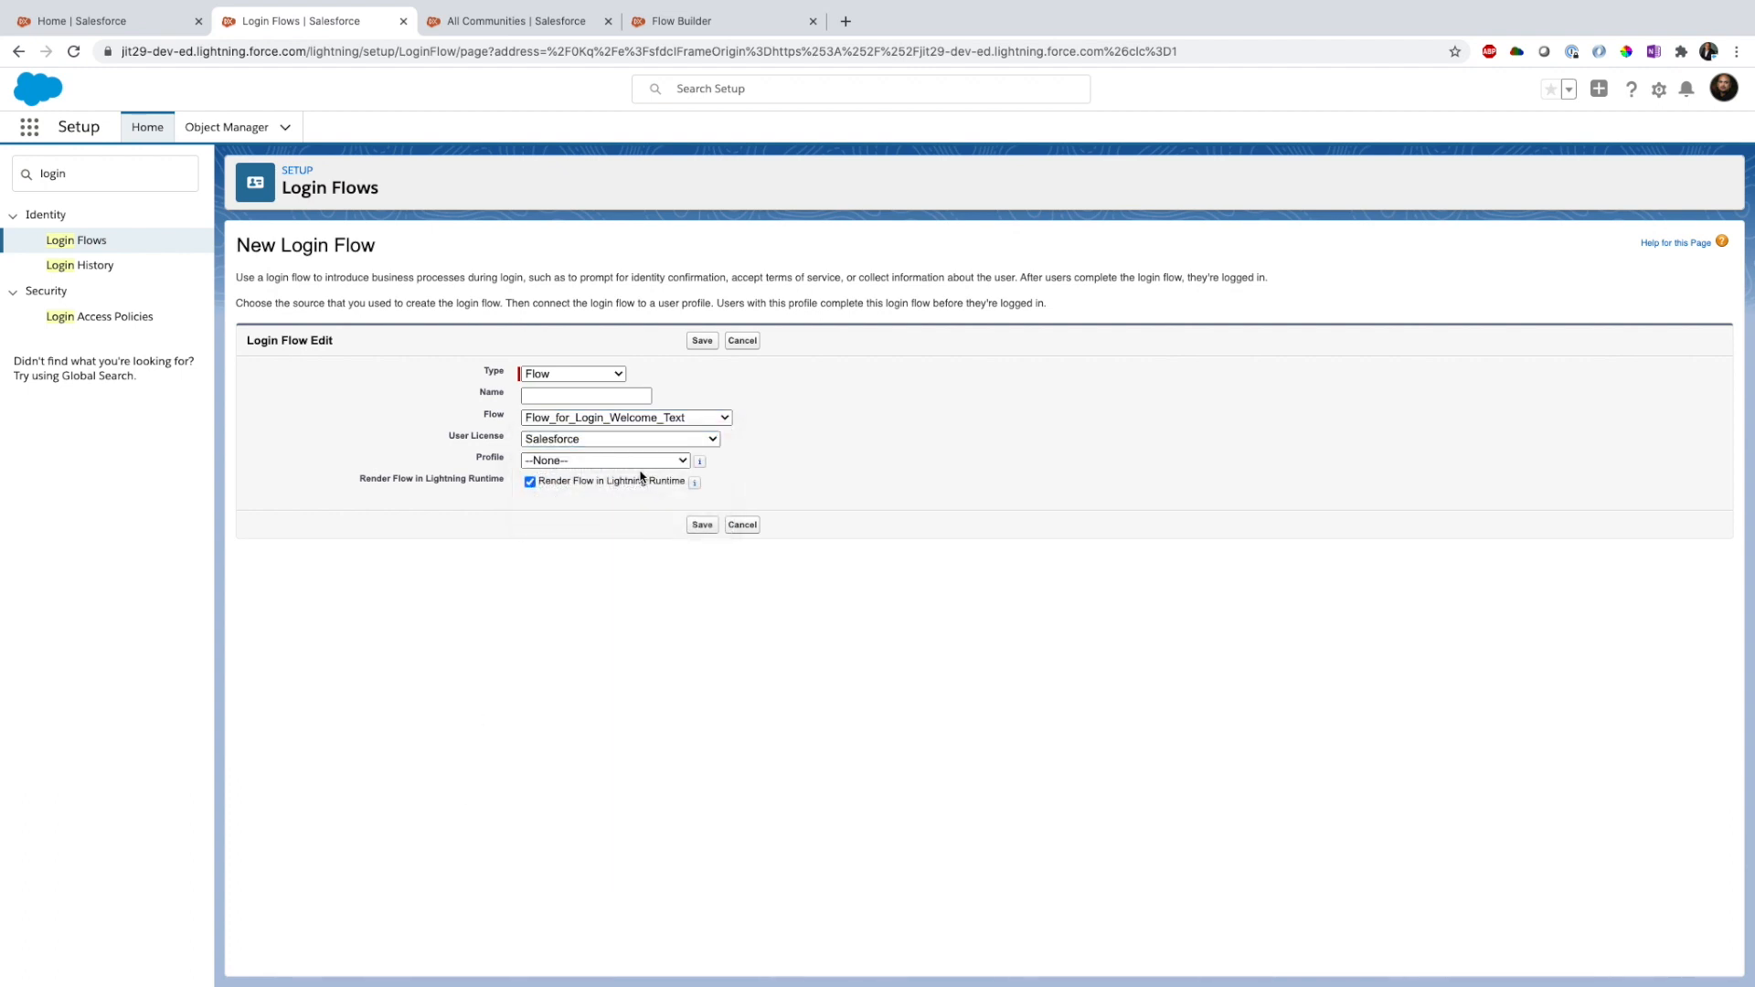
left_click(604, 460)
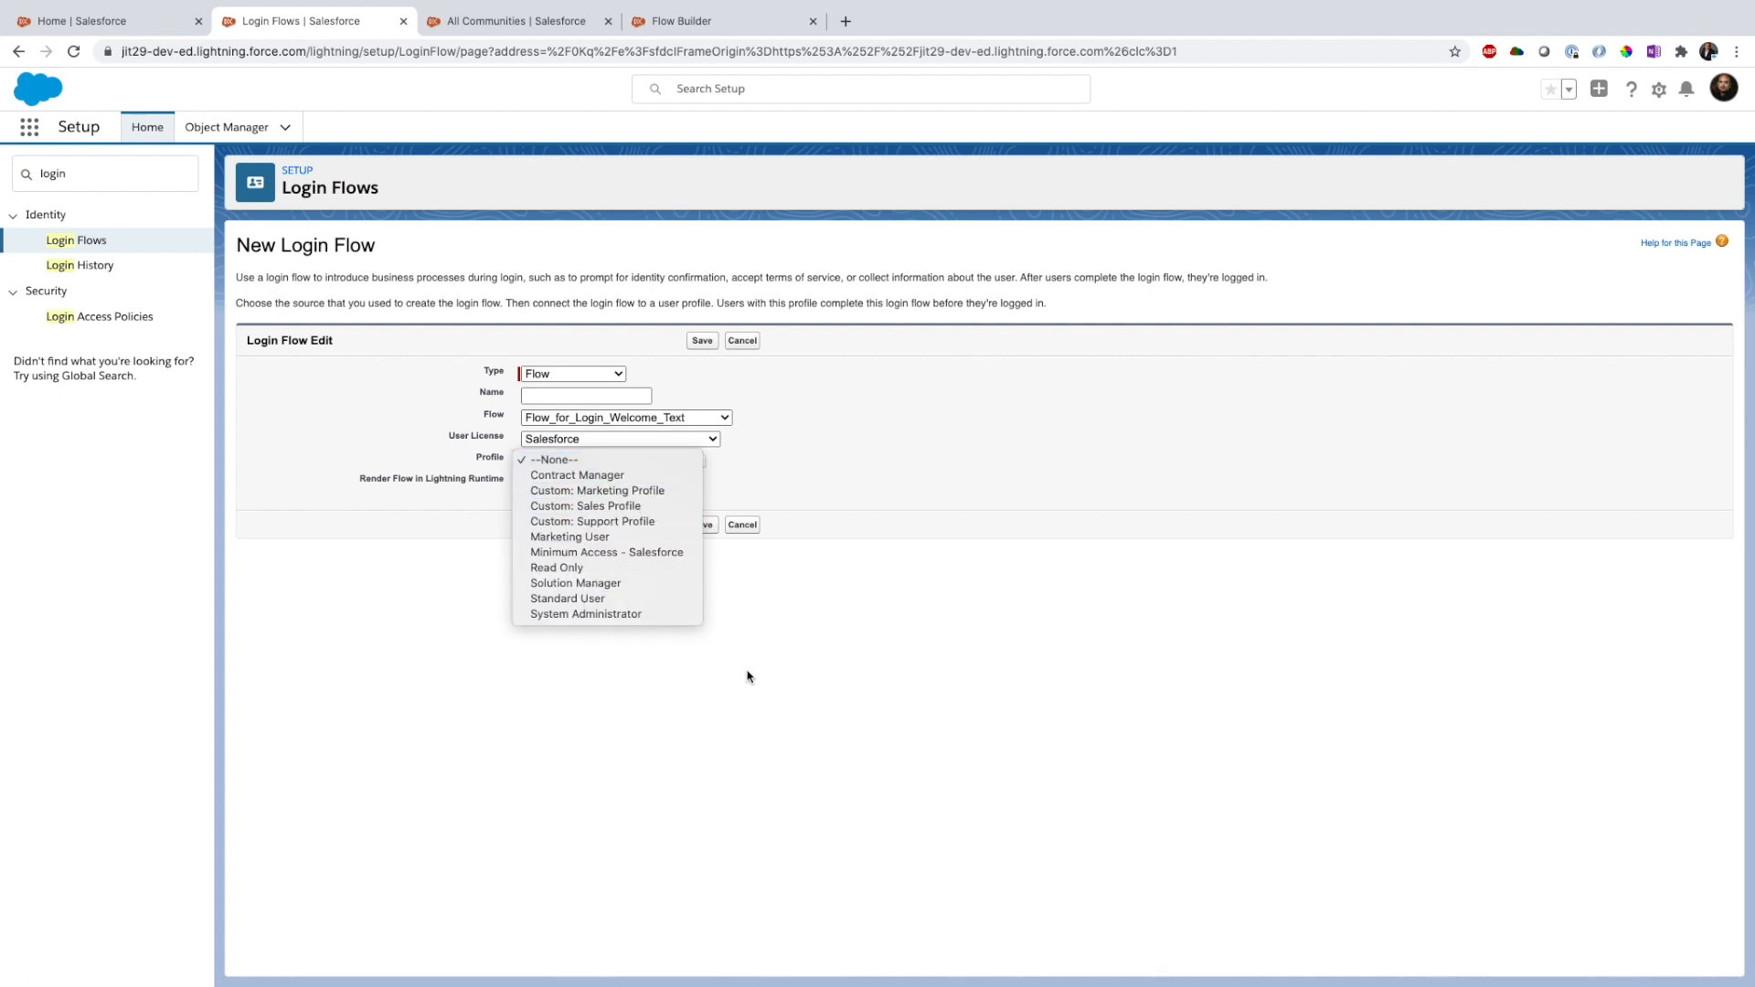
left_click(554, 460)
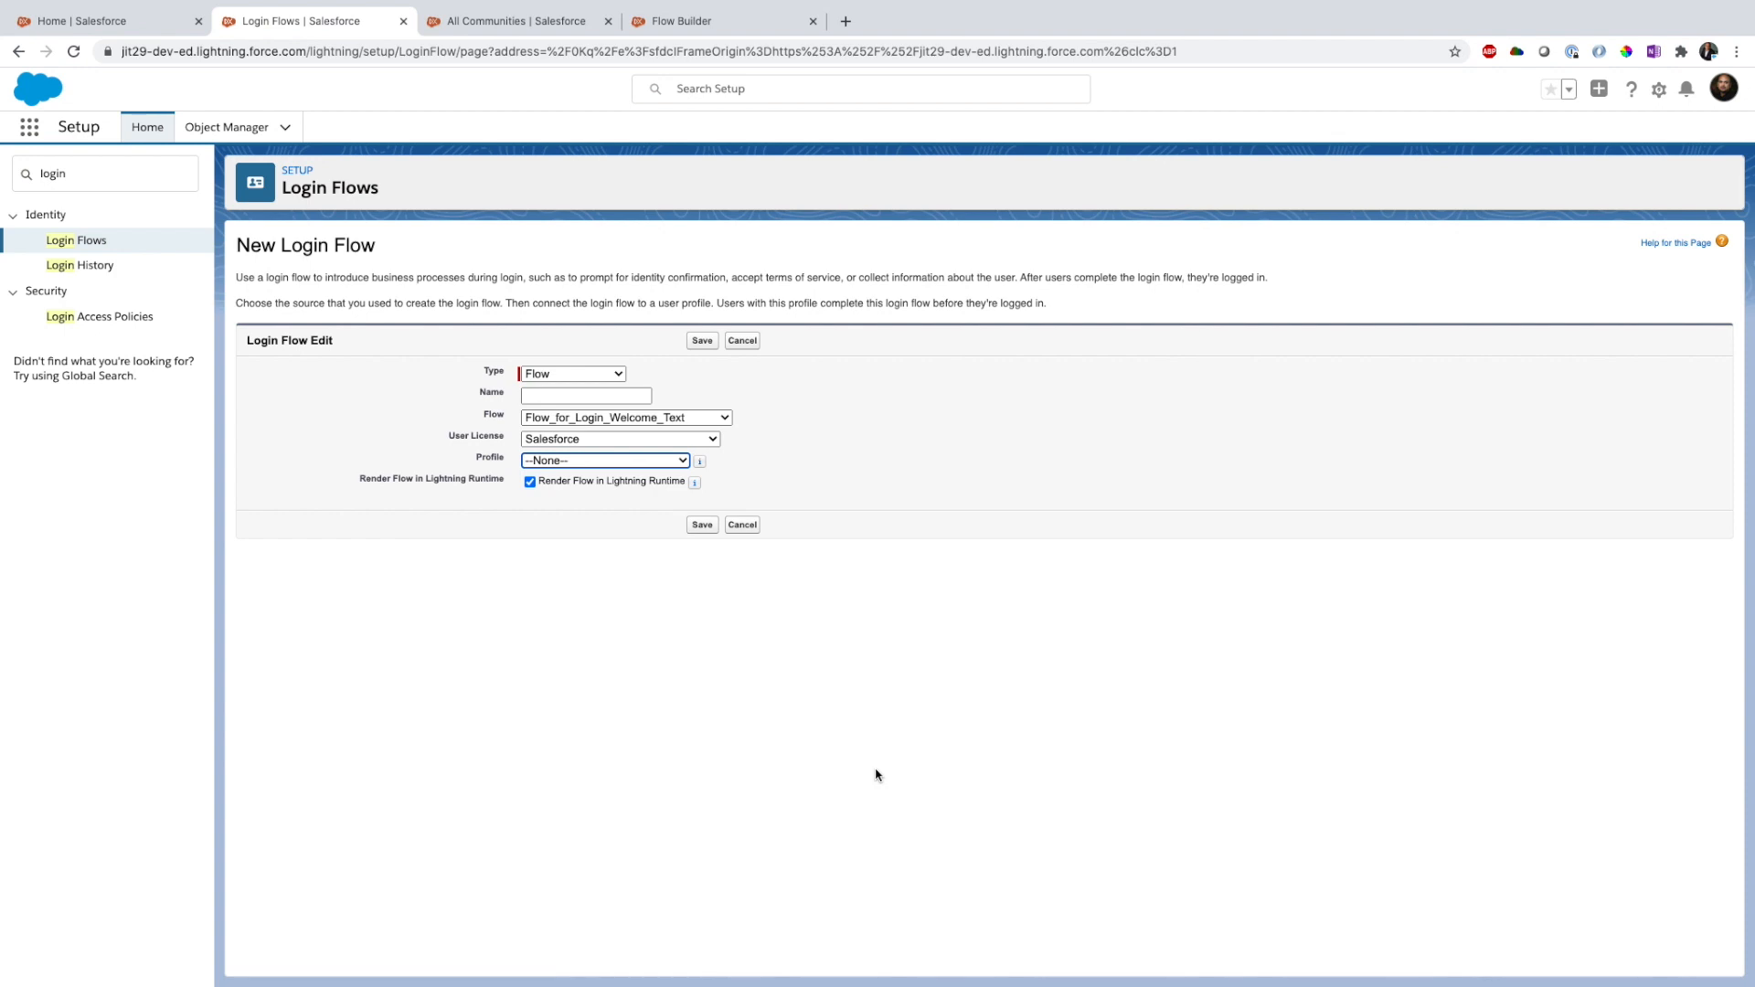
mouse_move(440, 568)
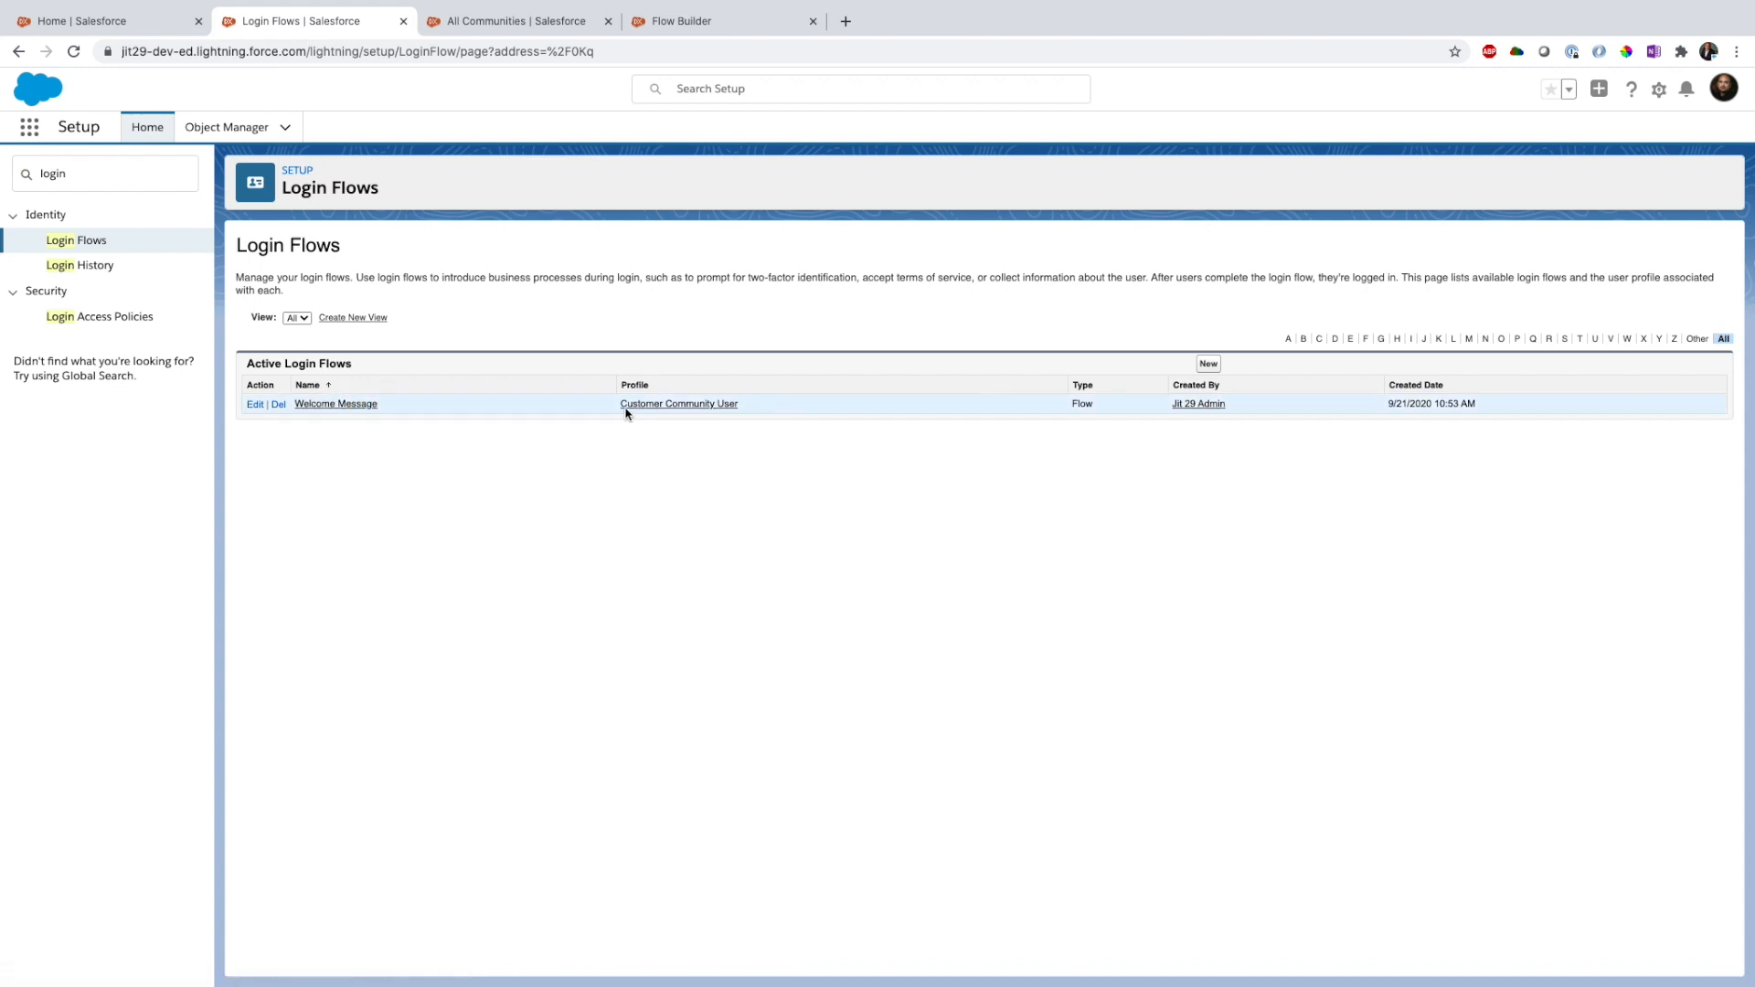
mouse_move(703, 500)
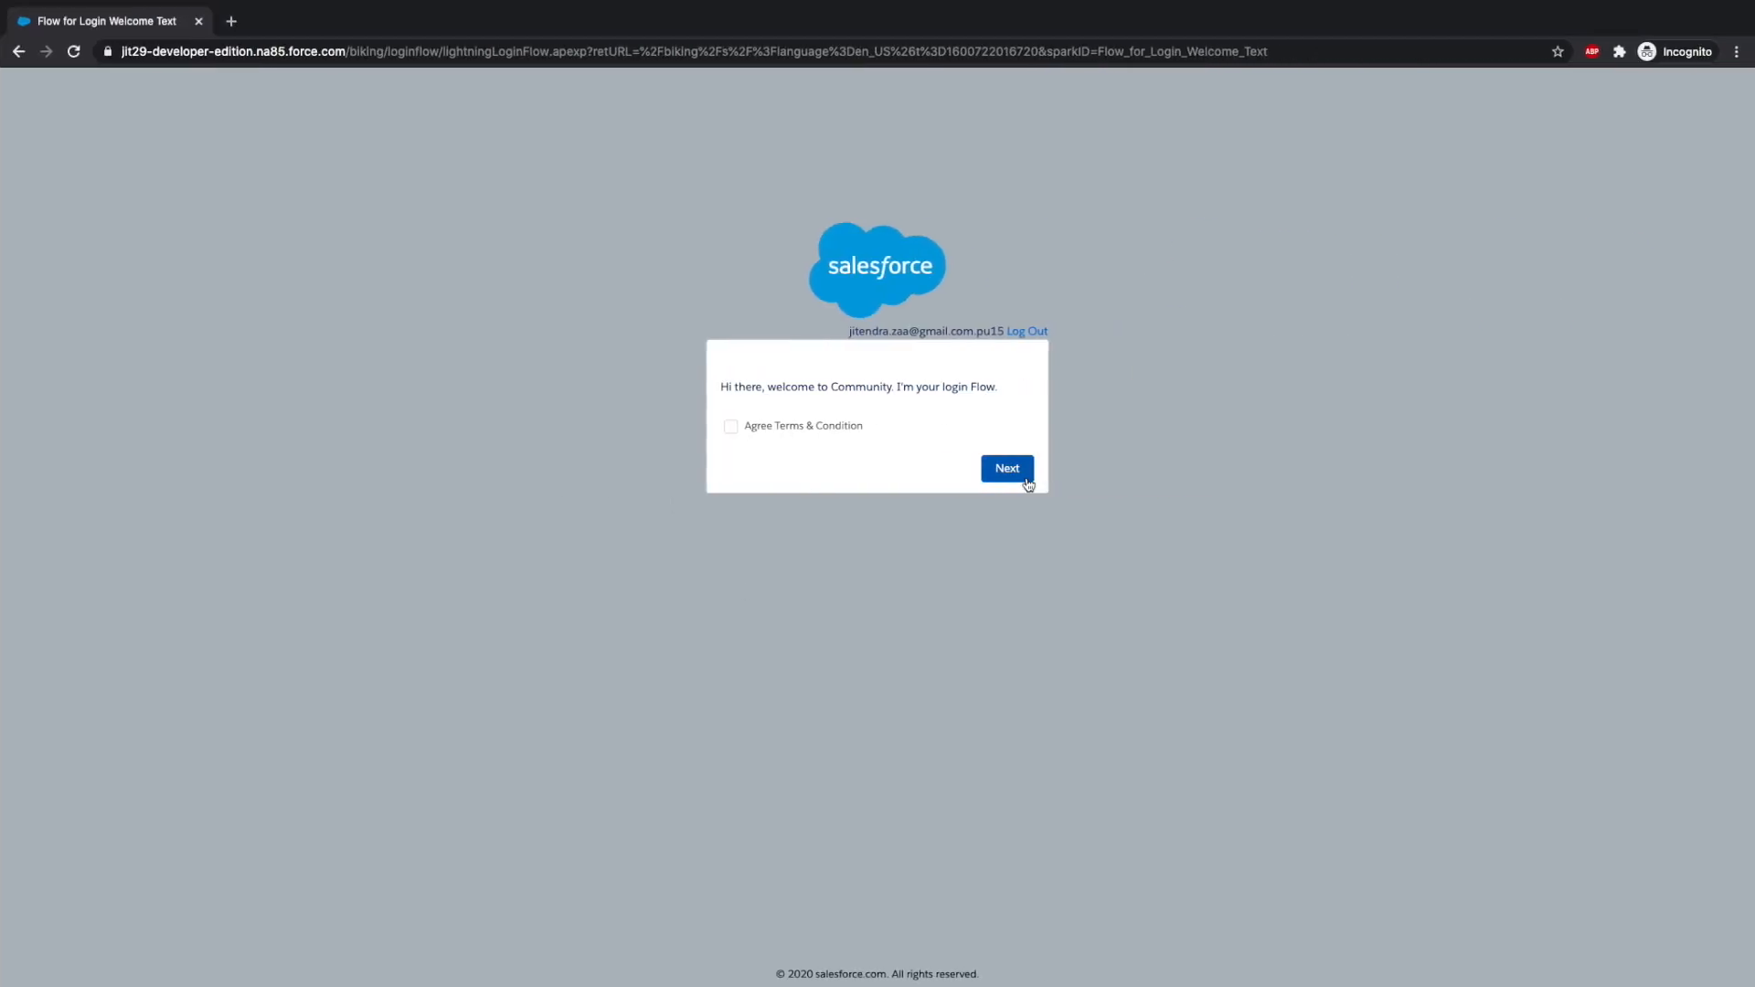
- Run the community login flow, agree to the terms, and finish at Login Success
left_click(1006, 468)
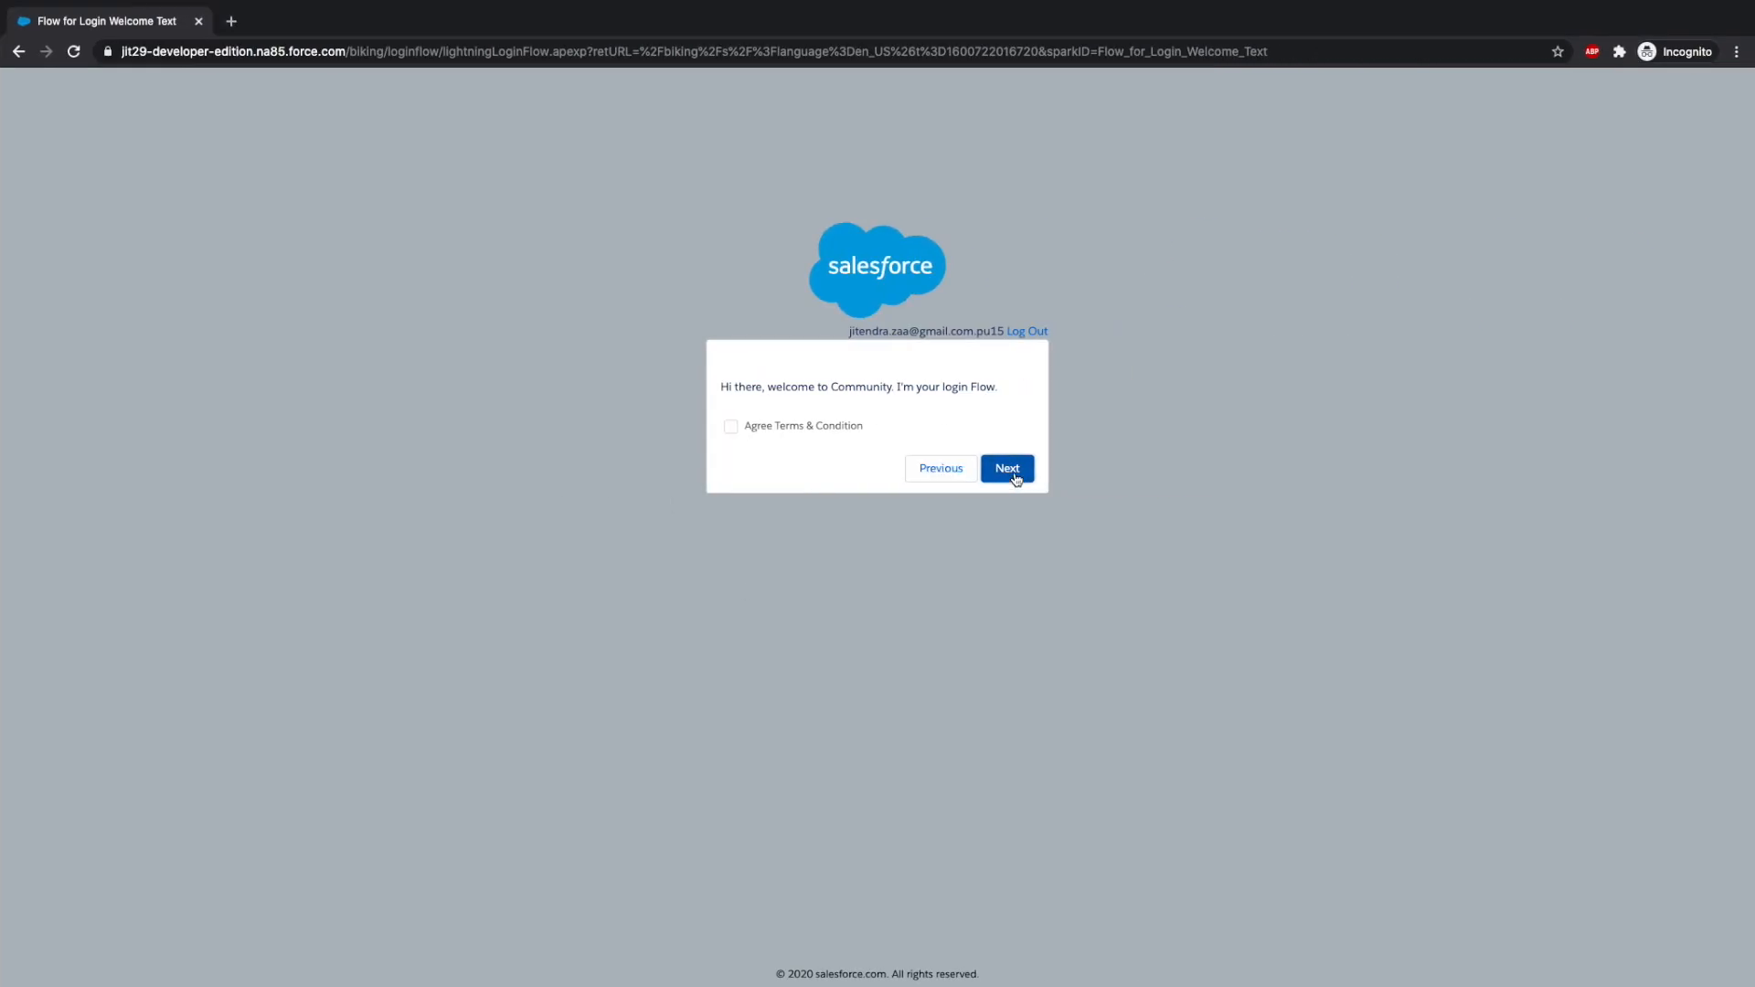
mouse_move(851, 493)
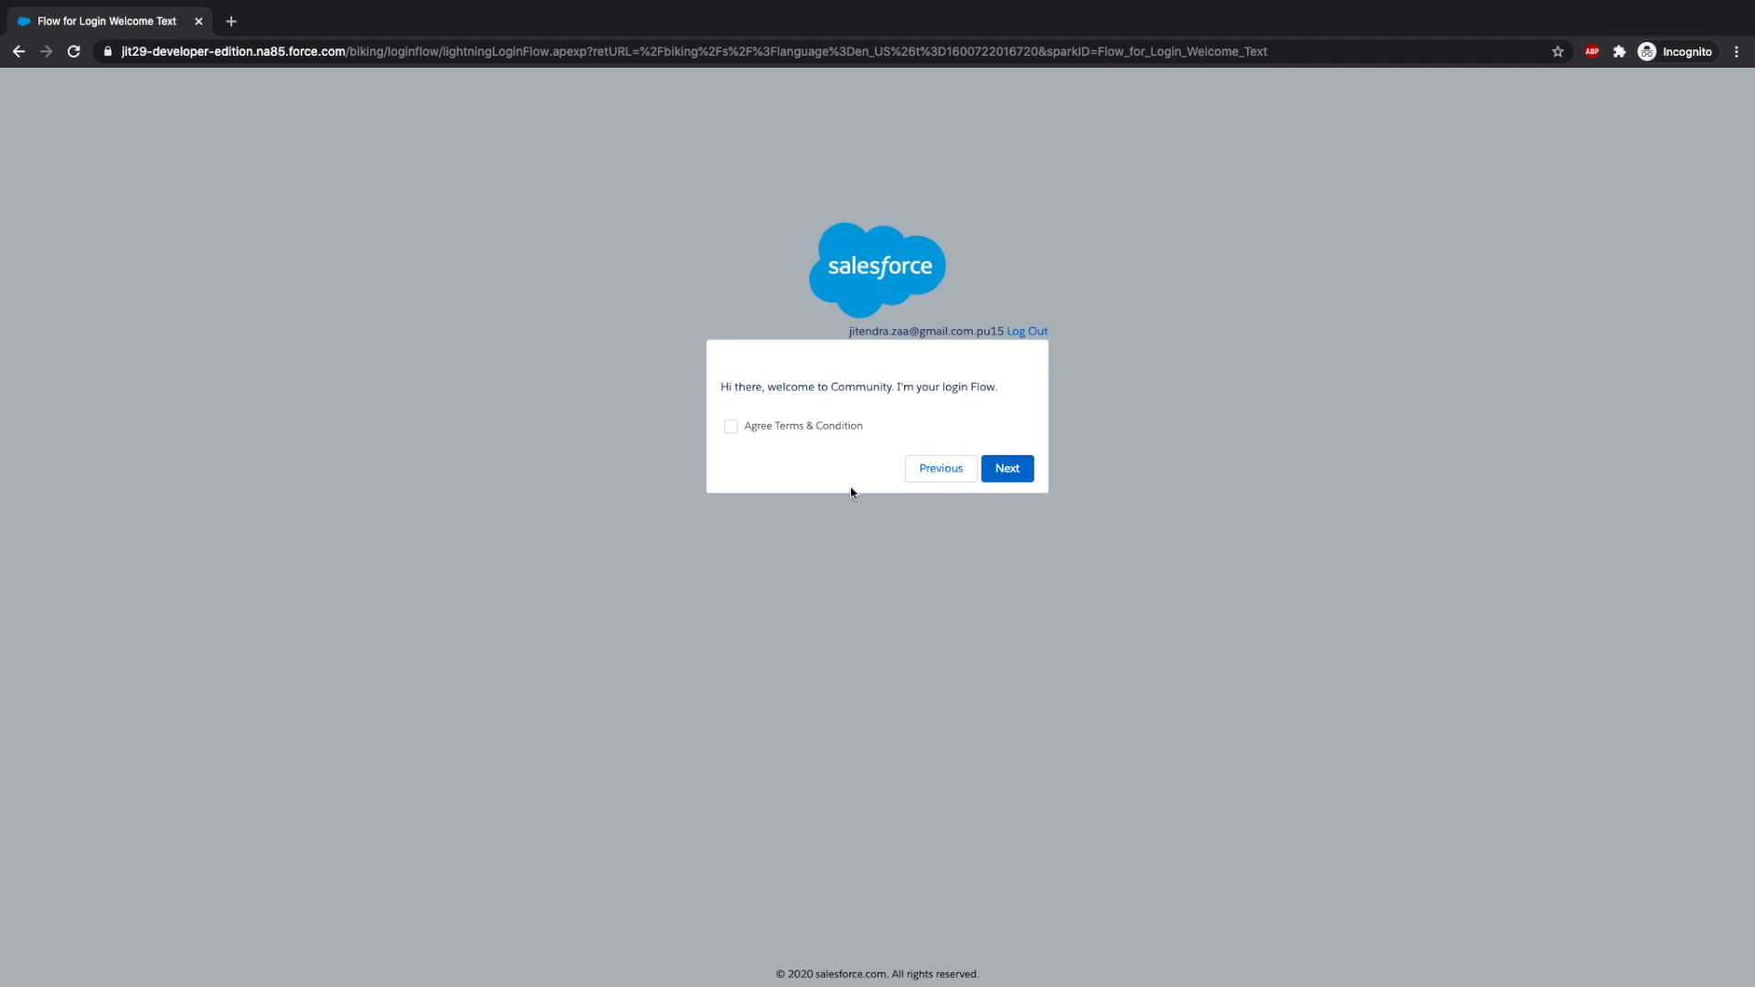
left_click(729, 425)
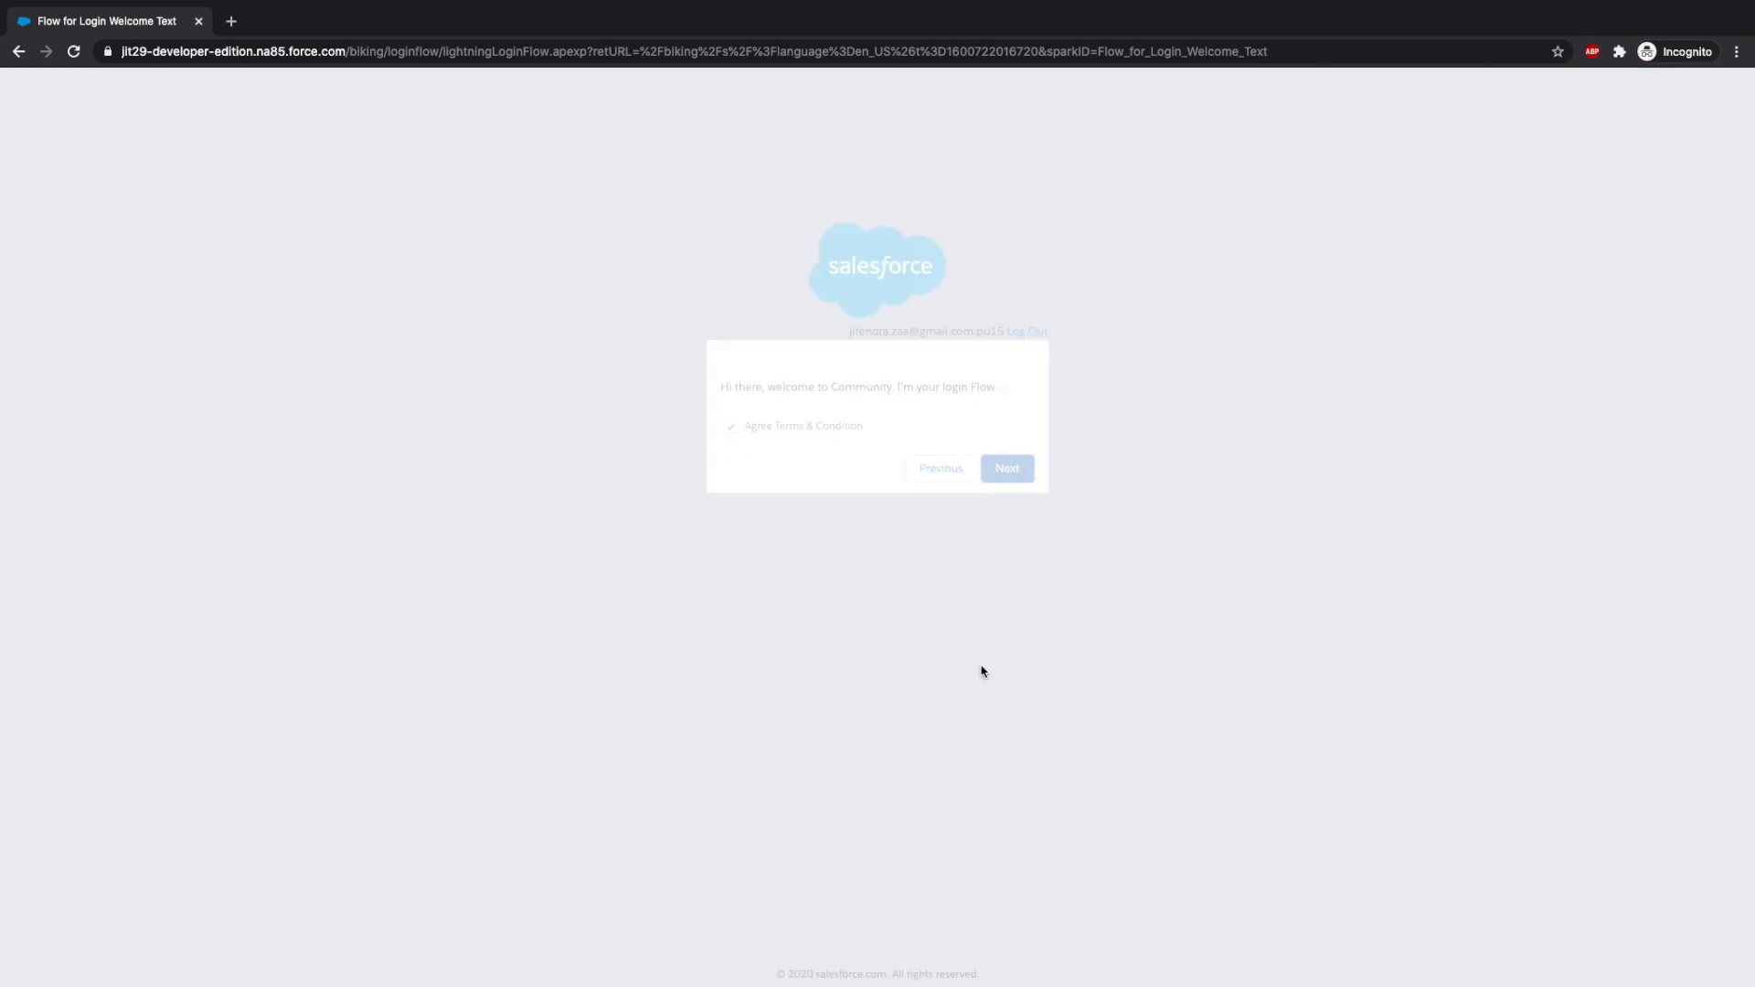
left_click(1006, 468)
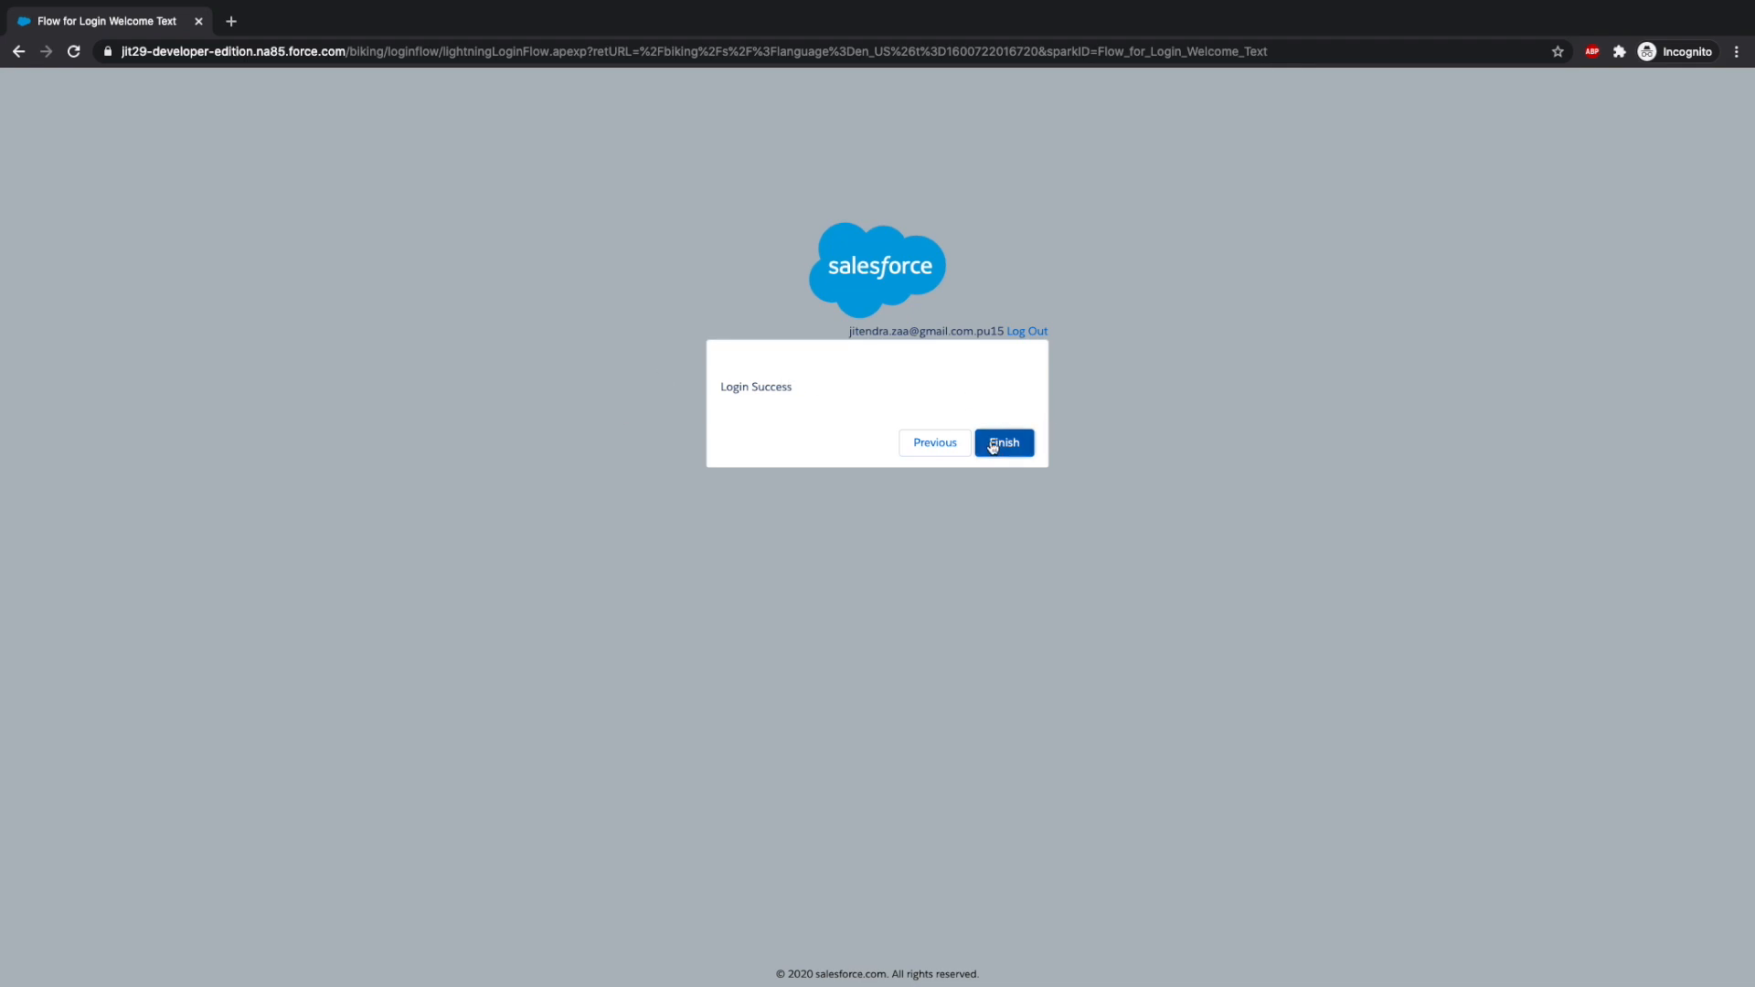
left_click(1003, 443)
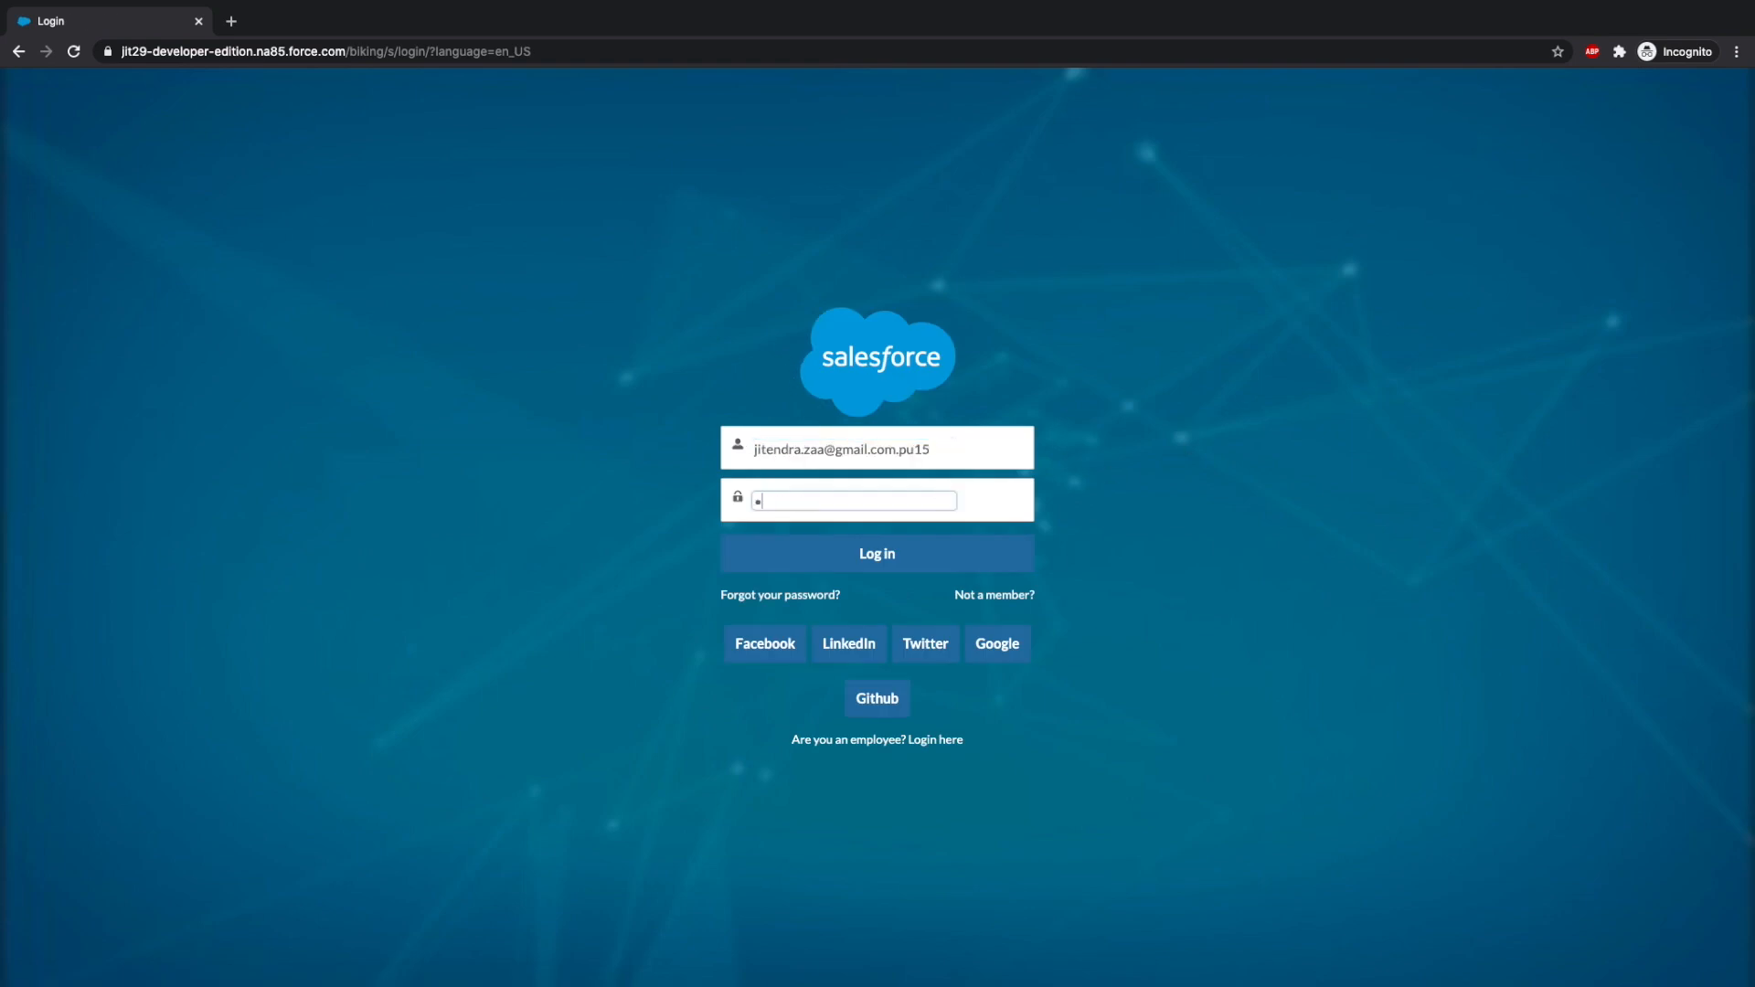
- Enter the community user's password and log in again
type("password")
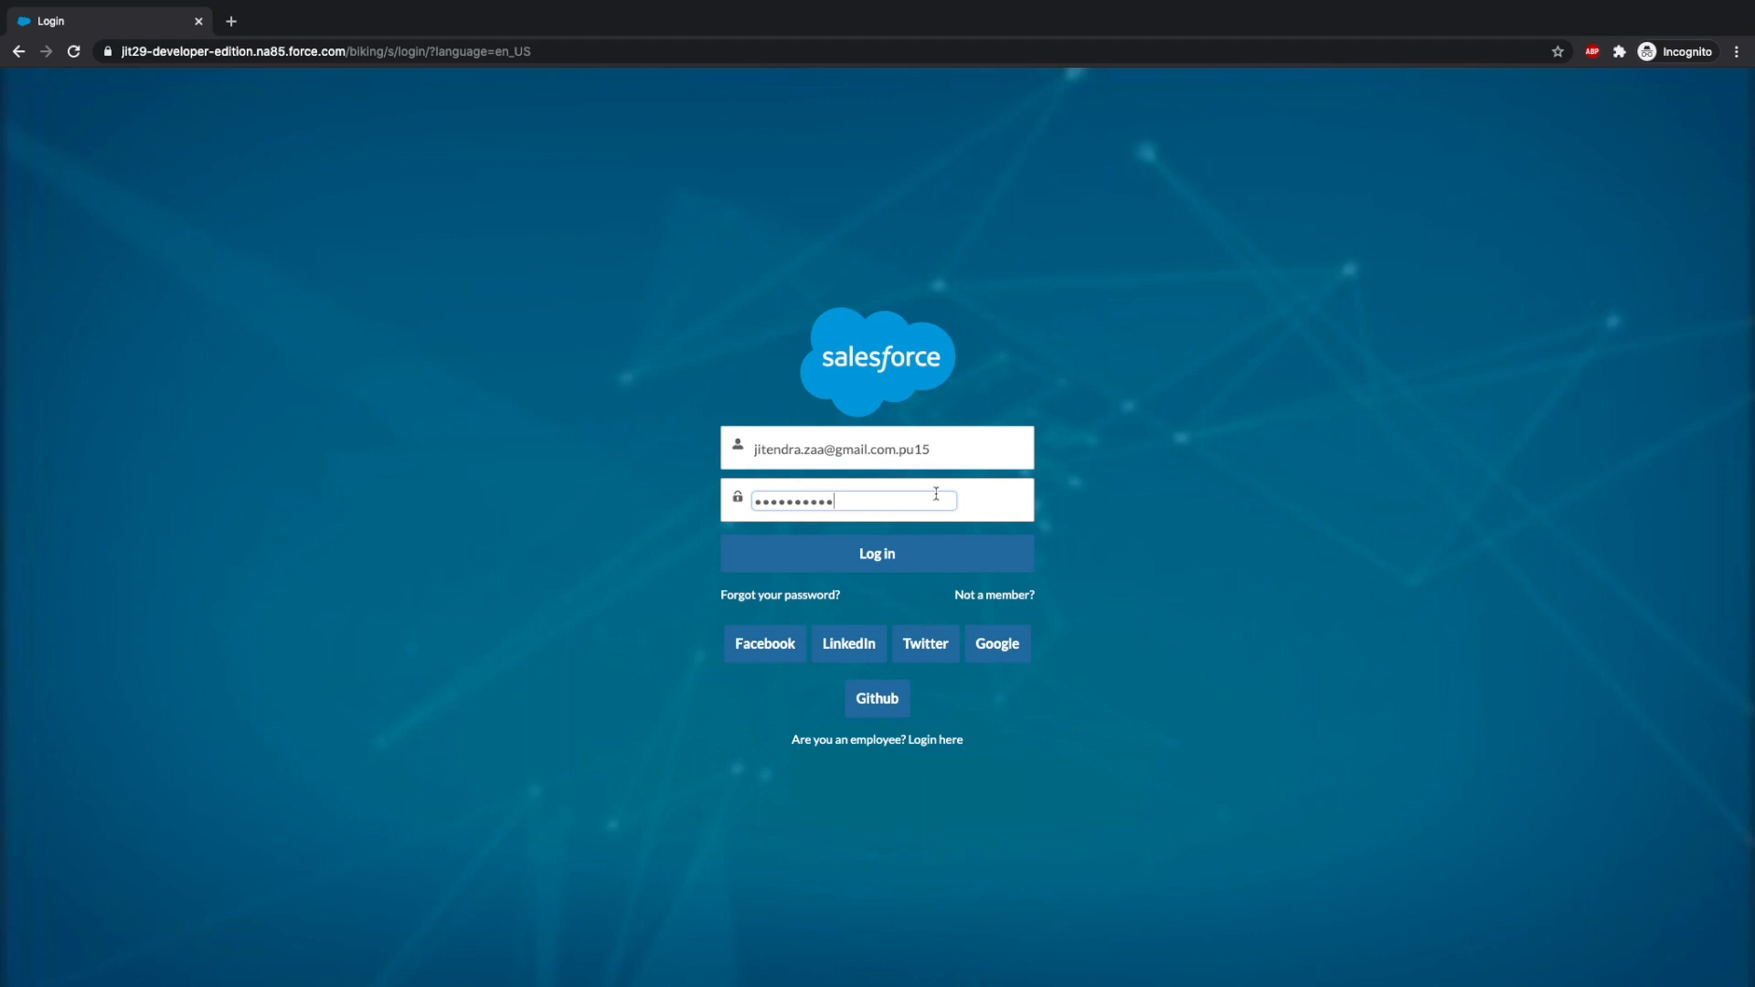
left_click(877, 553)
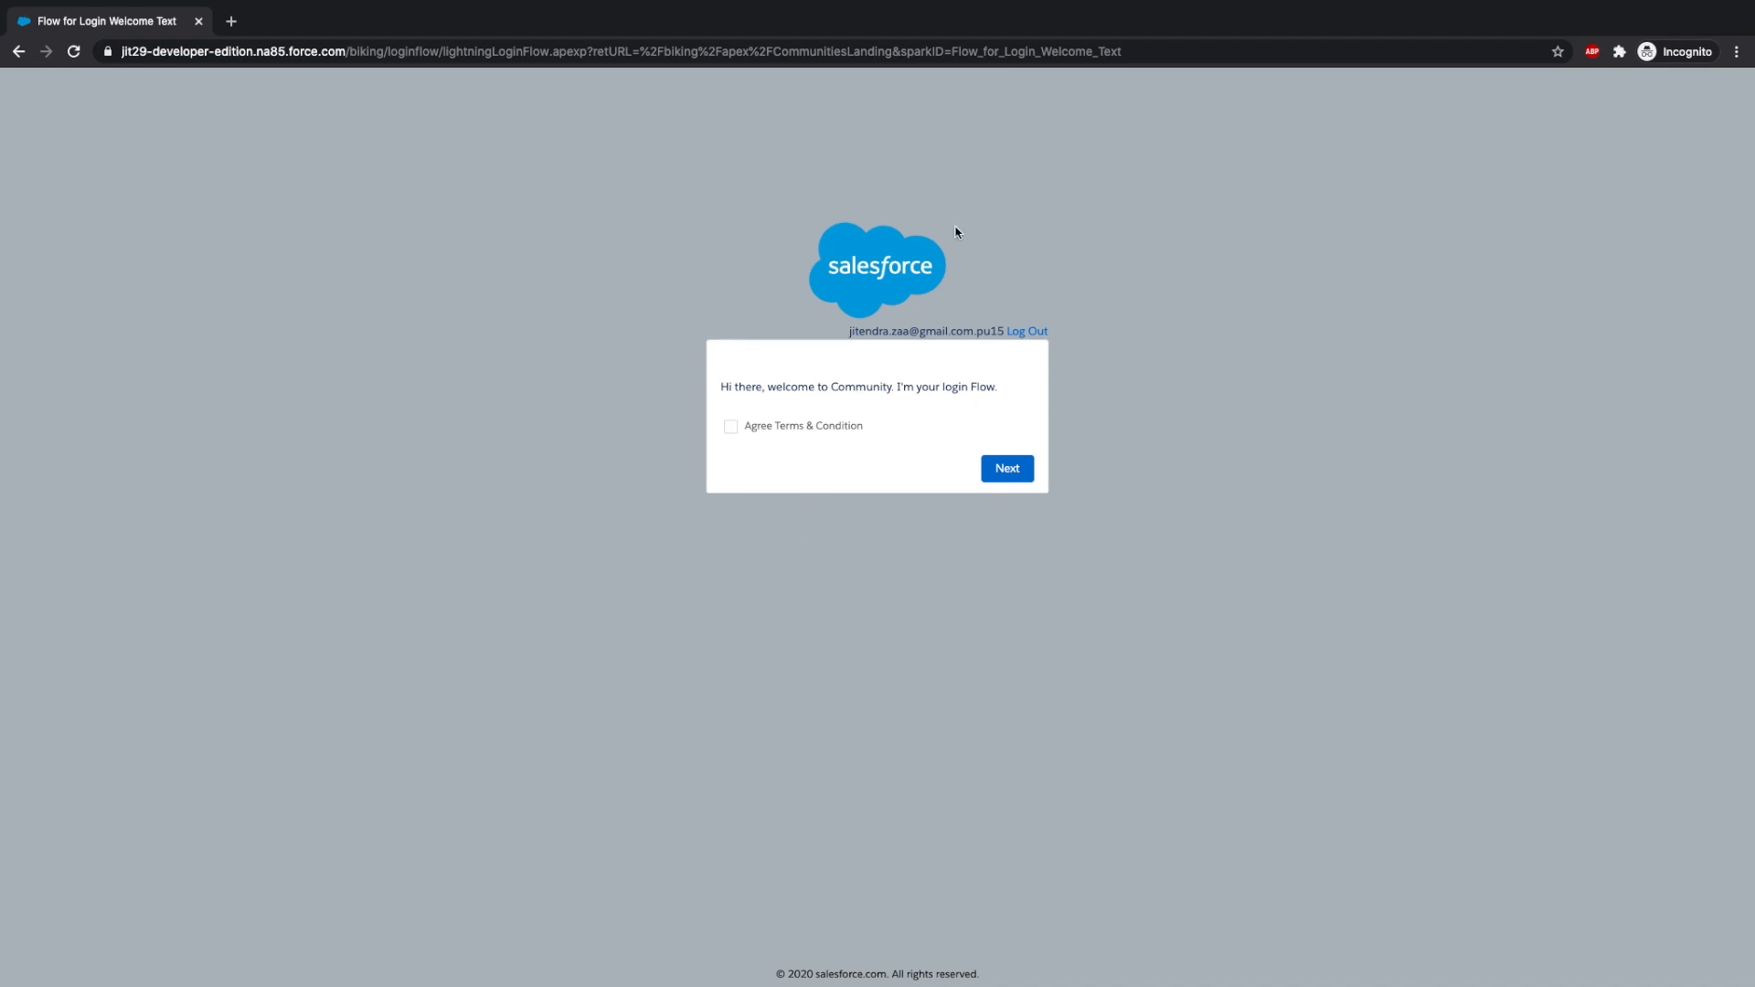
mouse_move(1233, 366)
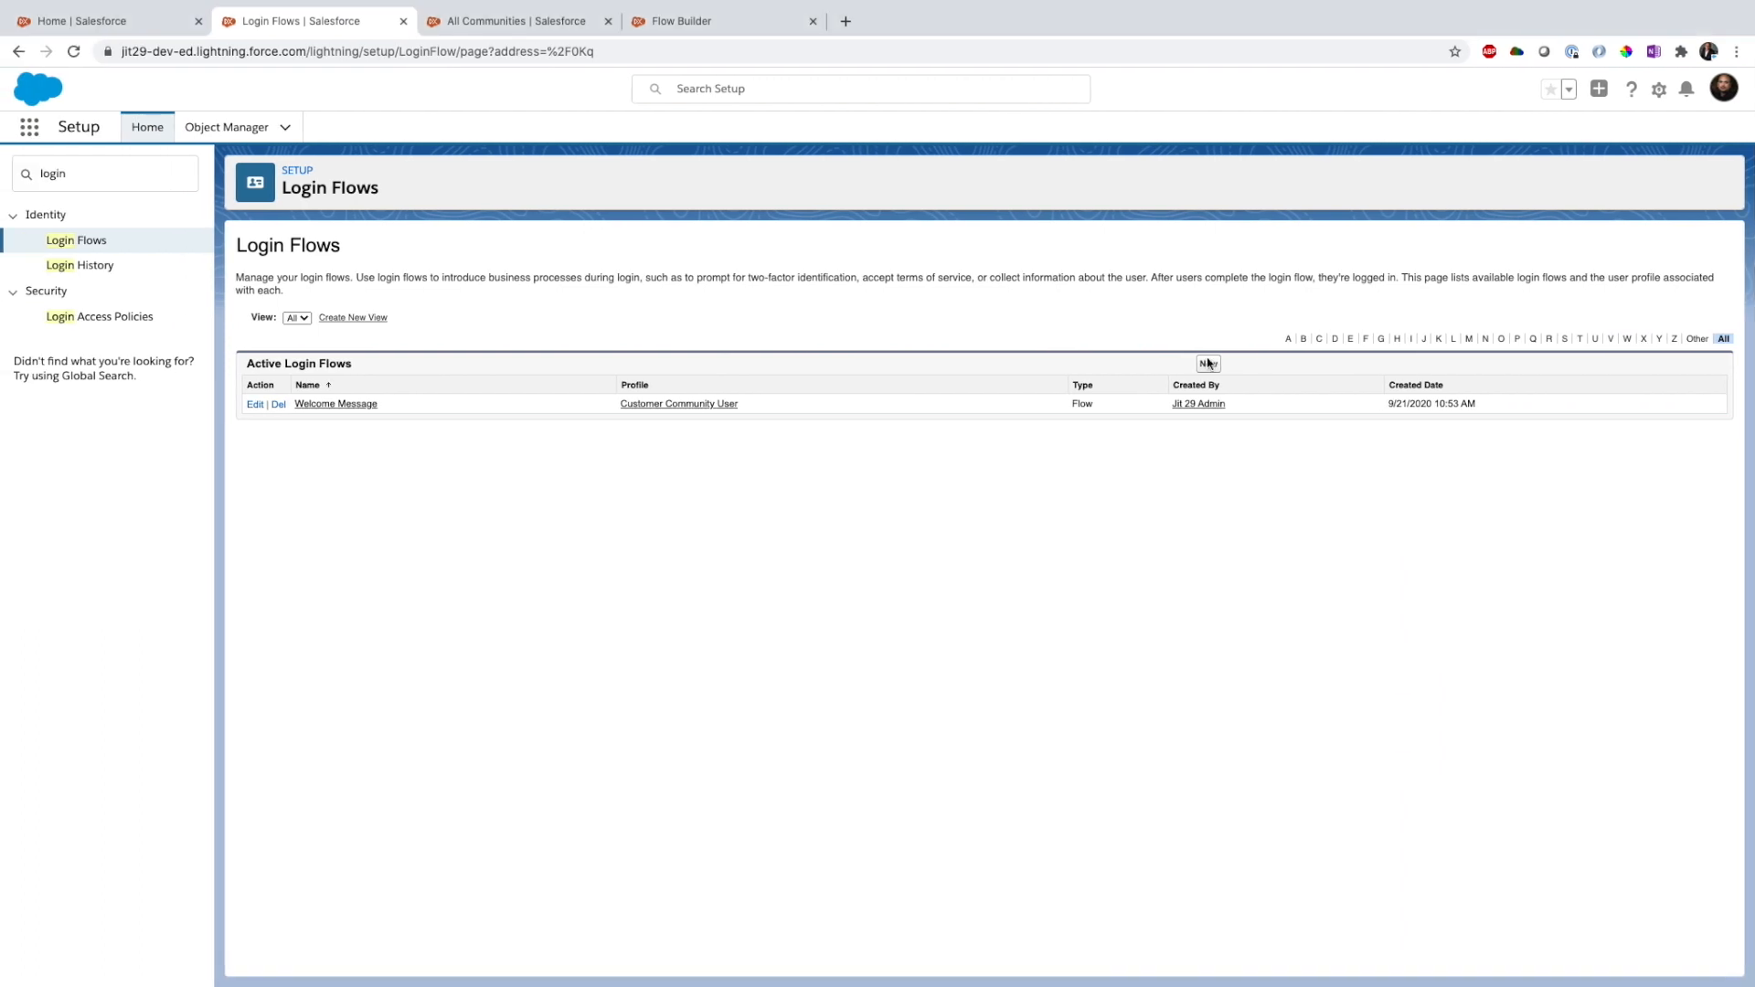
- Switch to the Flow Builder tab showing the active version 5 flow
left_click(722, 20)
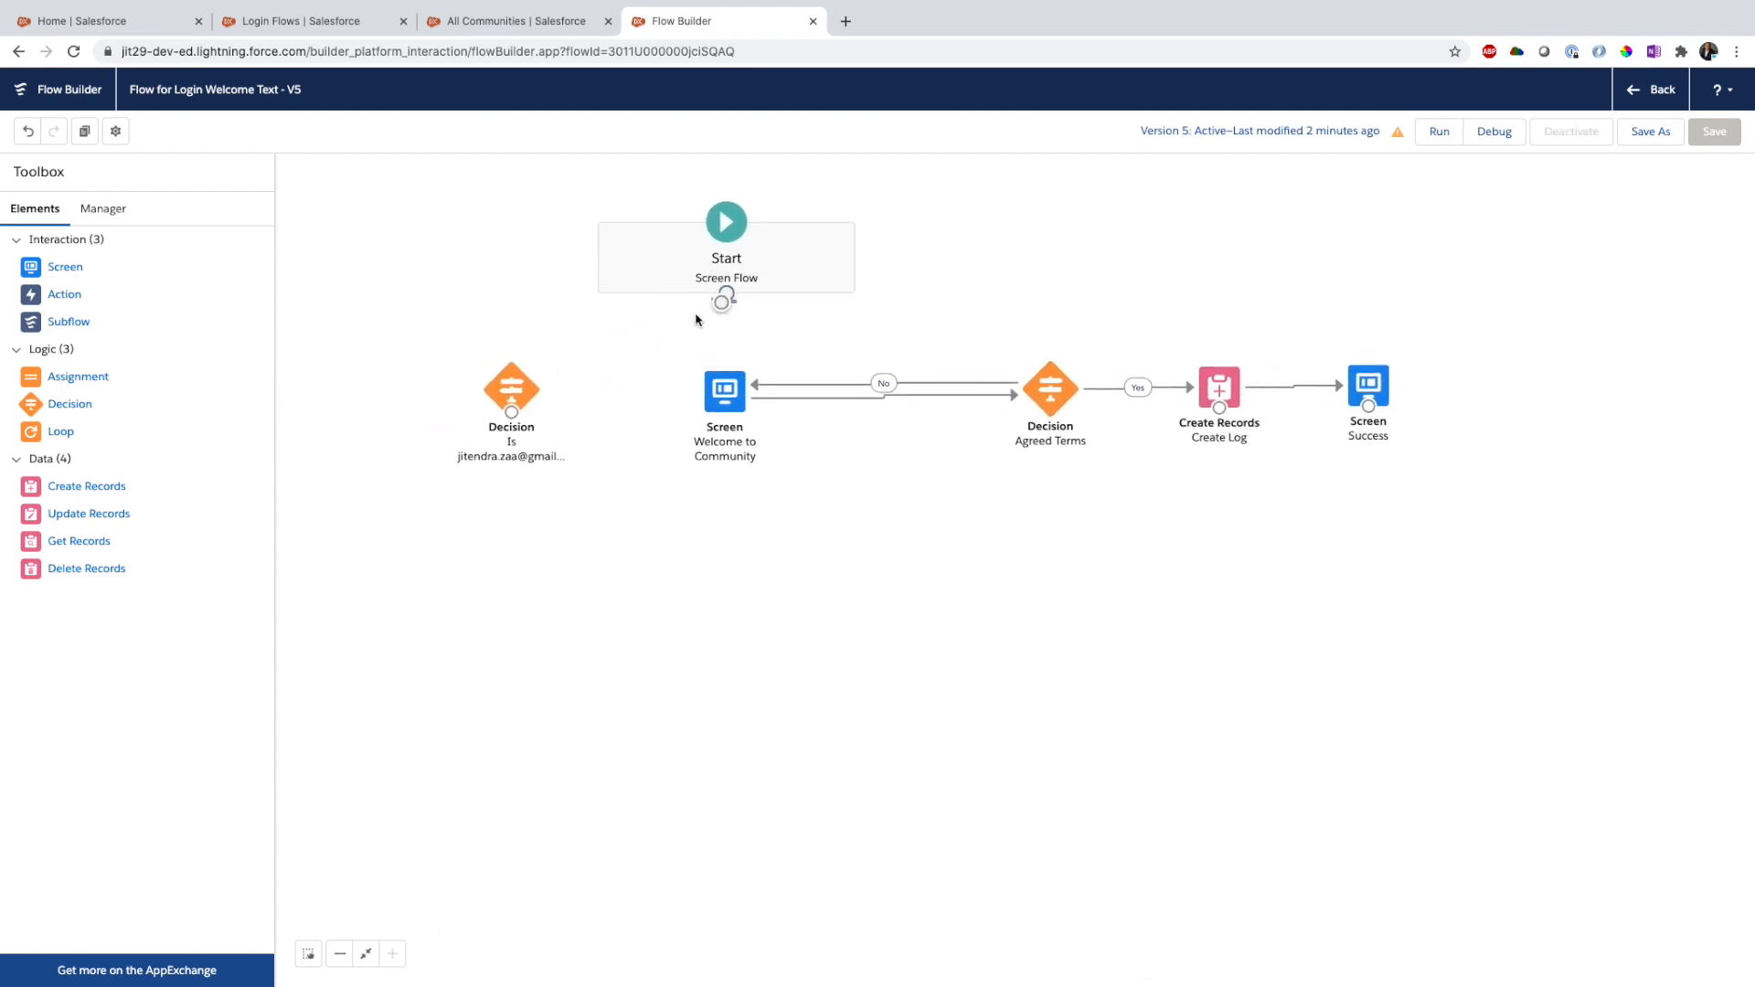
- Review the username decision and current_user_name formula, then link the No outcome to Welcome to Community
double_click(512, 394)
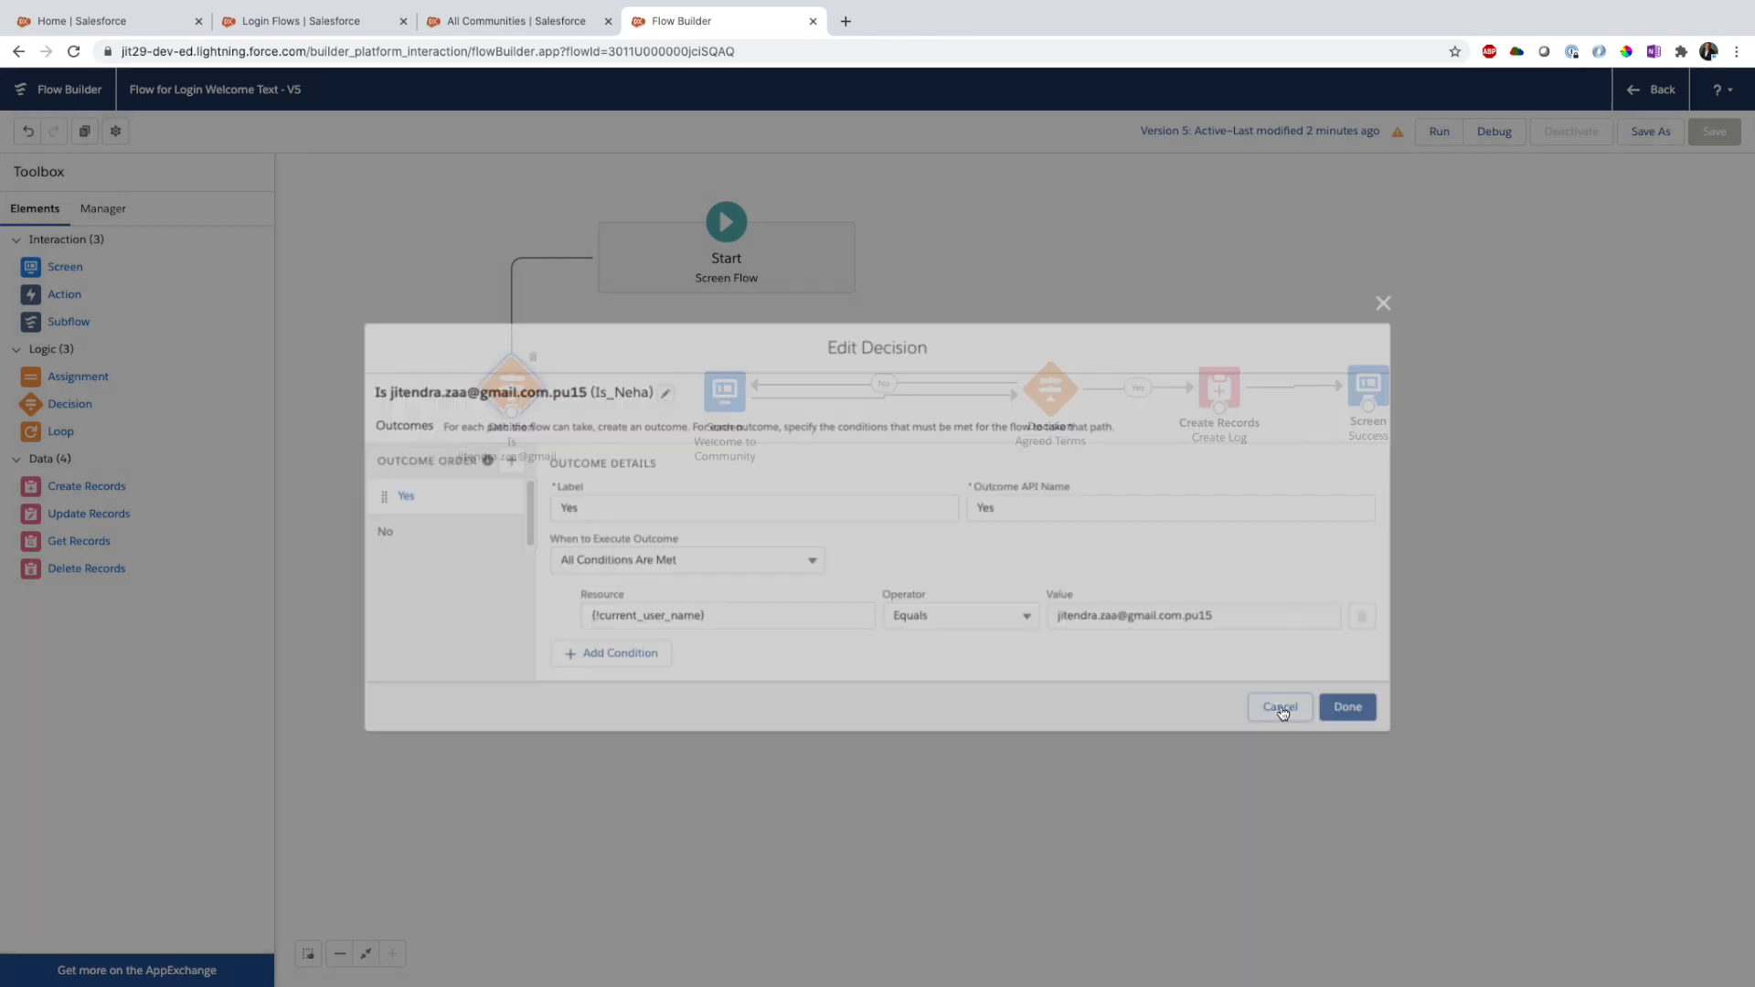
left_click(1278, 706)
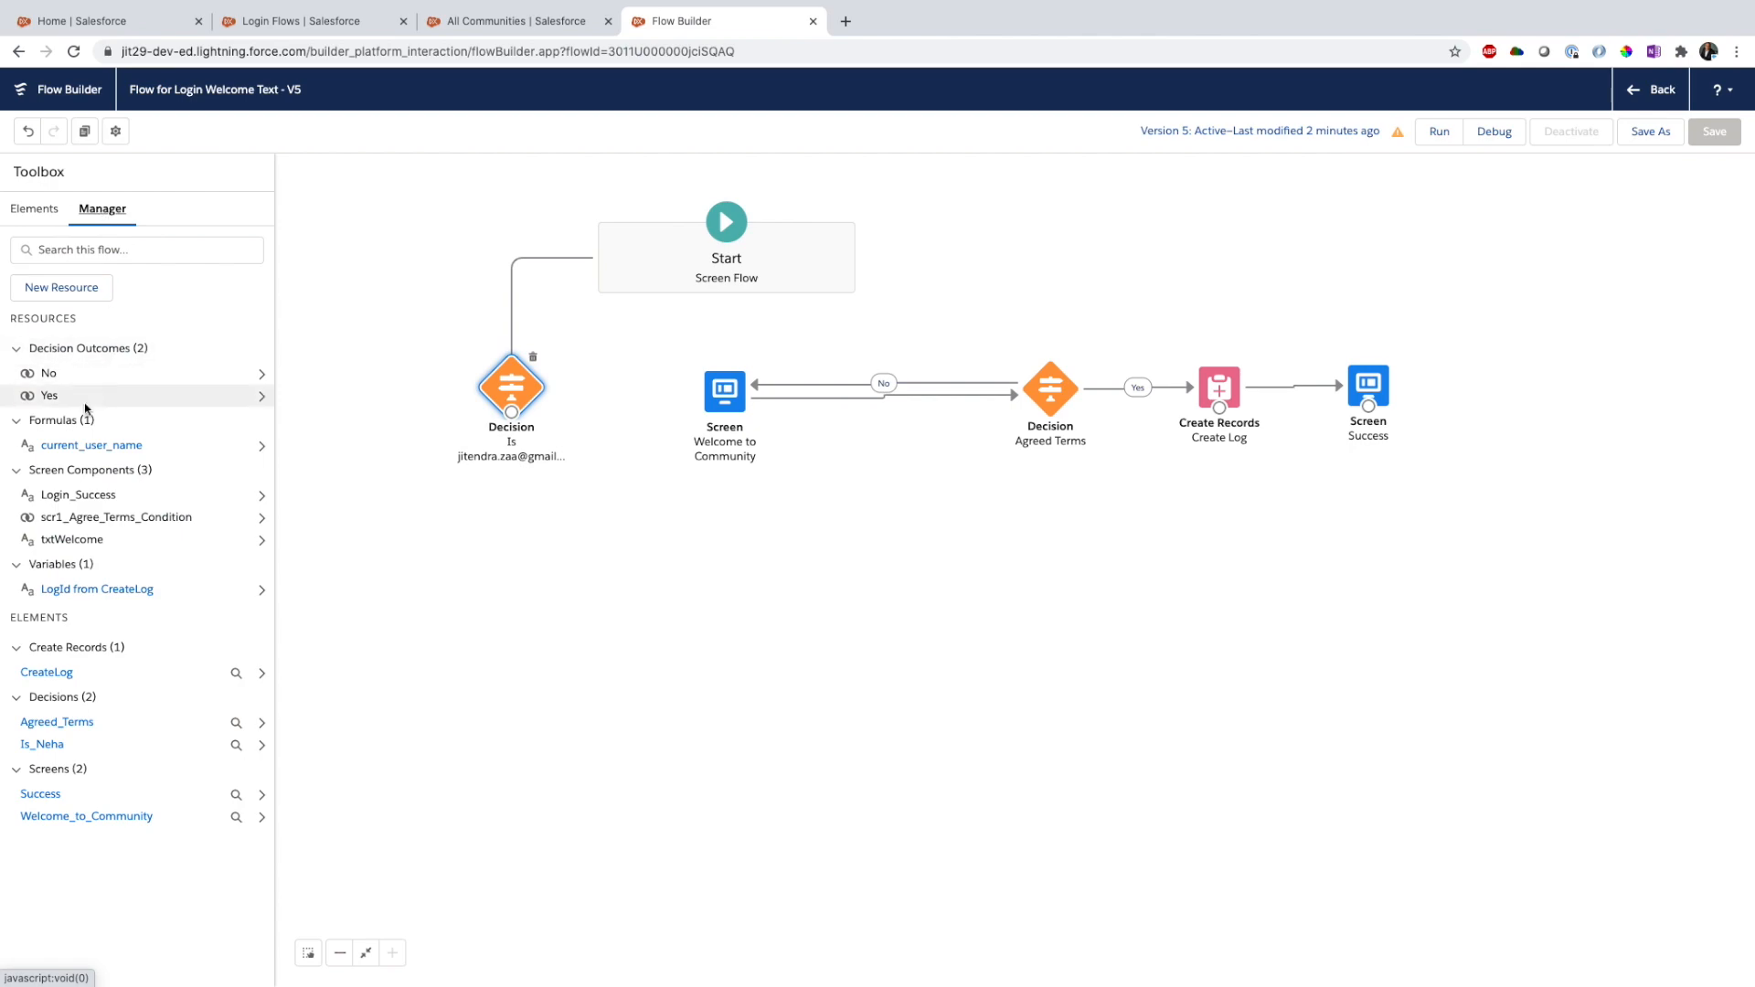
left_click(91, 444)
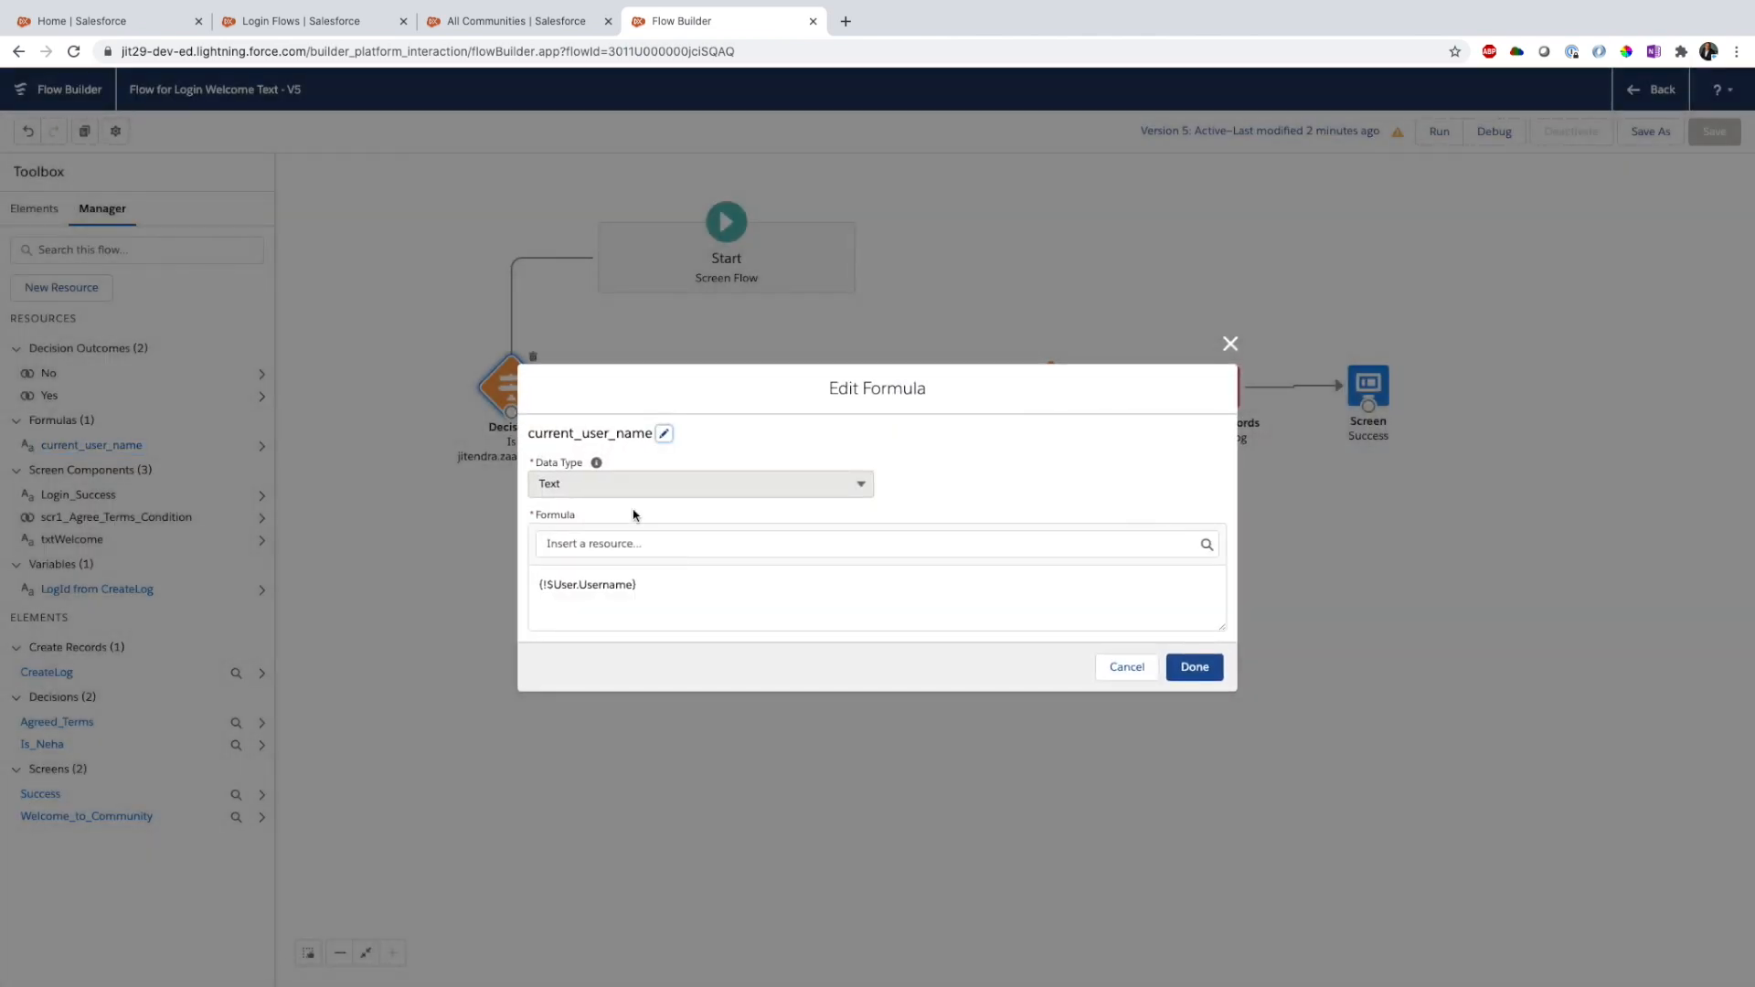
left_click(877, 597)
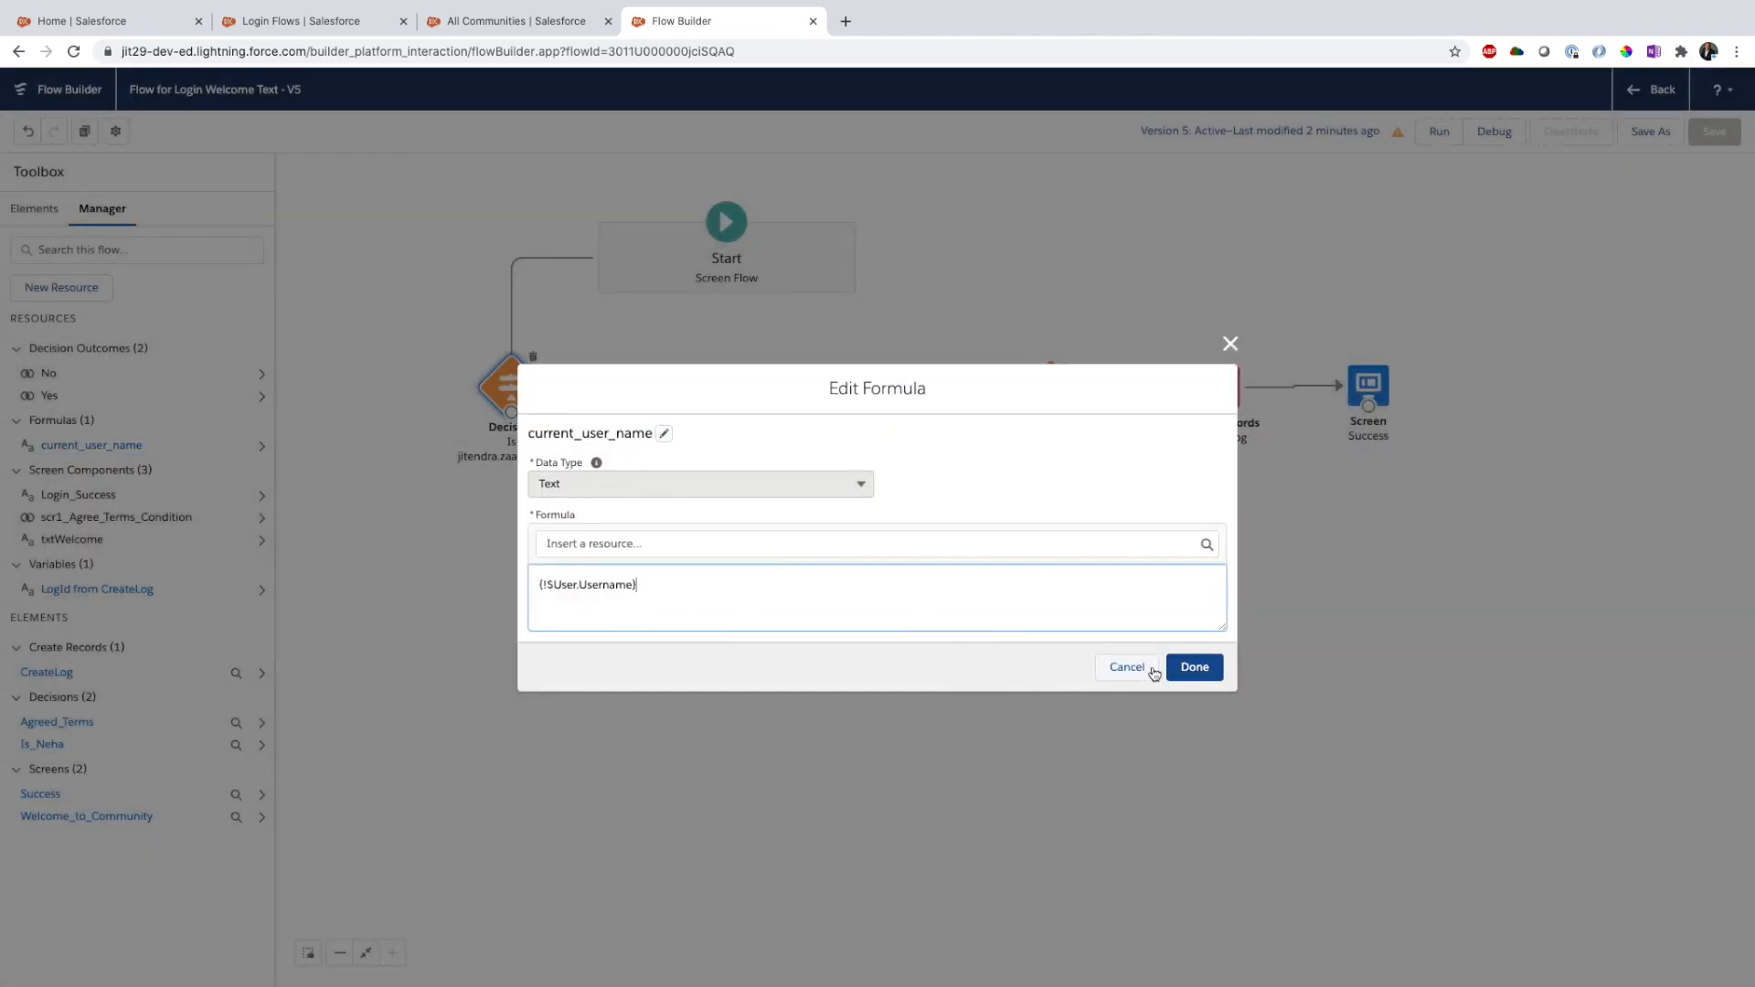
left_click(1192, 667)
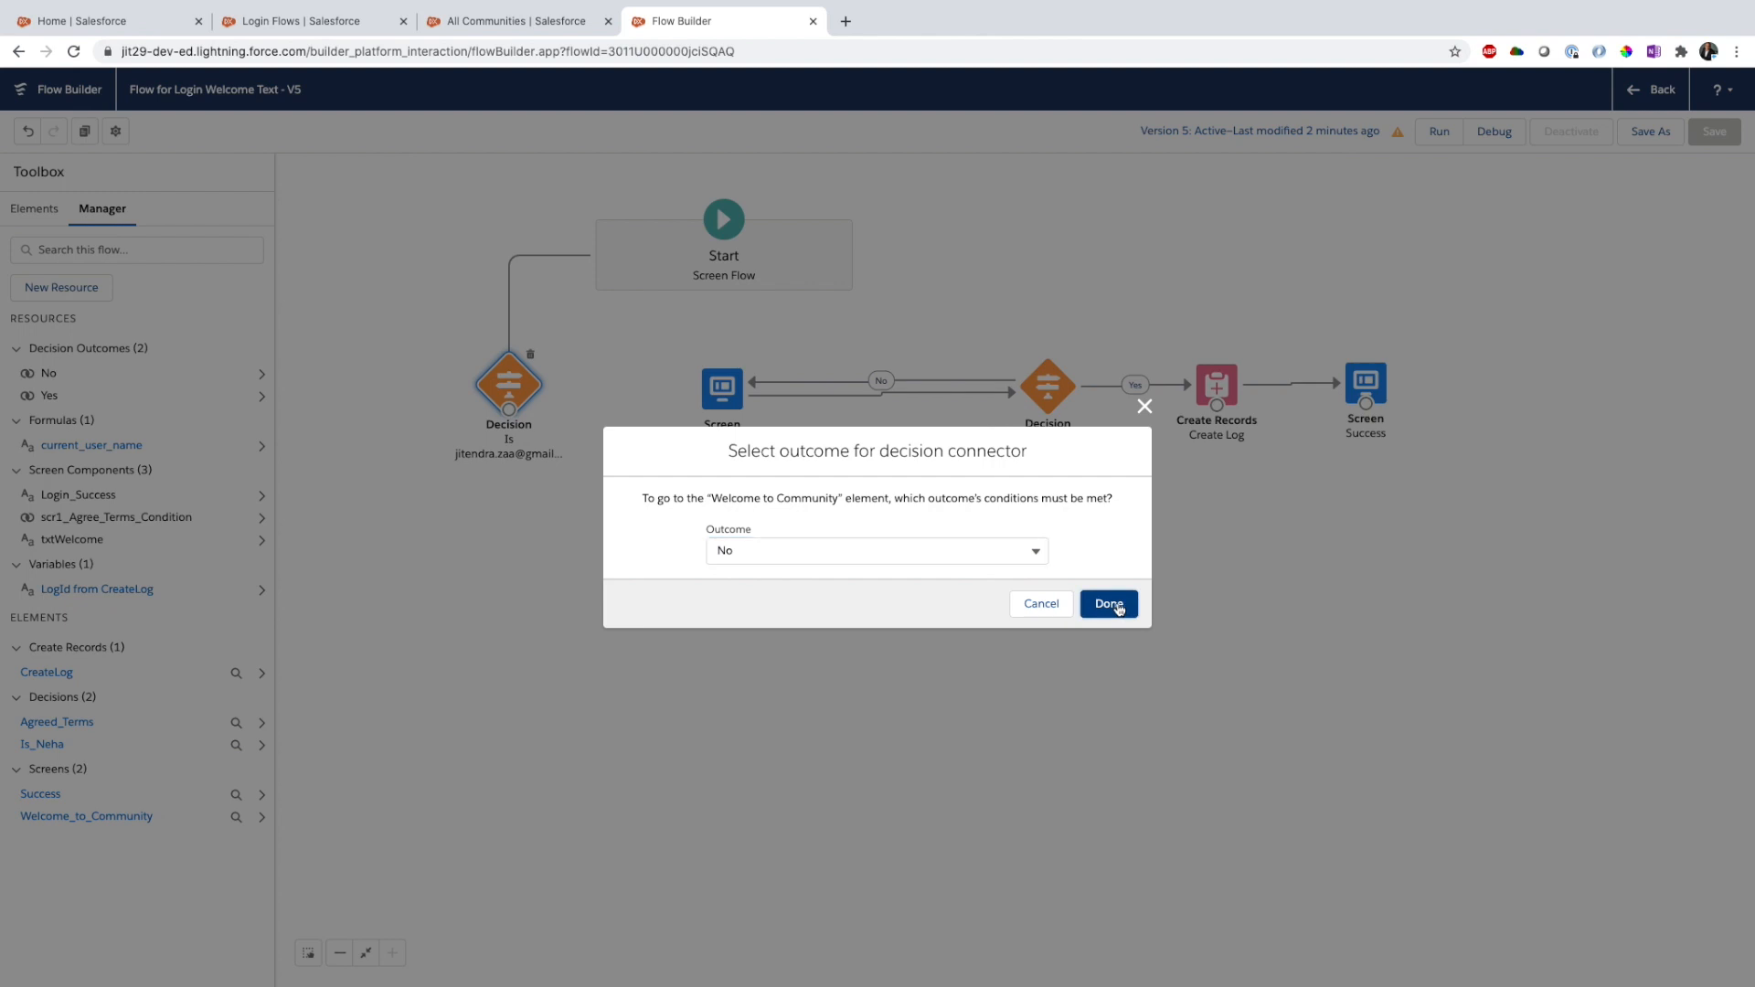
left_click(1107, 604)
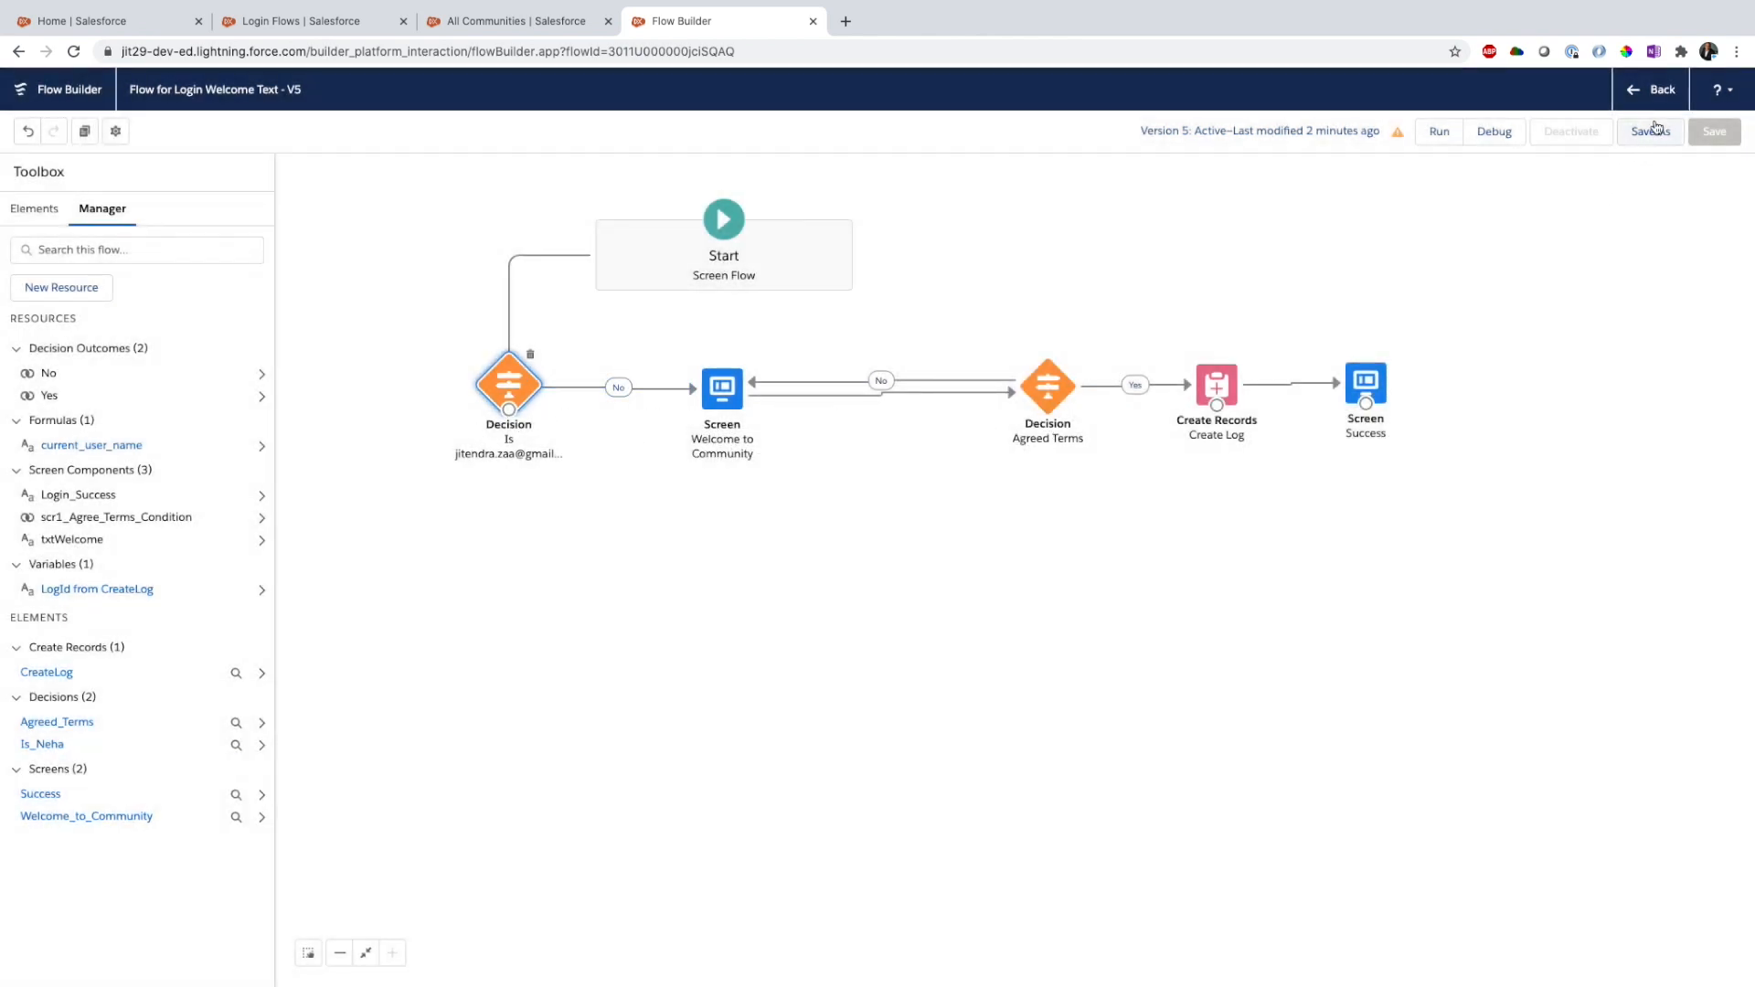
- Save the login welcome flow via Save As as new version V6 and activate it
left_click(1650, 131)
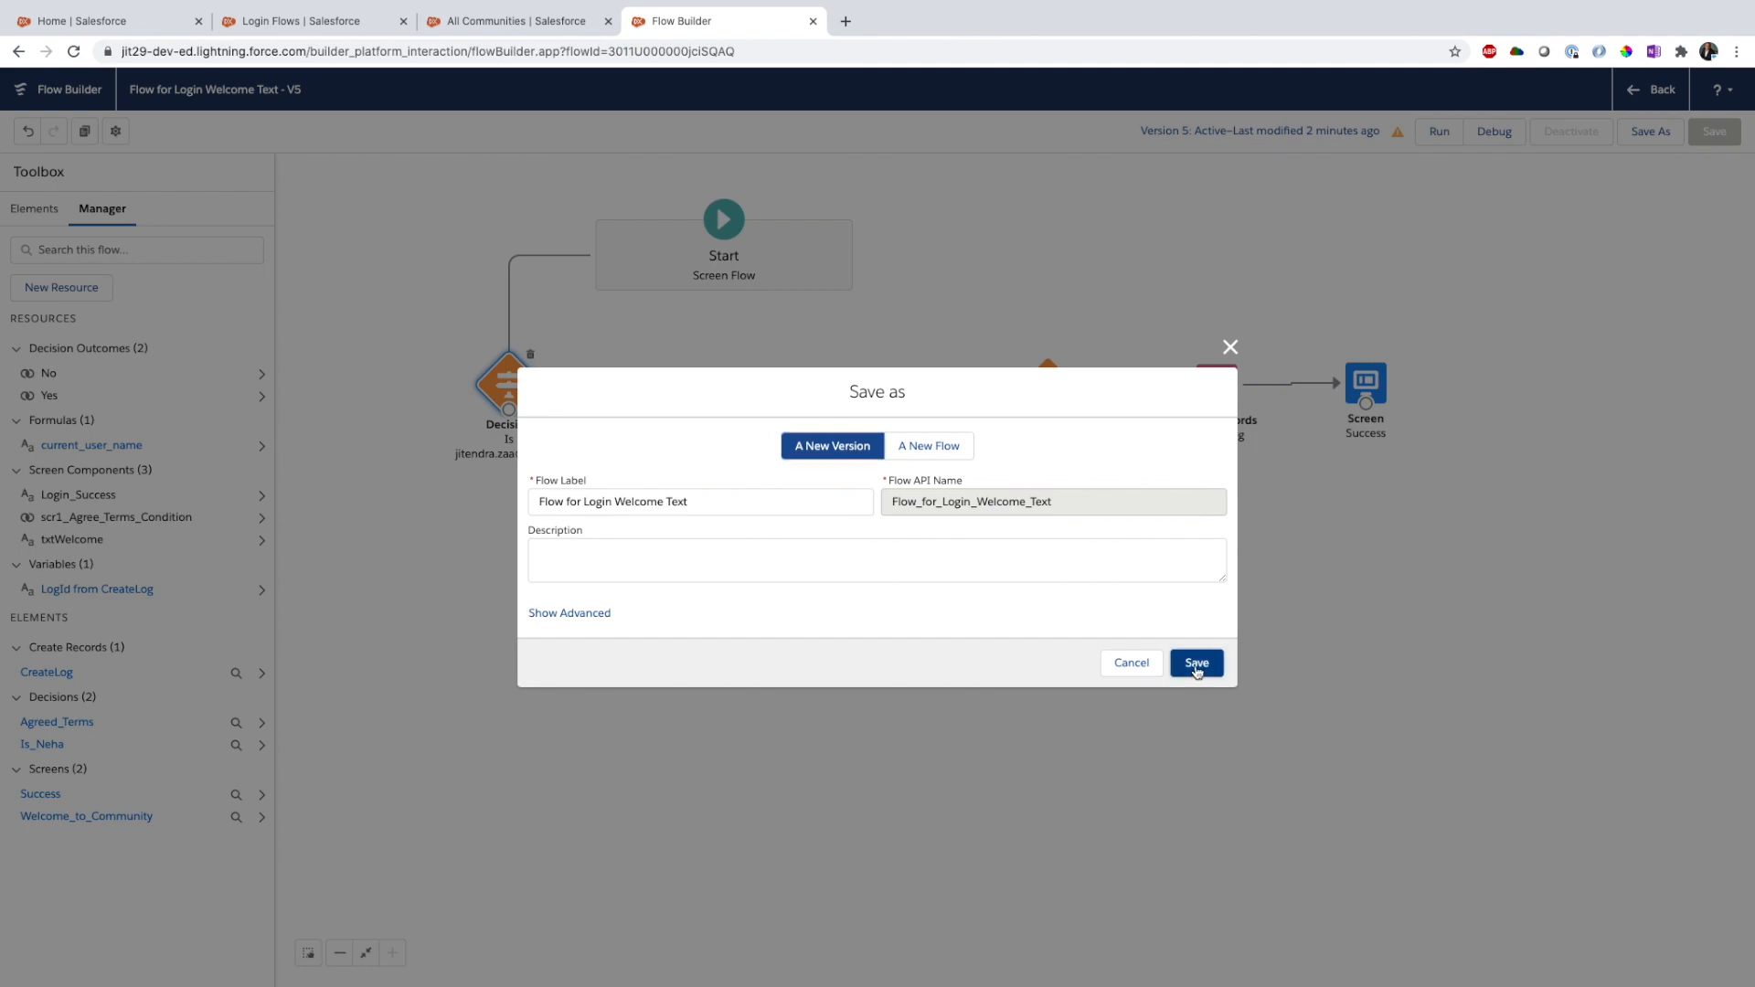
left_click(1196, 662)
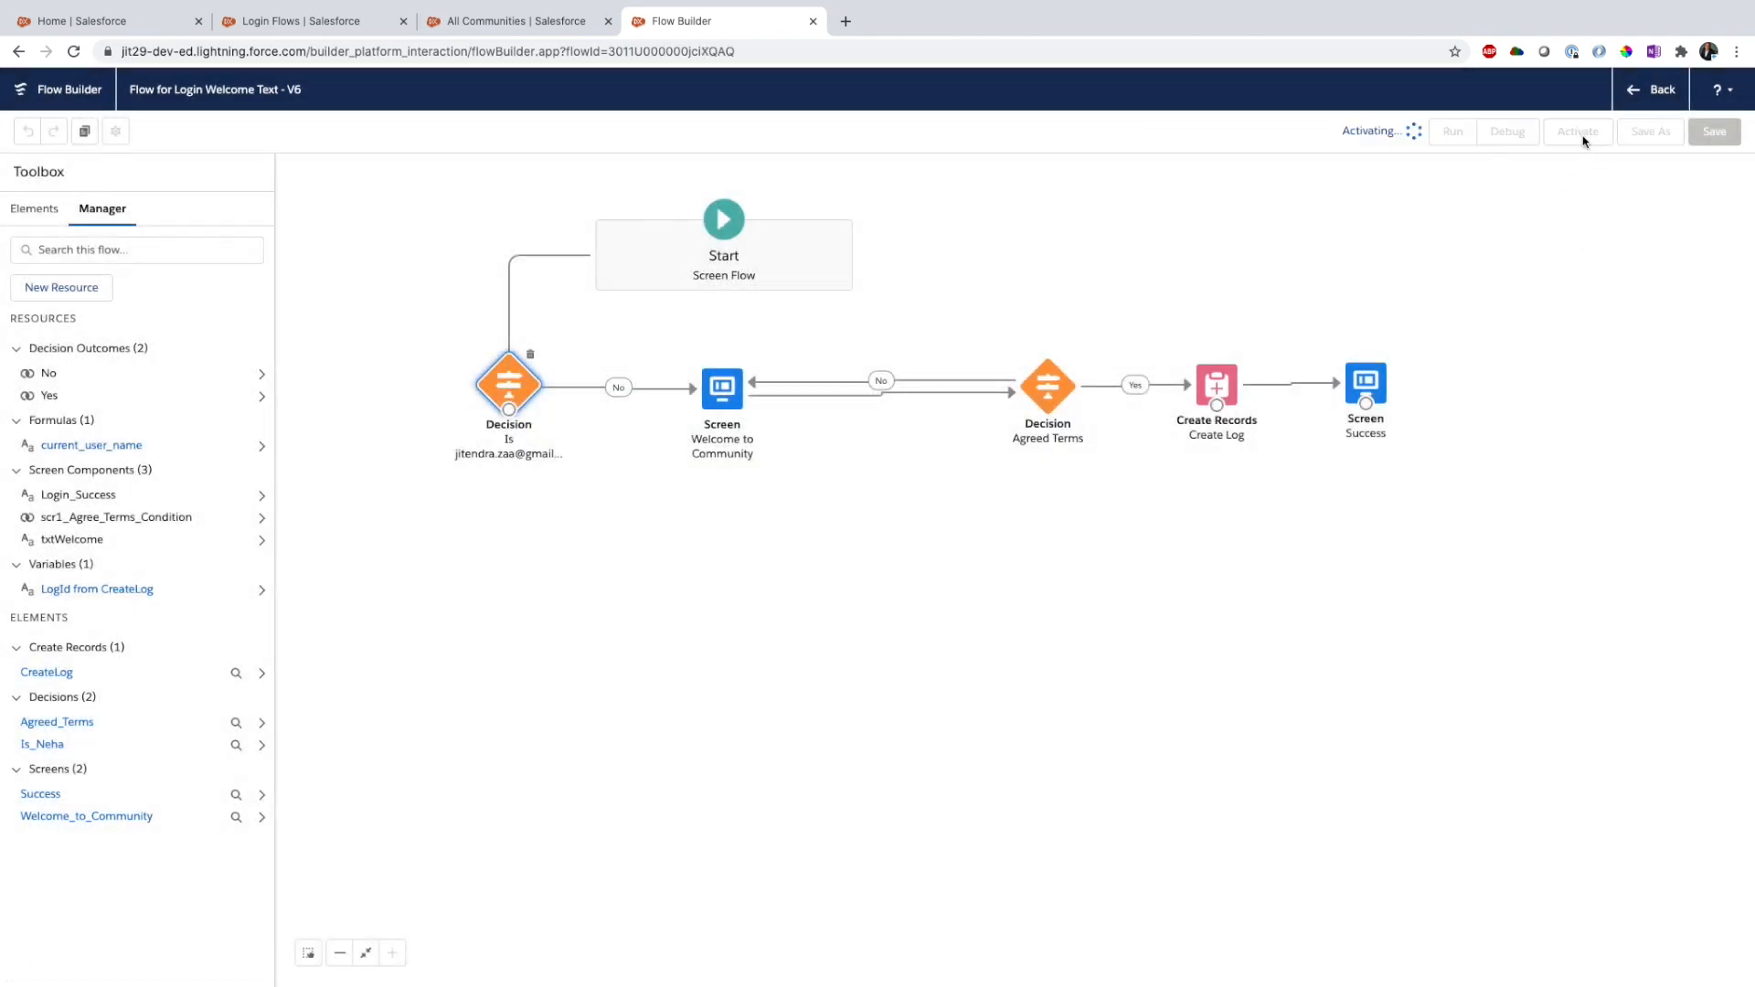
left_click(1576, 131)
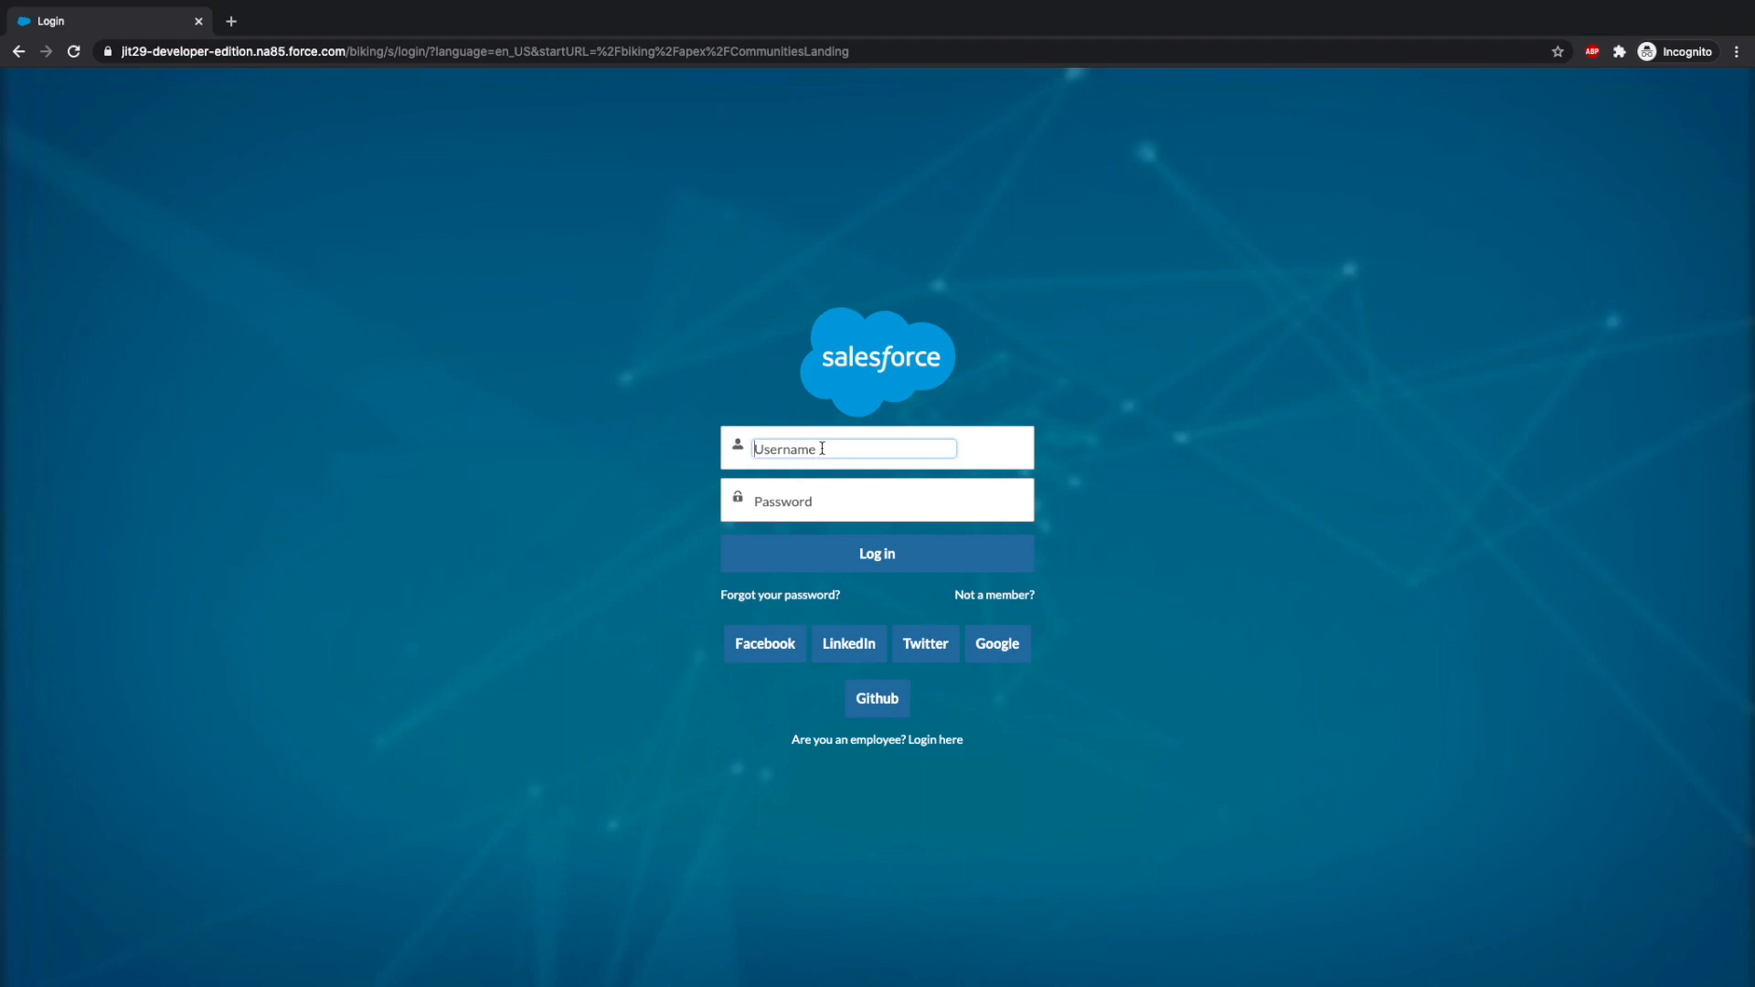
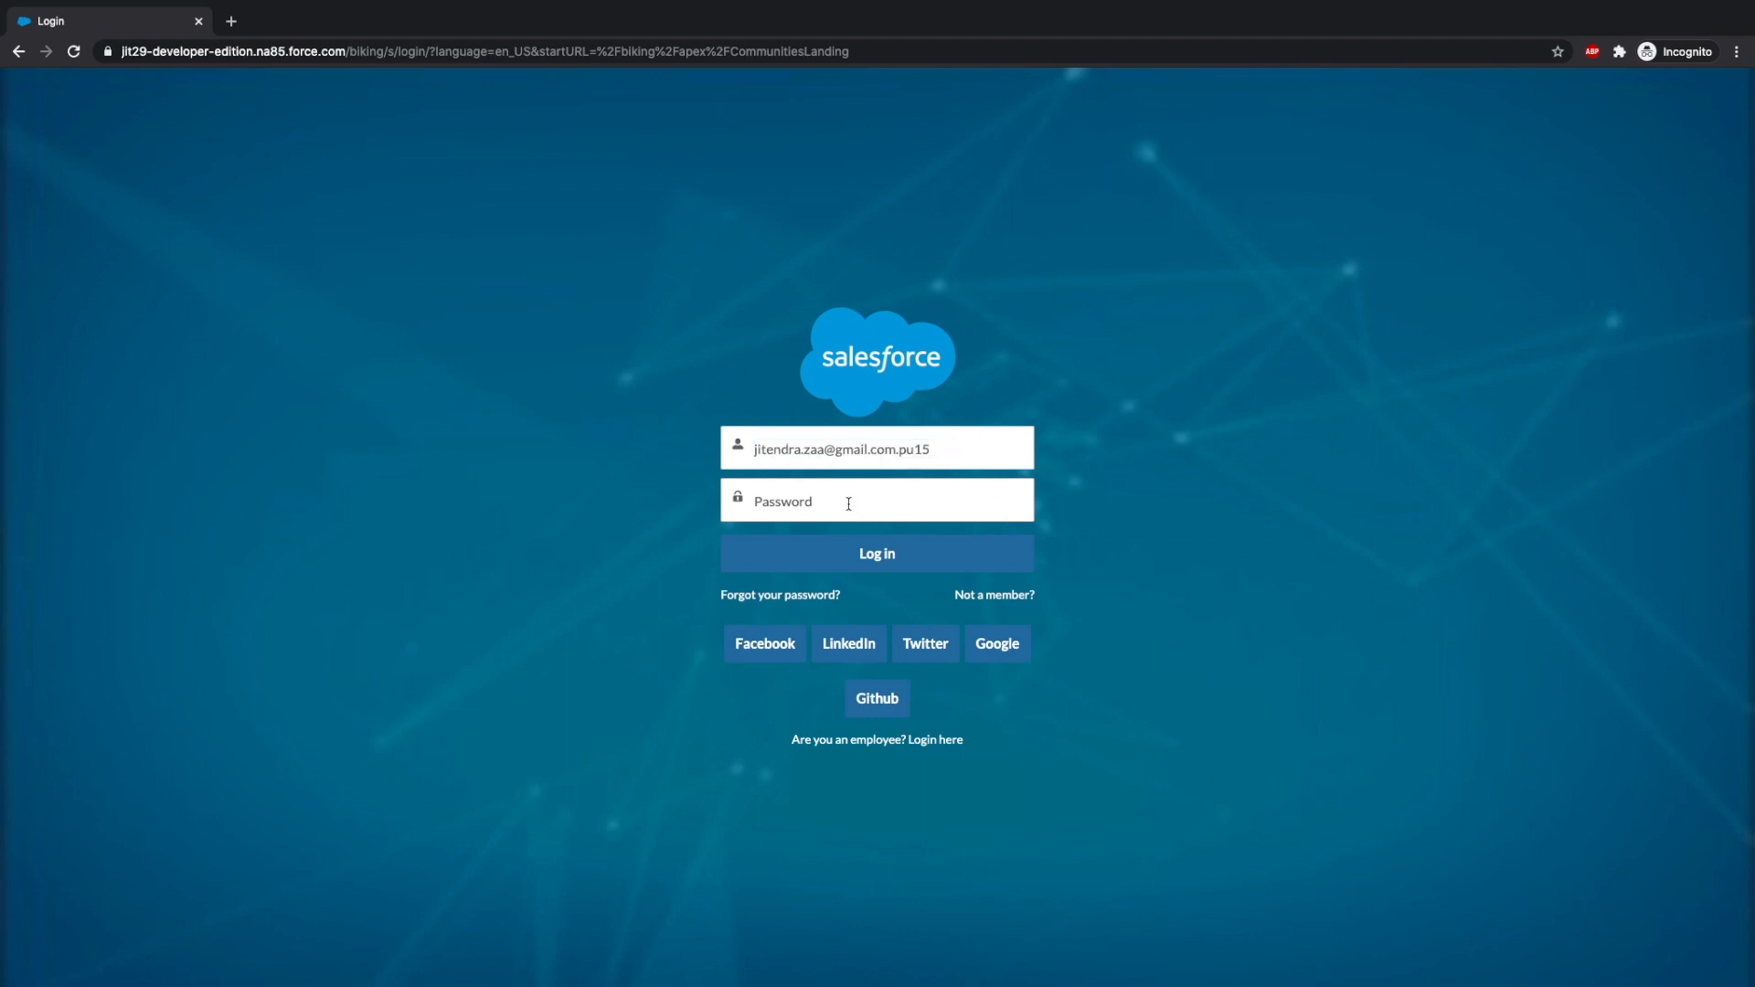
left_click(854, 500)
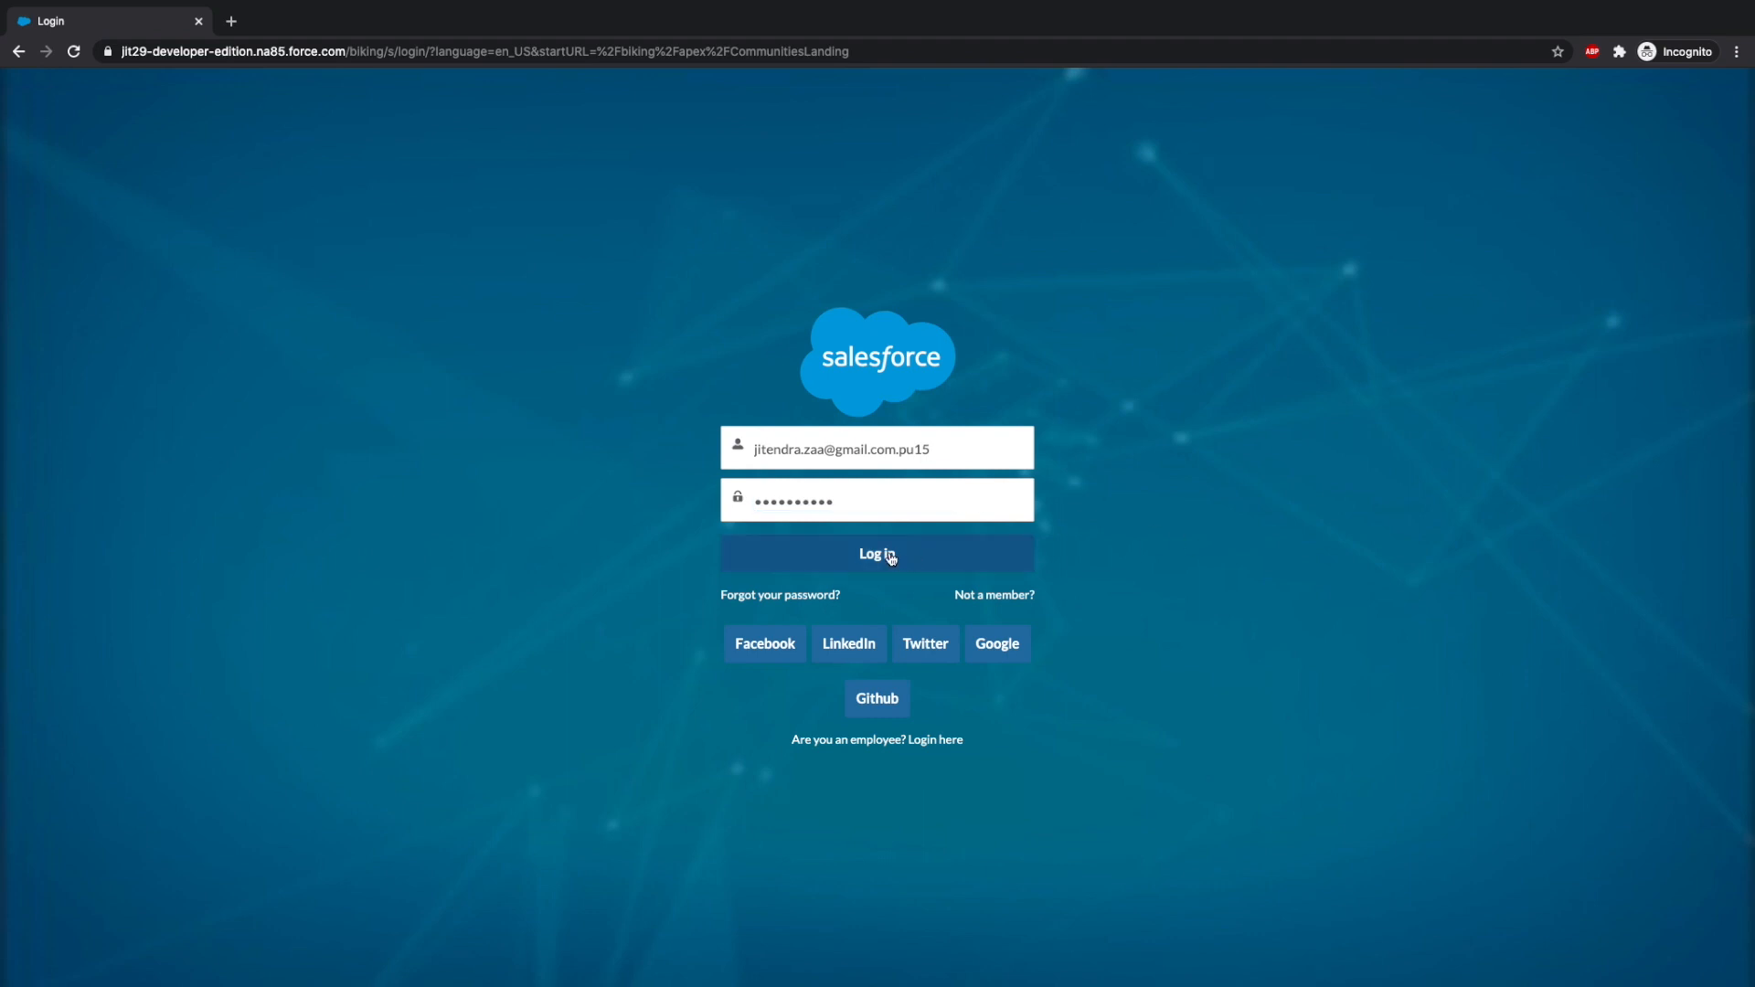
left_click(877, 553)
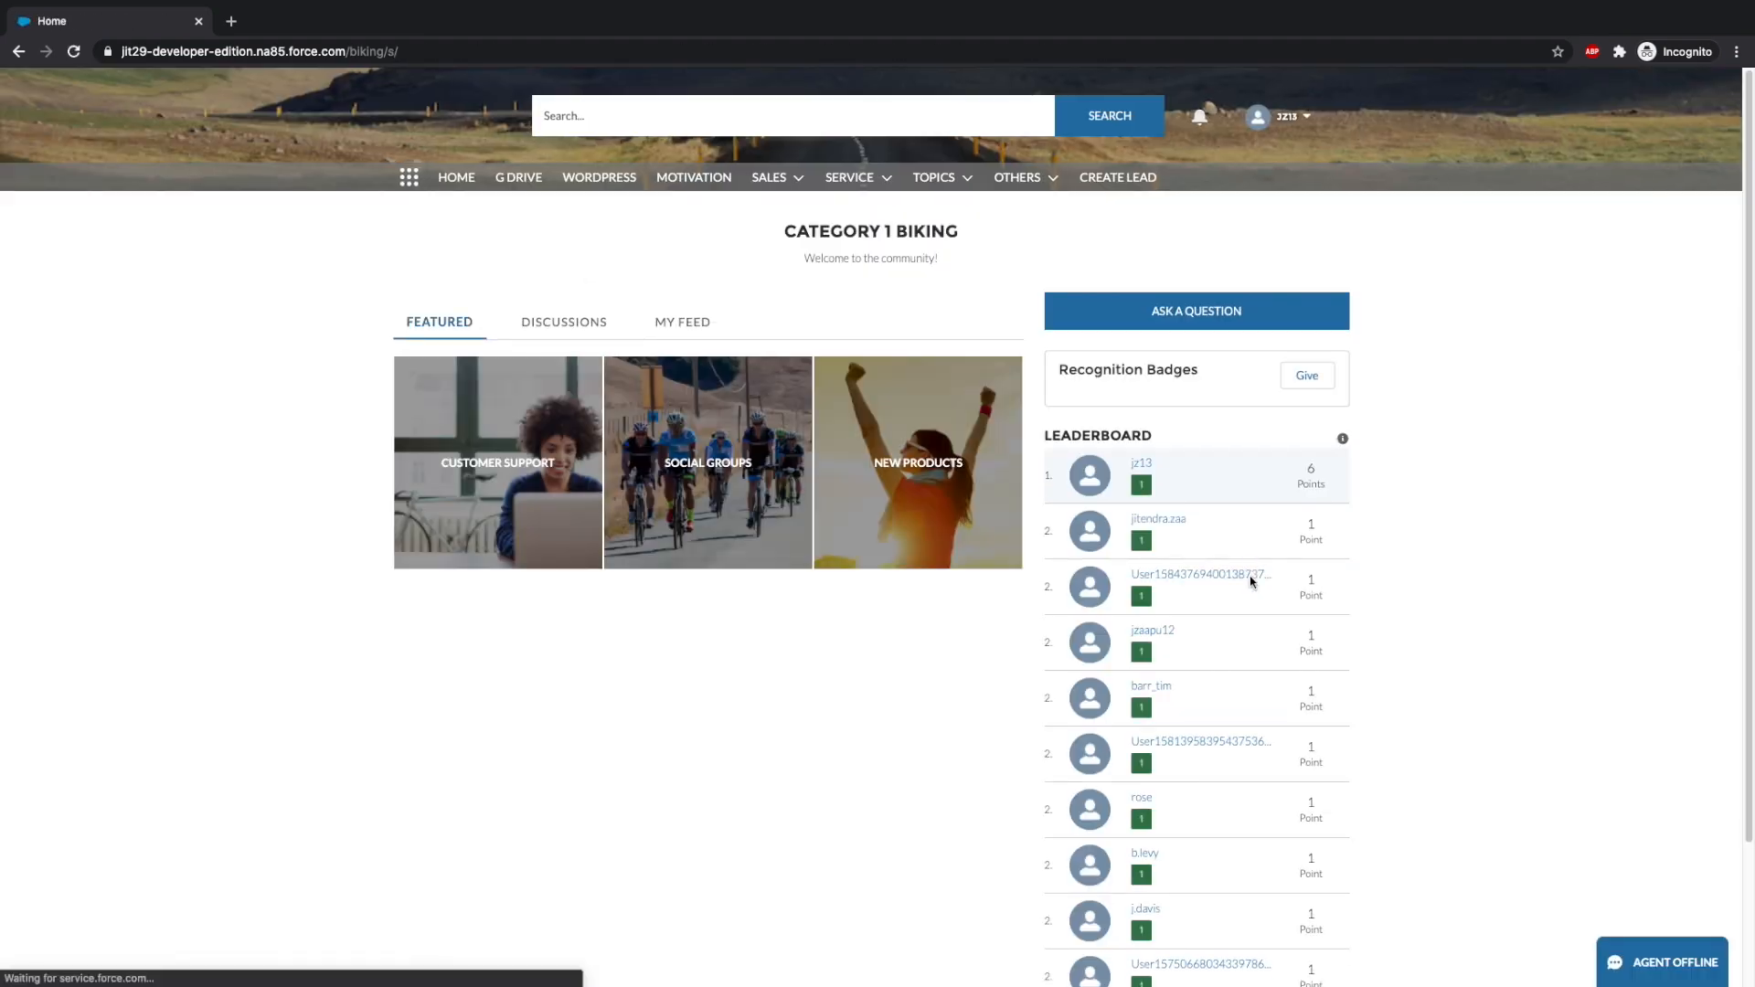